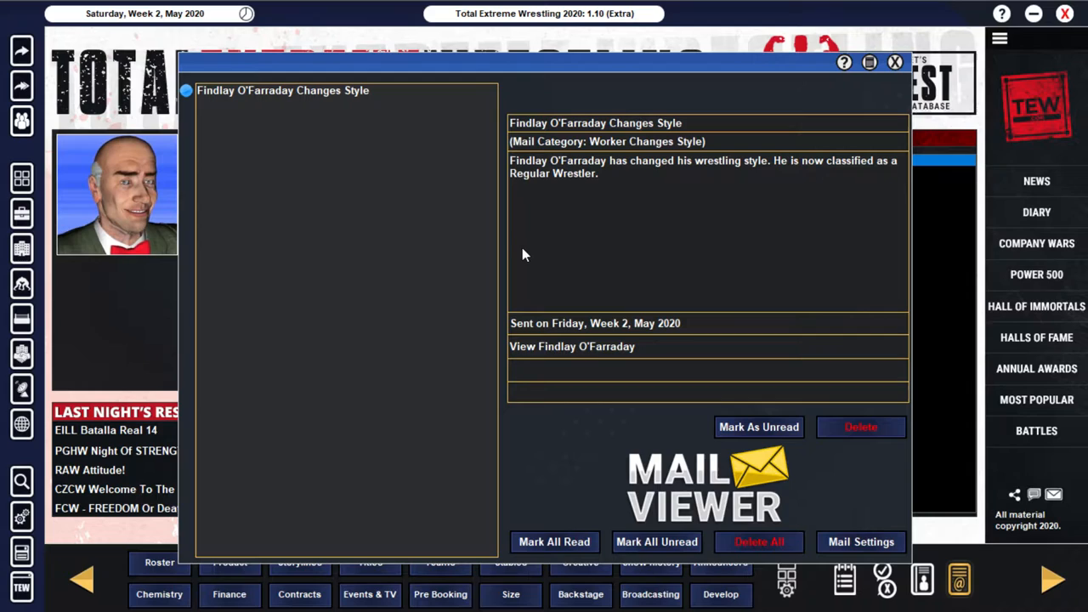
pyautogui.moveTo(592, 191)
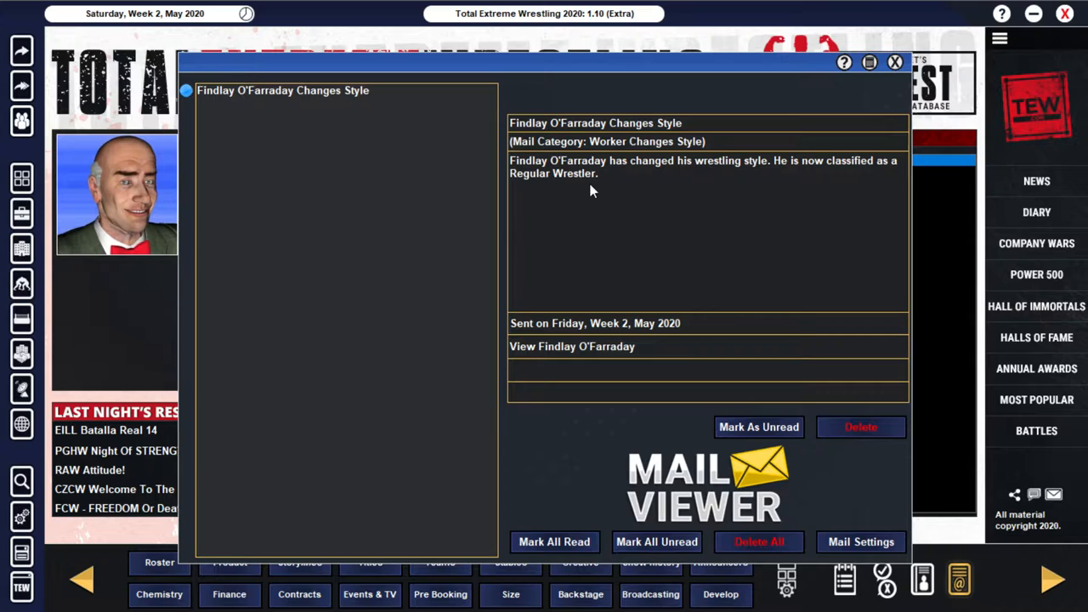
pyautogui.moveTo(707, 398)
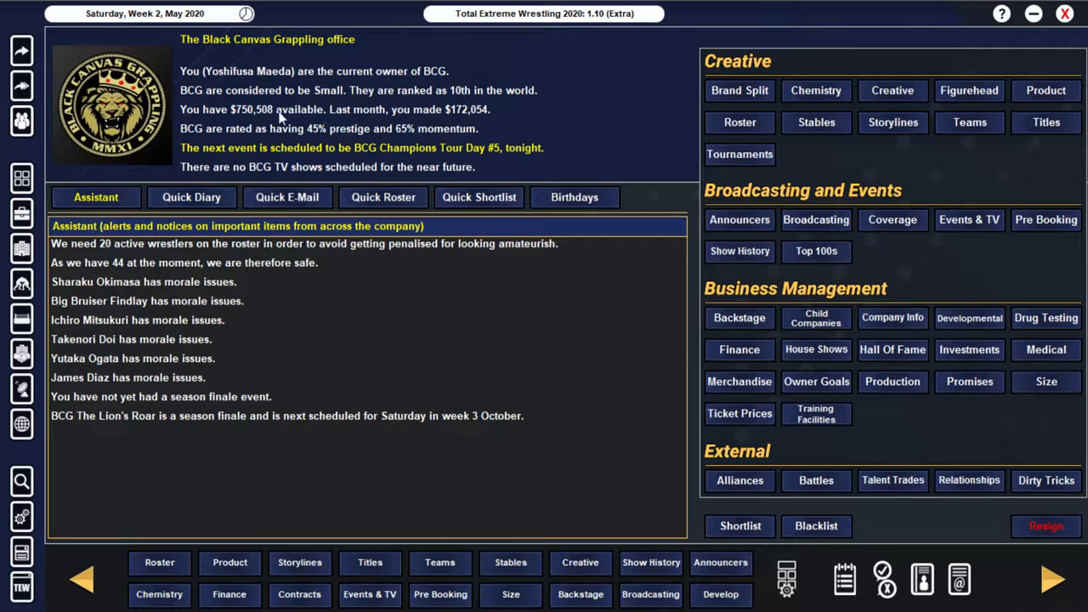
pyautogui.moveTo(676, 225)
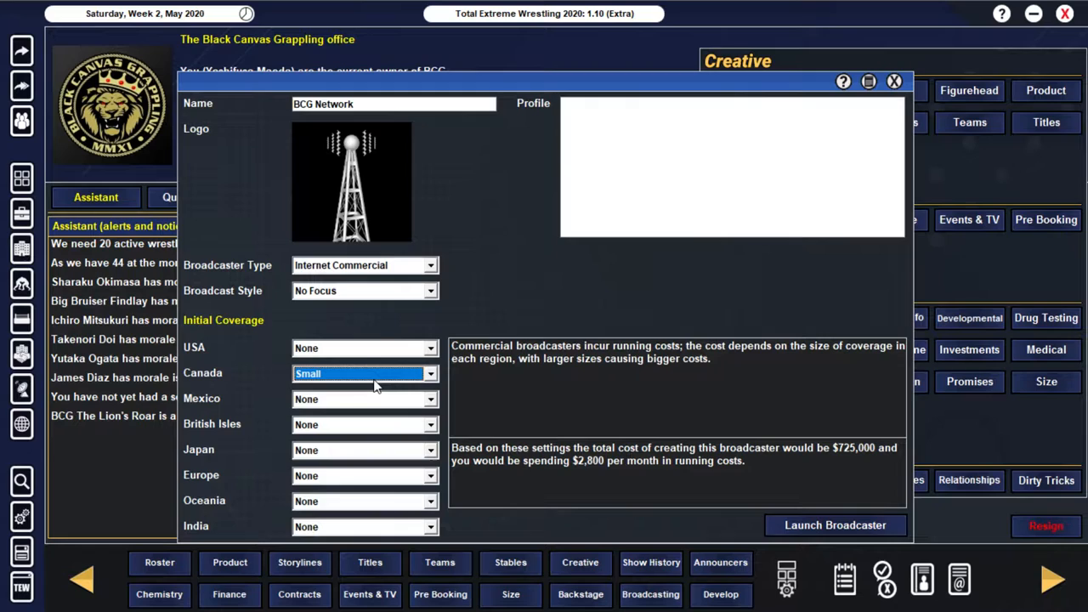
pyautogui.moveTo(333, 510)
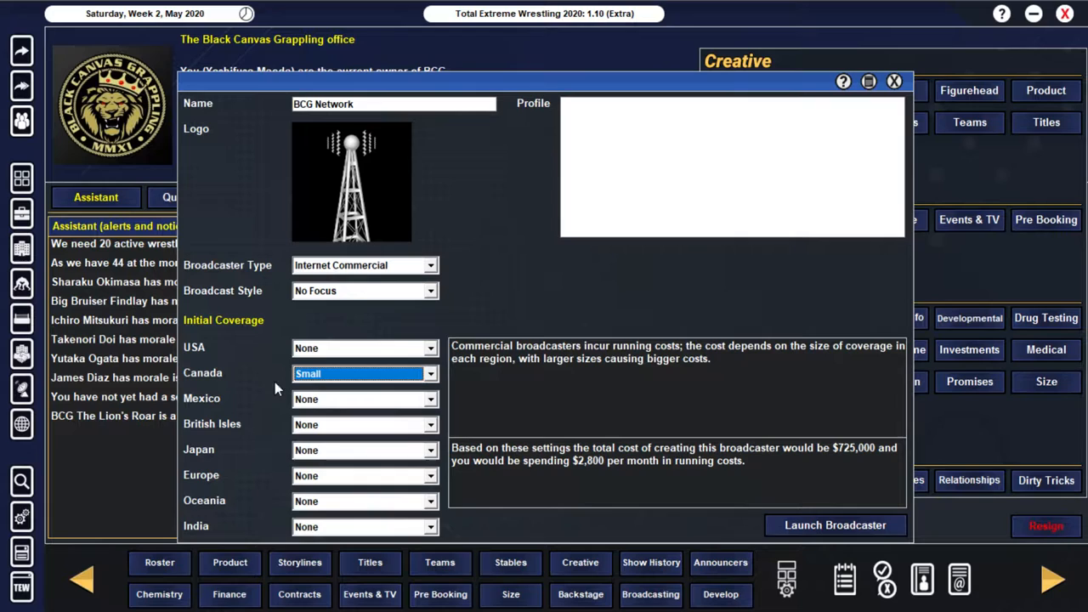
# Step: Back out of the BCG Network broadcaster setup without launching it, leaving funds unchanged
pyautogui.click(894, 82)
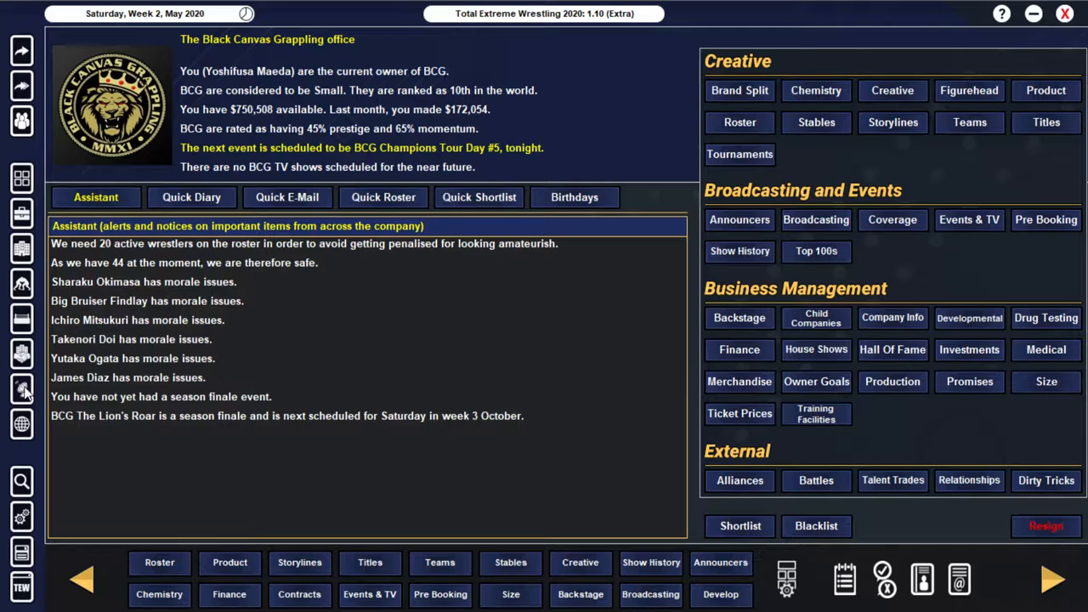
# Step: View Canada's Alberta region, then the Oceania market's New South Wales details
pyautogui.click(20, 423)
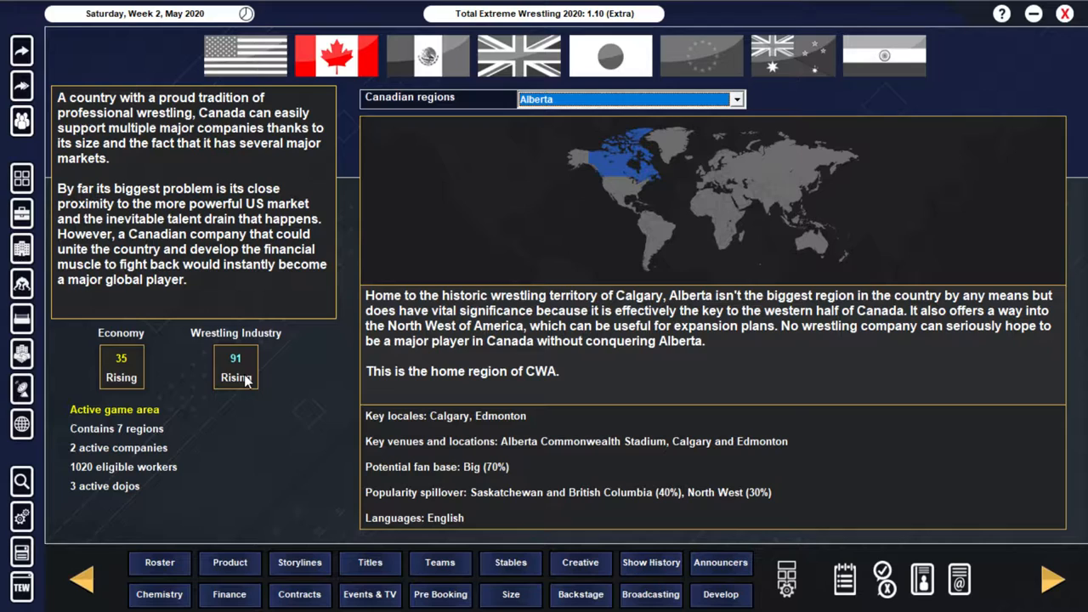
pyautogui.moveTo(329, 379)
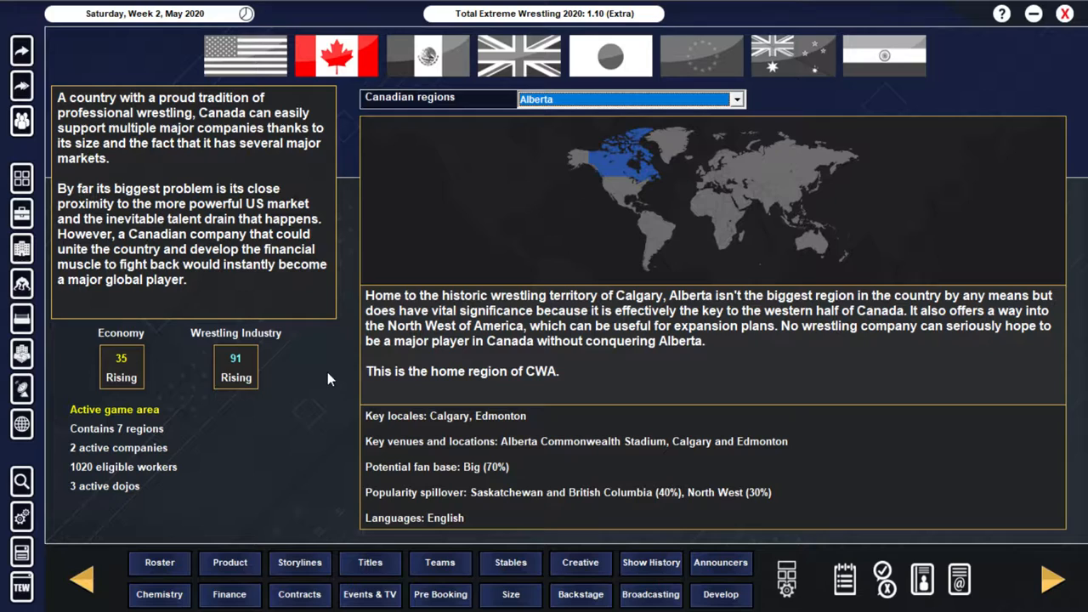
pyautogui.click(792, 54)
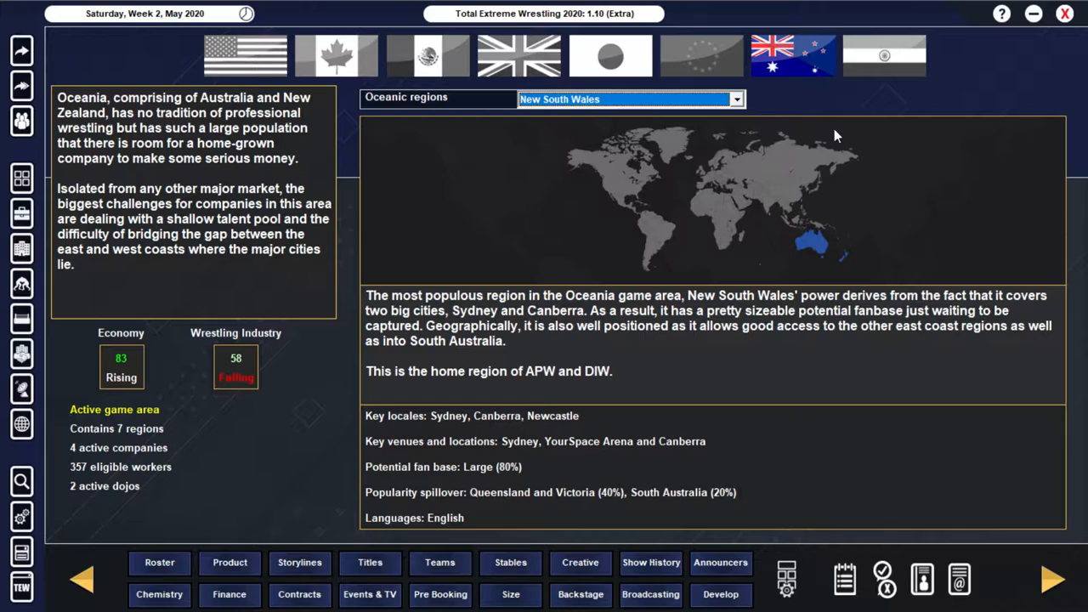
pyautogui.moveTo(107, 384)
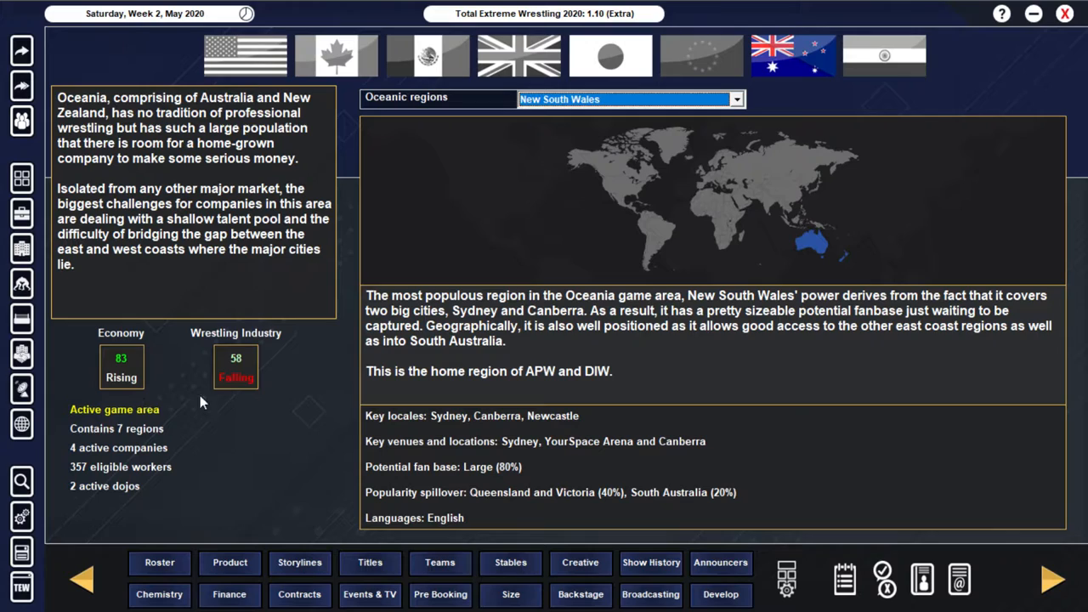
pyautogui.moveTo(336, 54)
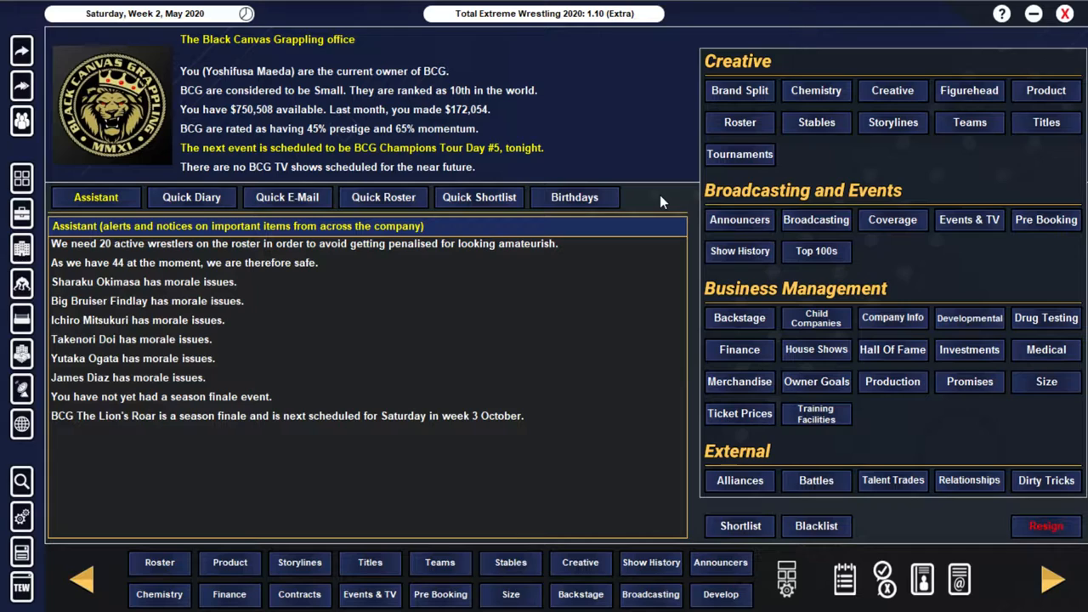
pyautogui.moveTo(608, 246)
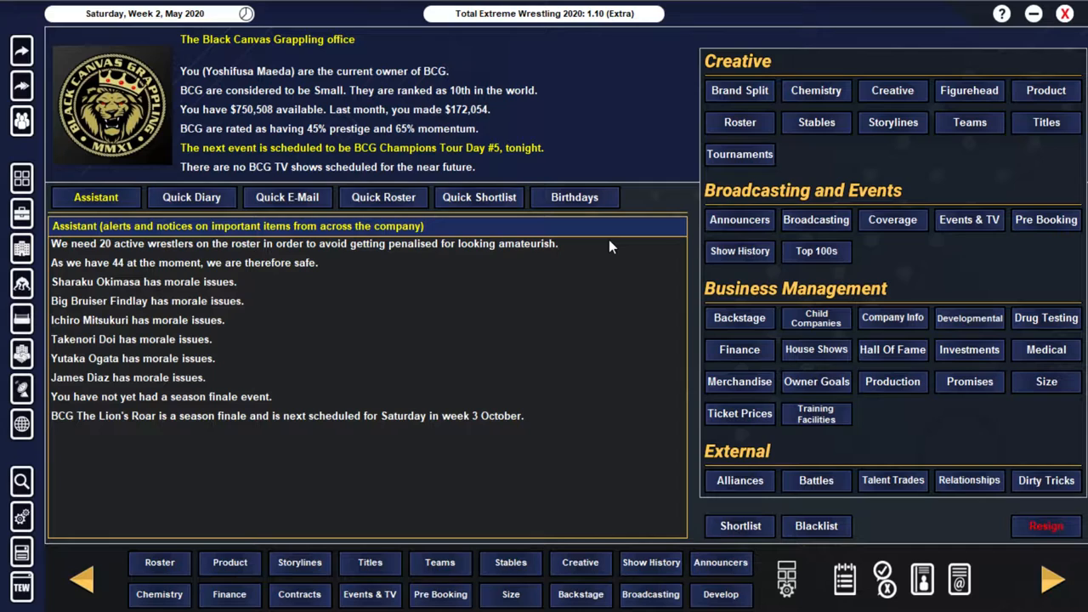
# Step: Begin booking tonight's BCG Champions Tour Day #5 show
pyautogui.click(1052, 580)
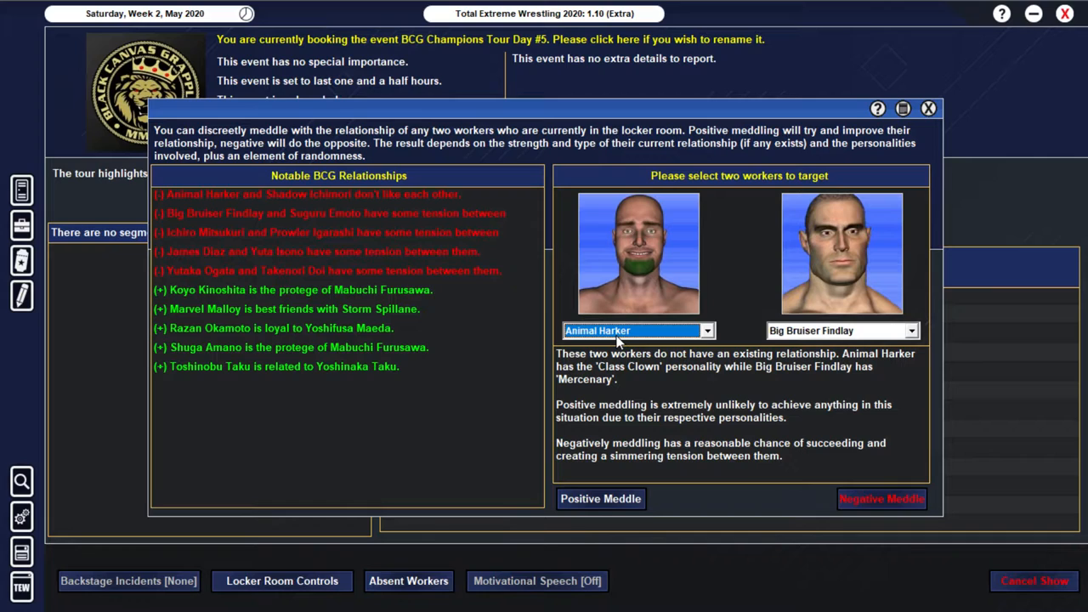
# Step: Leave relationship meddling unchanged and move to the Kansai venue picker with Kobe selected
pyautogui.click(880, 500)
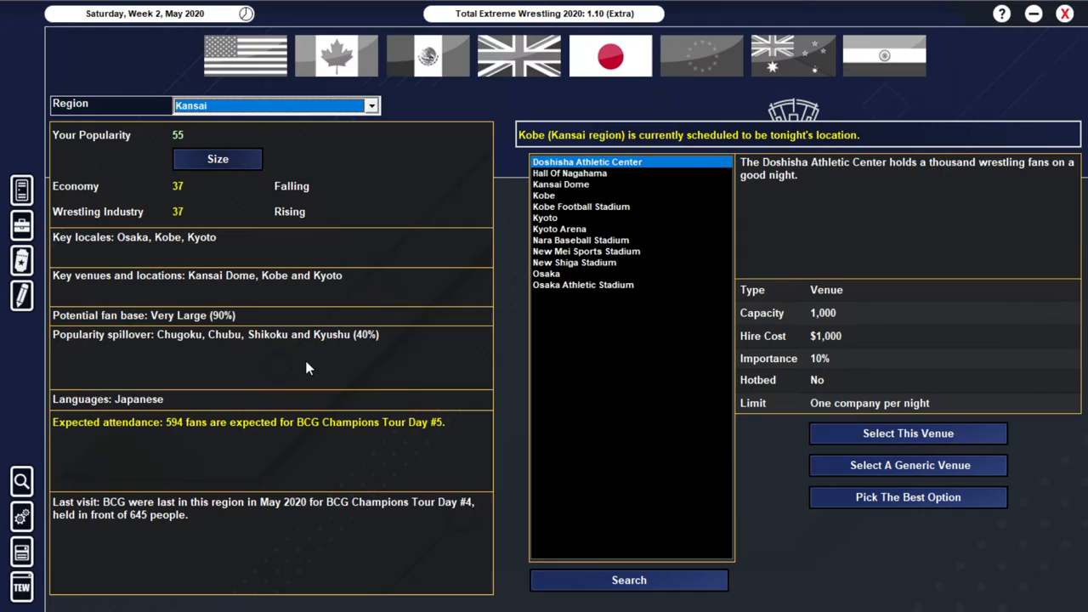
# Step: Confirm Doshisha Athletic Center as tonight's venue and reach the match editor
pyautogui.click(908, 466)
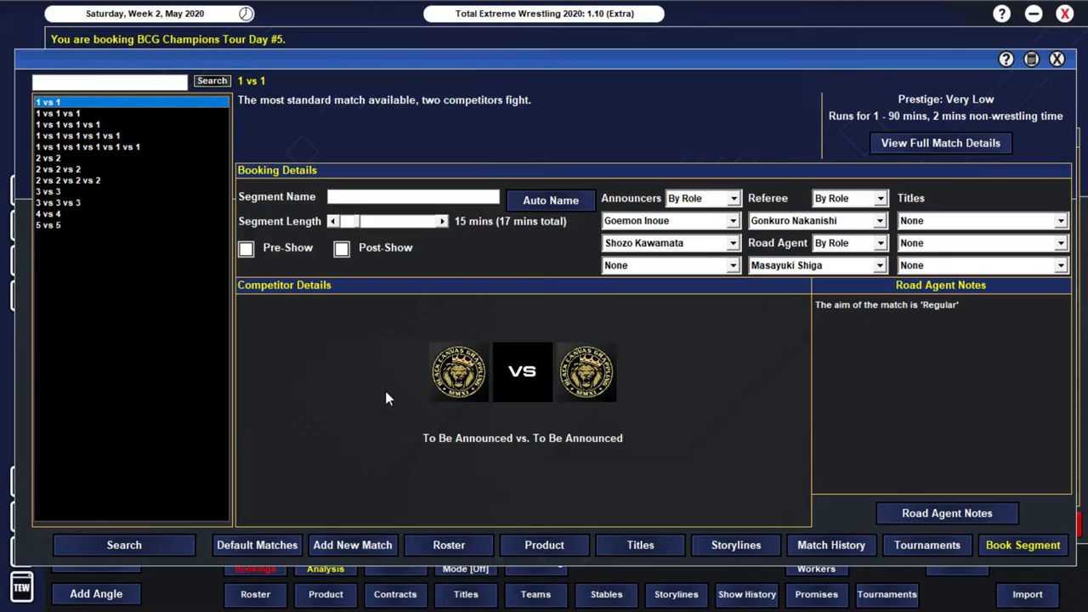
# Step: Check Furusawa's and Okamoto's profiles, then set Razan Okamoto & Funakoshi against Shining Force in a 2 vs 2
pyautogui.click(48, 157)
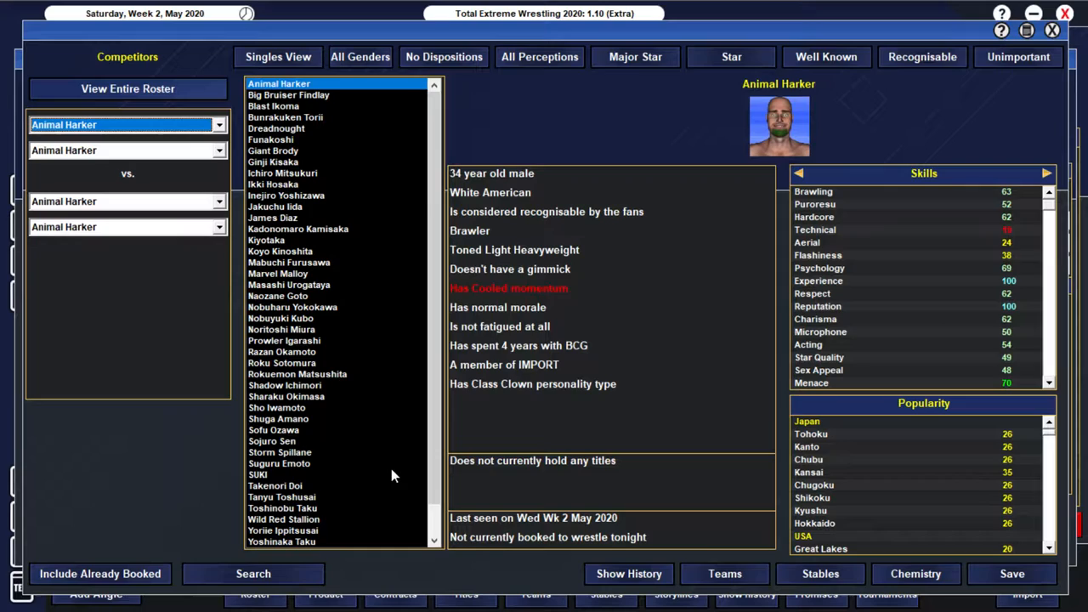
pyautogui.moveTo(333, 425)
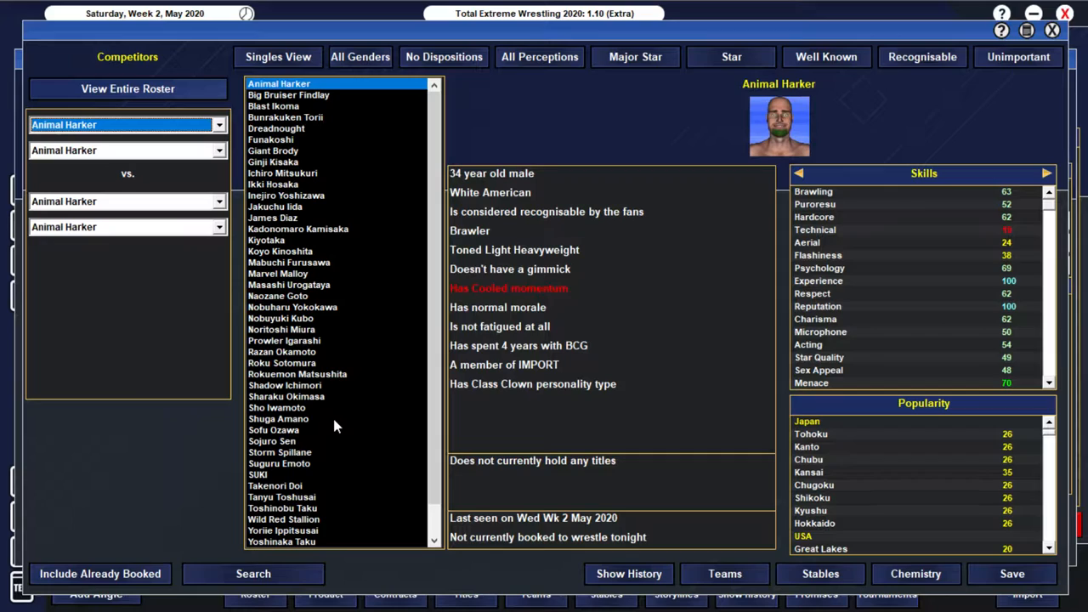
pyautogui.moveTo(303, 271)
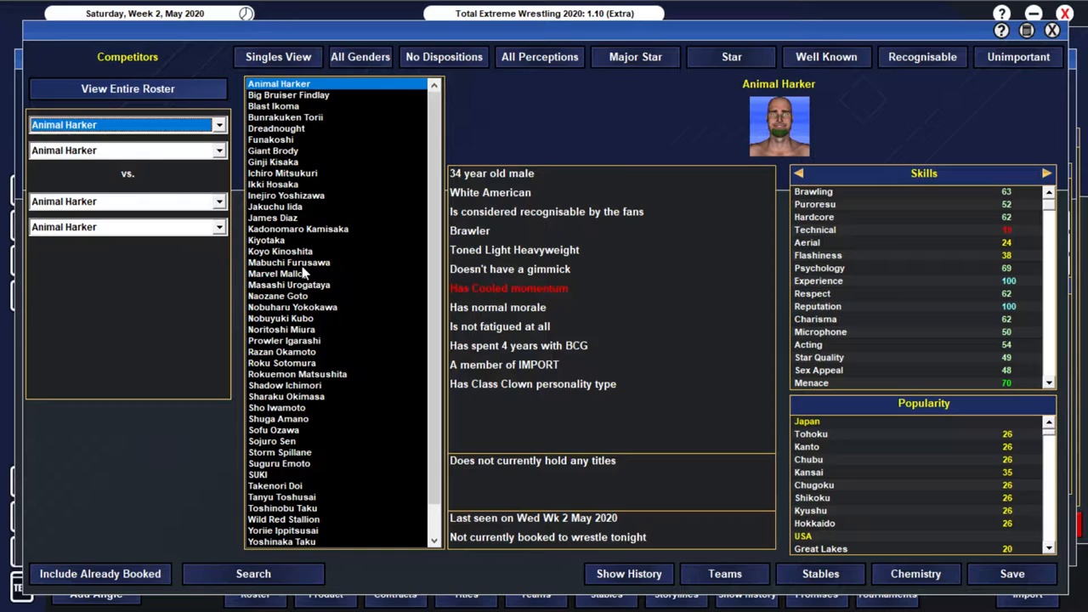
pyautogui.click(289, 262)
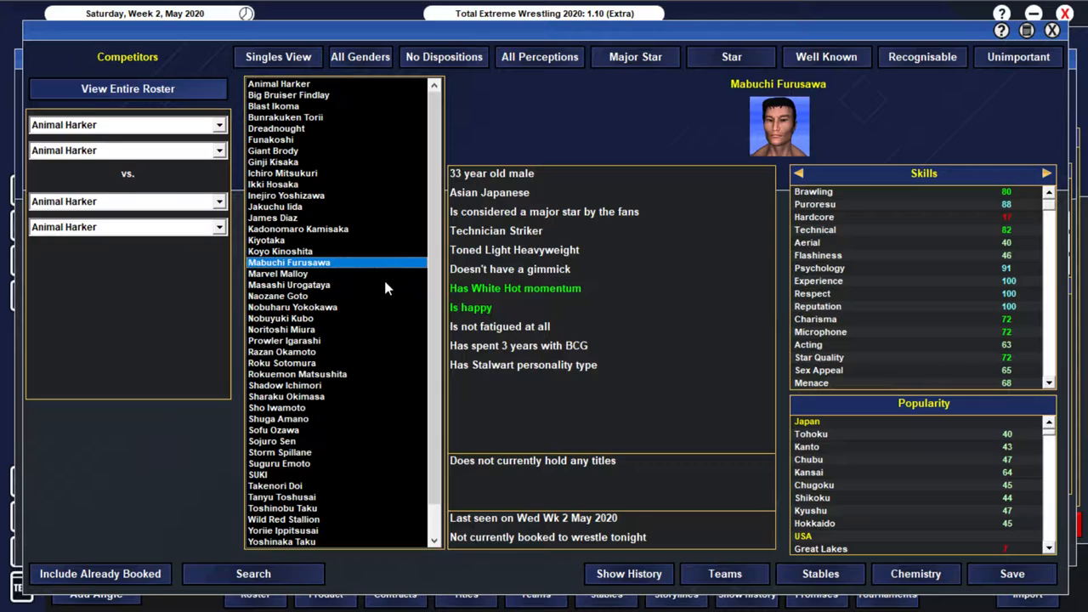
pyautogui.moveTo(1011, 486)
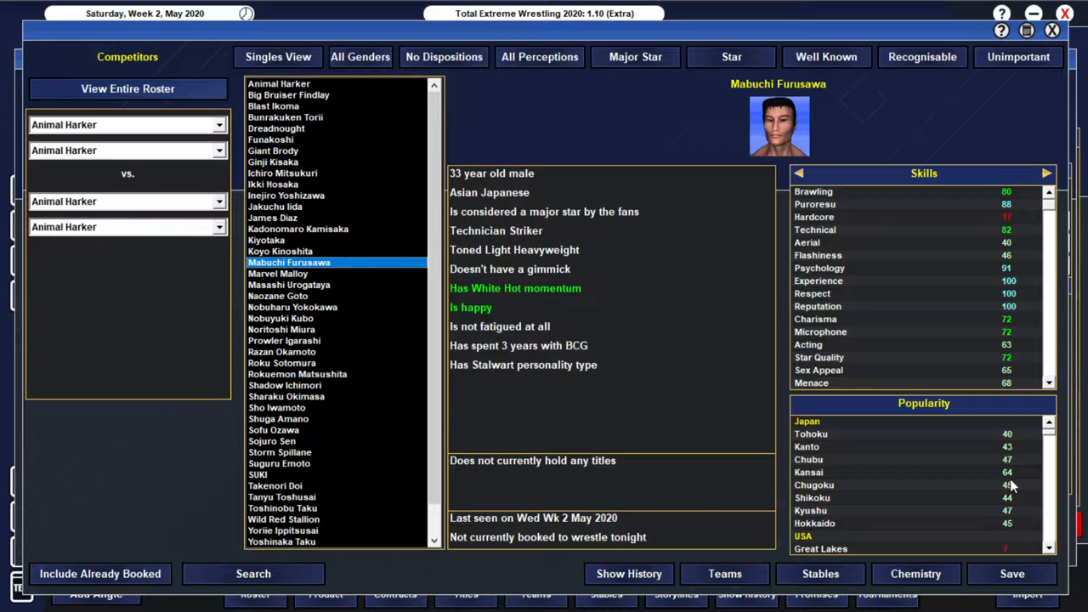
pyautogui.moveTo(518, 383)
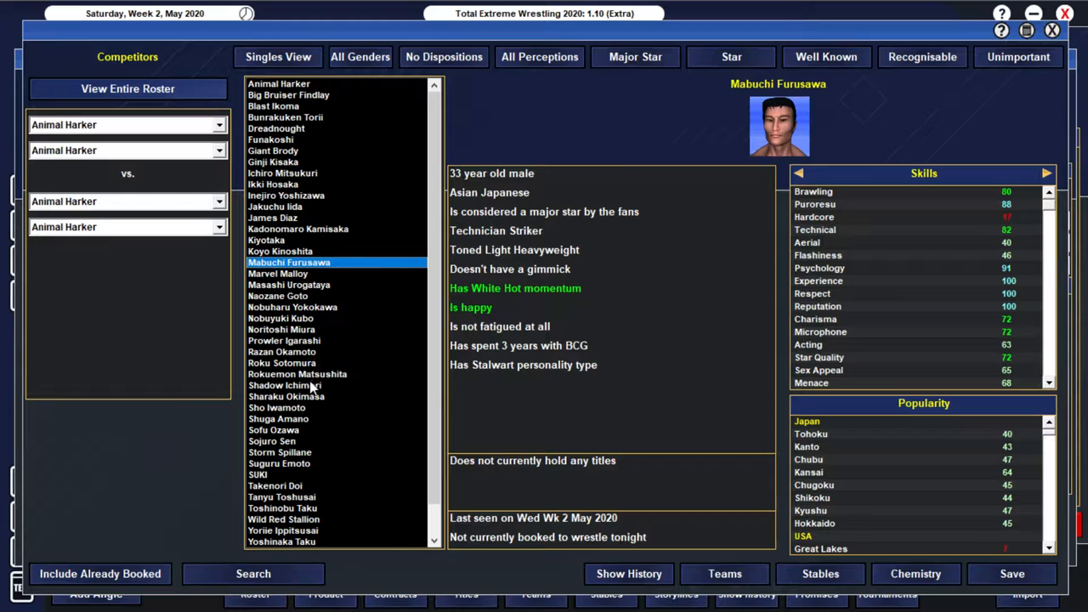
pyautogui.click(283, 350)
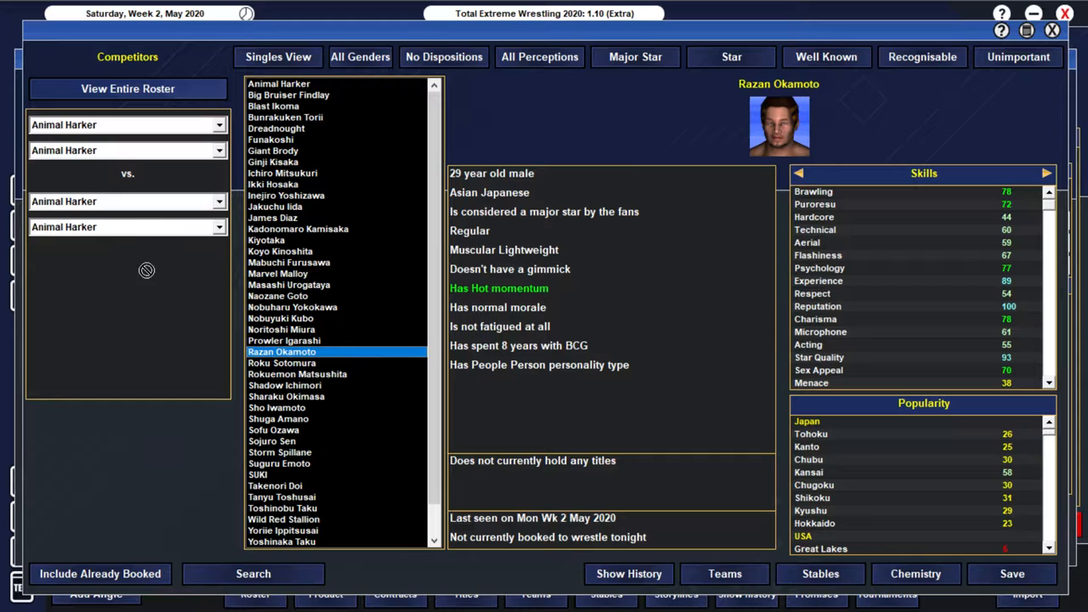
pyautogui.click(278, 57)
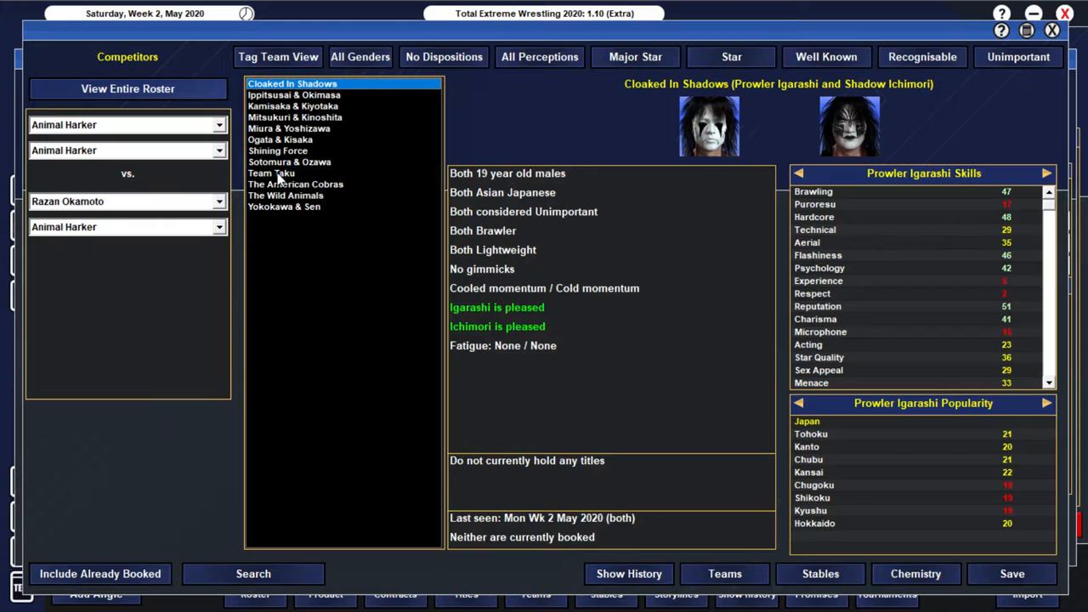
pyautogui.click(279, 58)
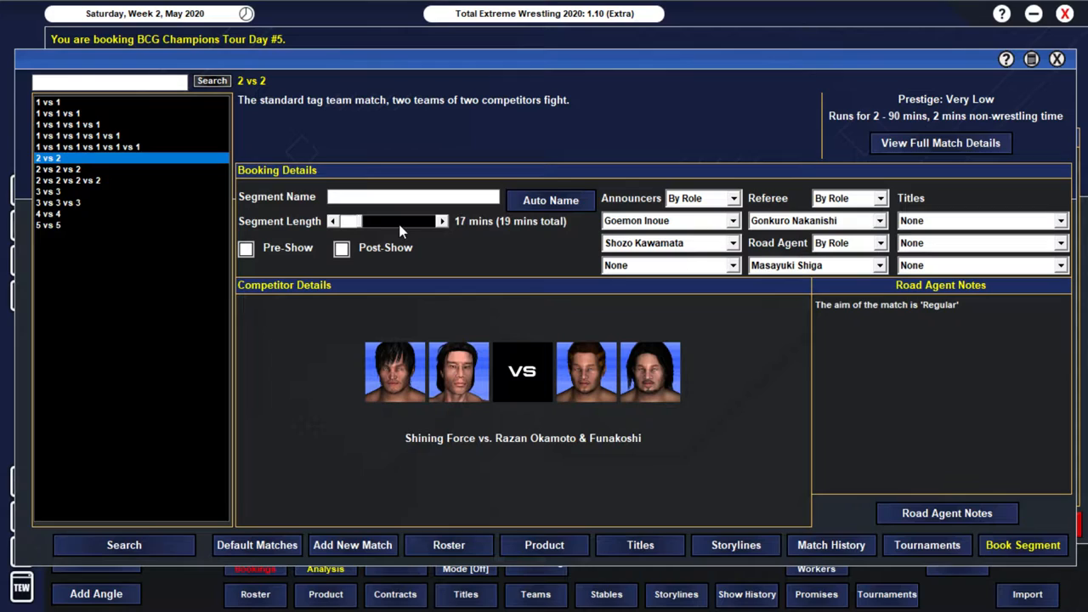
# Step: Add a road agent note making Razan Okamoto the winner and book the 20-minute tag match
pyautogui.click(945, 513)
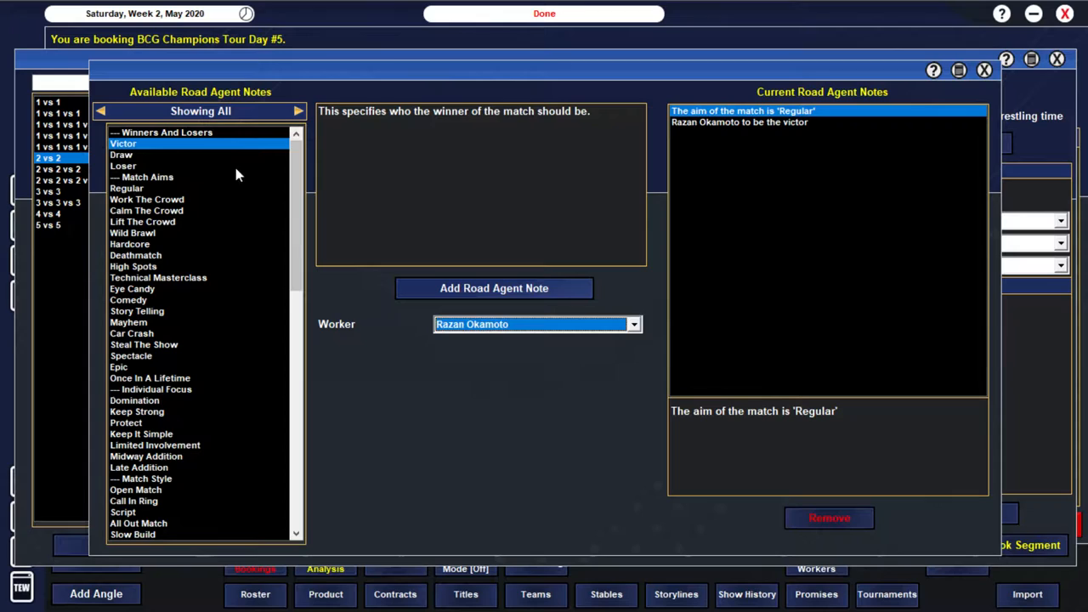
pyautogui.click(123, 166)
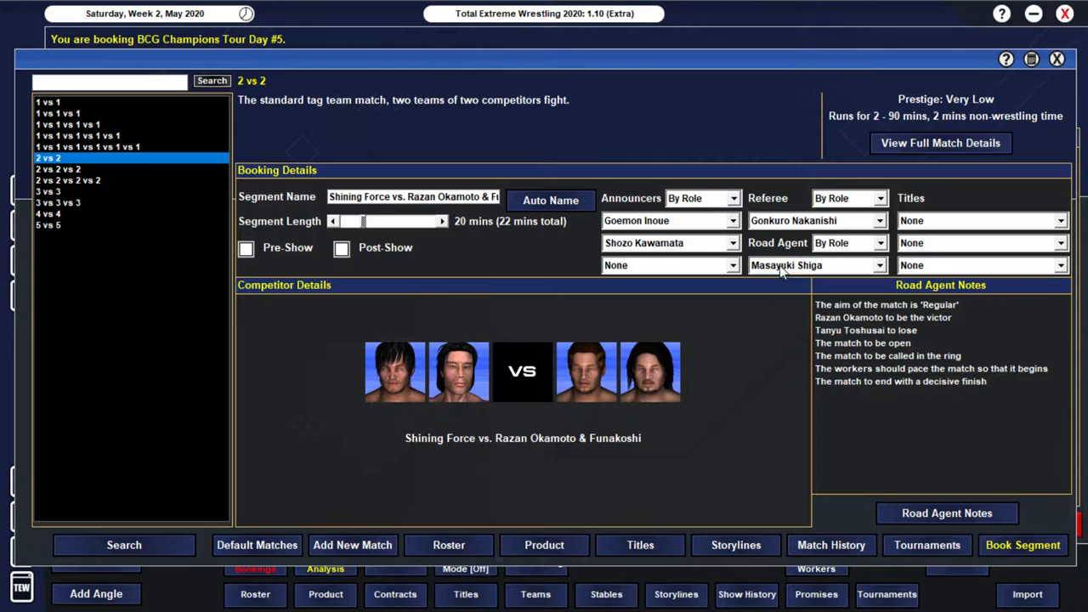
pyautogui.click(1023, 544)
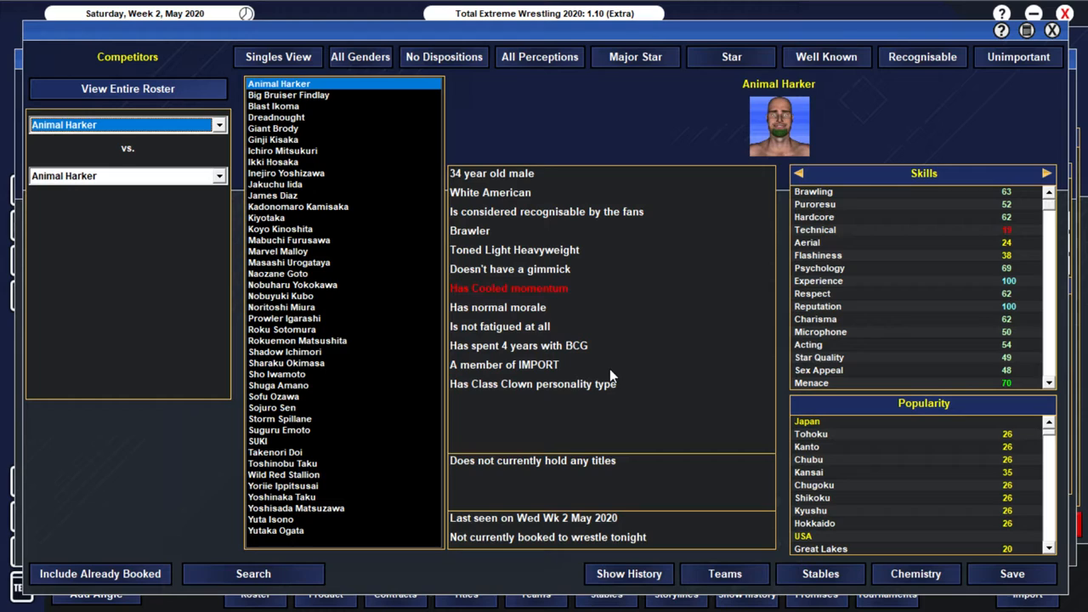
# Step: Compare Show History results and ratings for Champions Tour Day #1 and Day #2
pyautogui.click(629, 573)
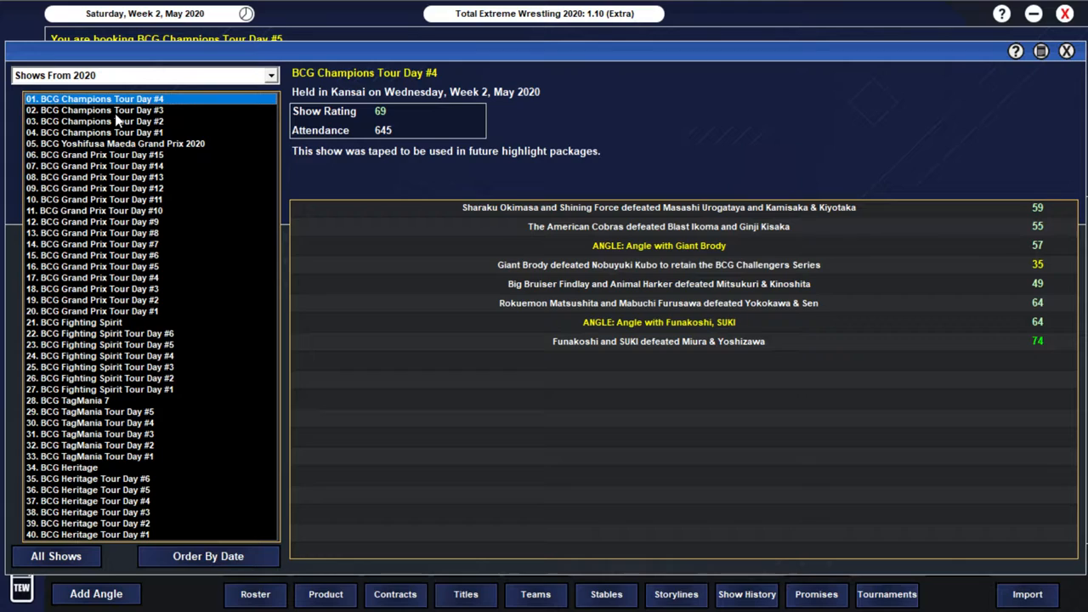
pyautogui.click(95, 108)
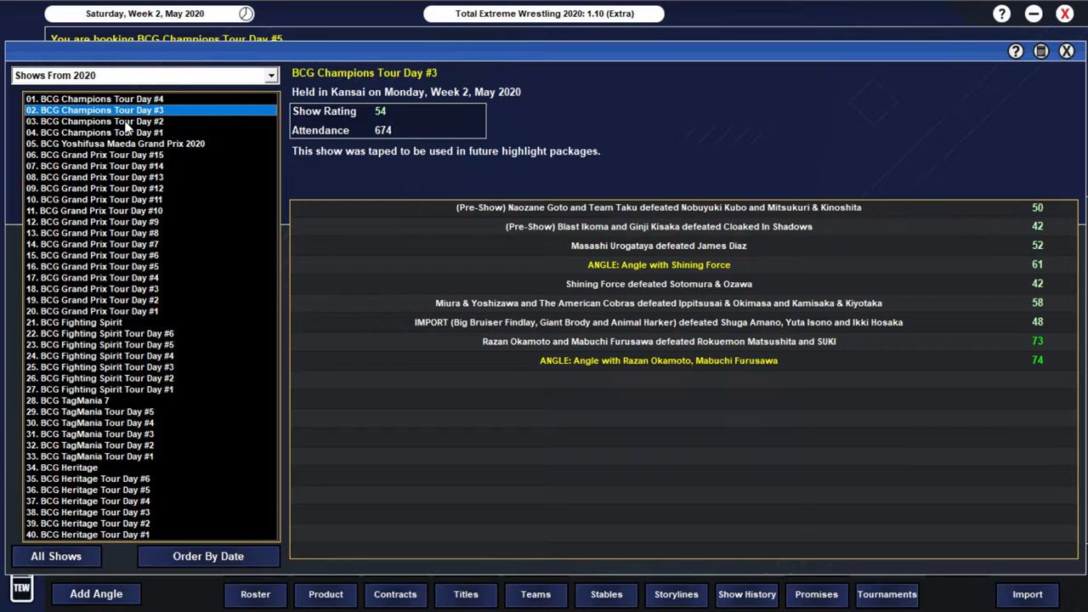
pyautogui.click(99, 132)
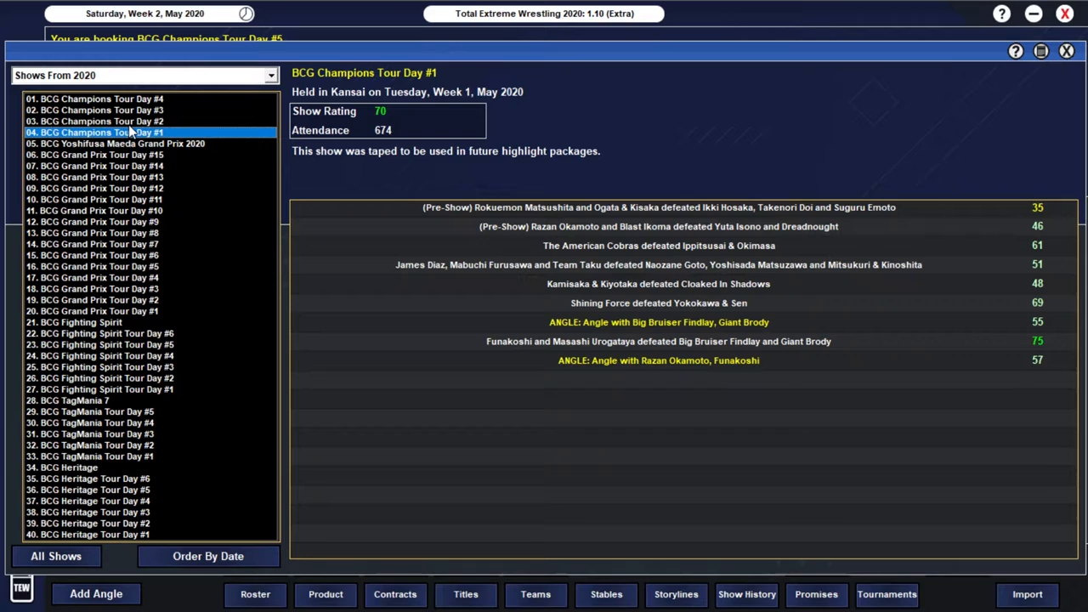
pyautogui.click(93, 121)
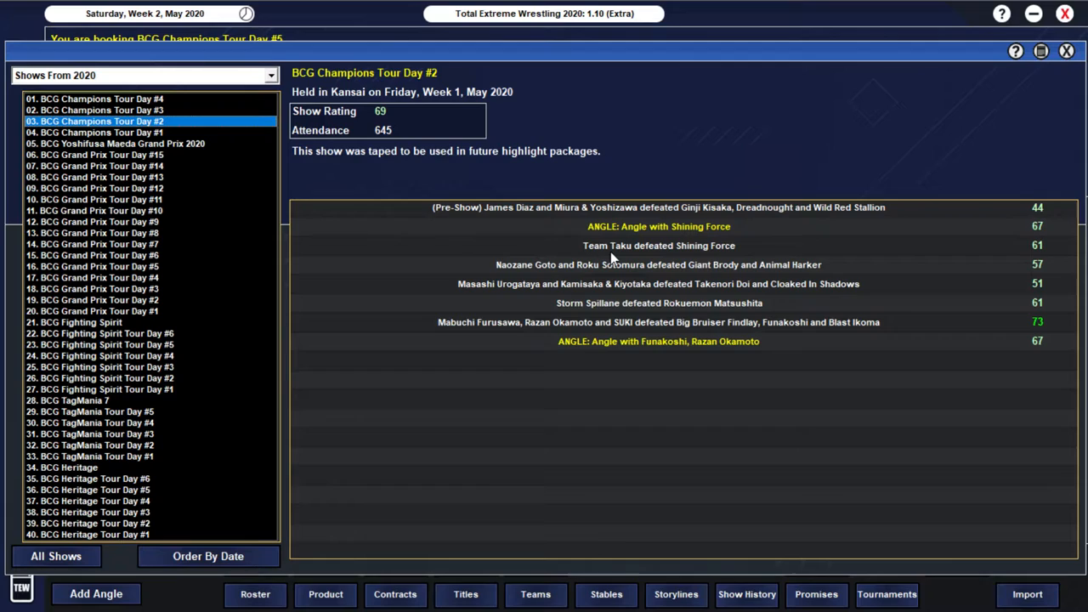
pyautogui.click(99, 108)
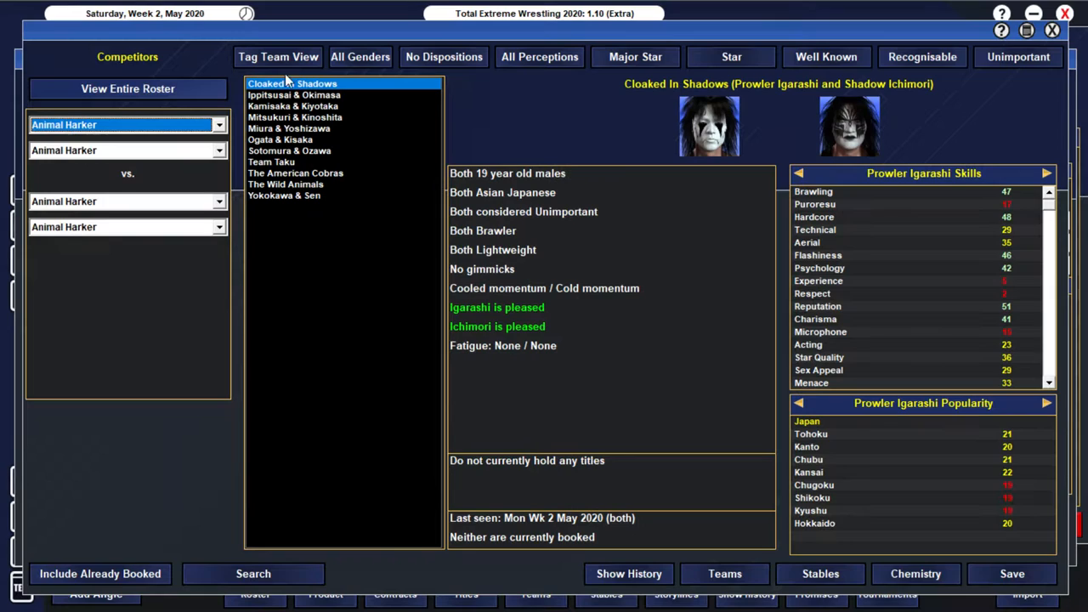
# Step: Pick Team Taku vs. Kamisaka & Kiyotaka and add victor, open, scripted and decisive-finish agent notes
pyautogui.click(271, 161)
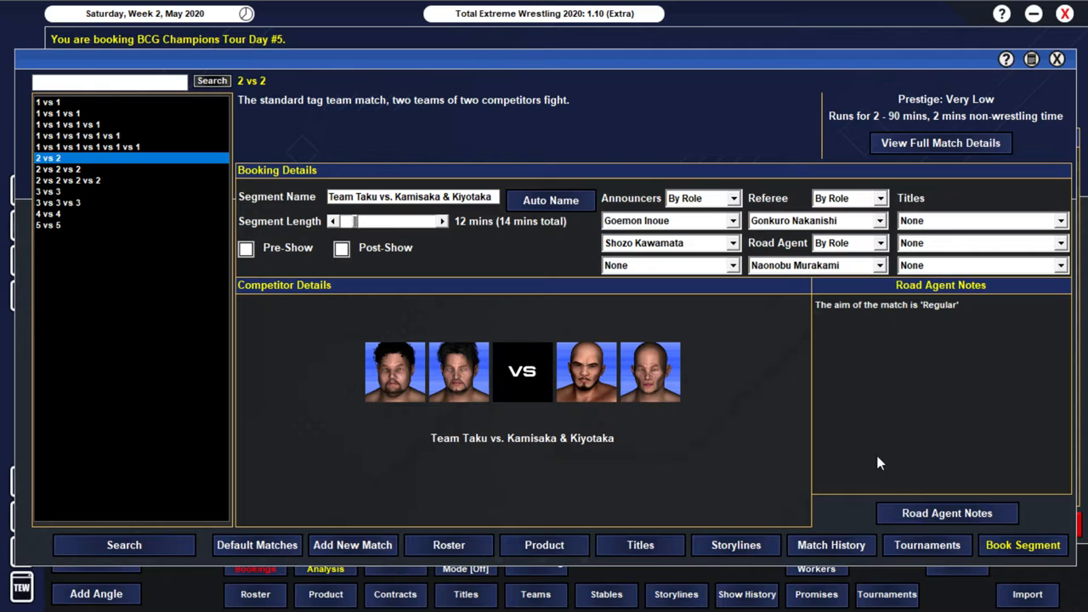
pyautogui.click(945, 513)
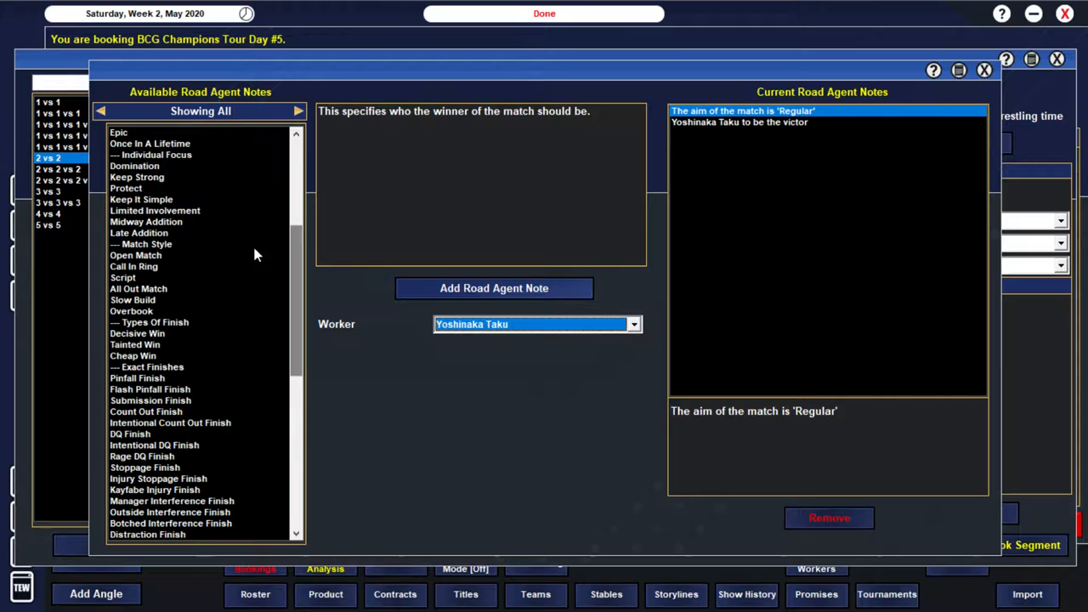
pyautogui.click(136, 255)
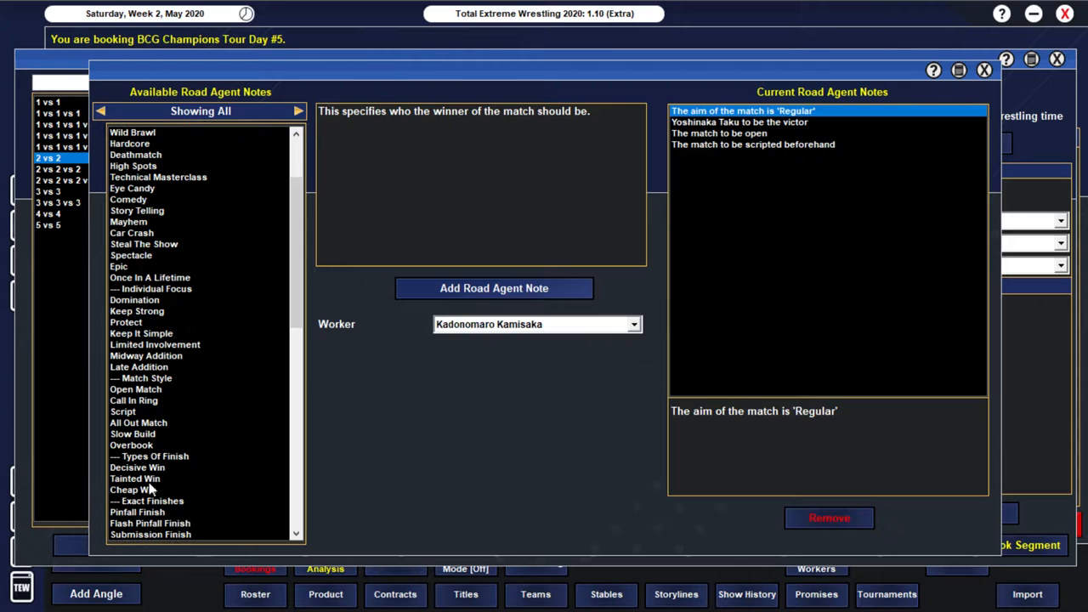
pyautogui.click(986, 70)
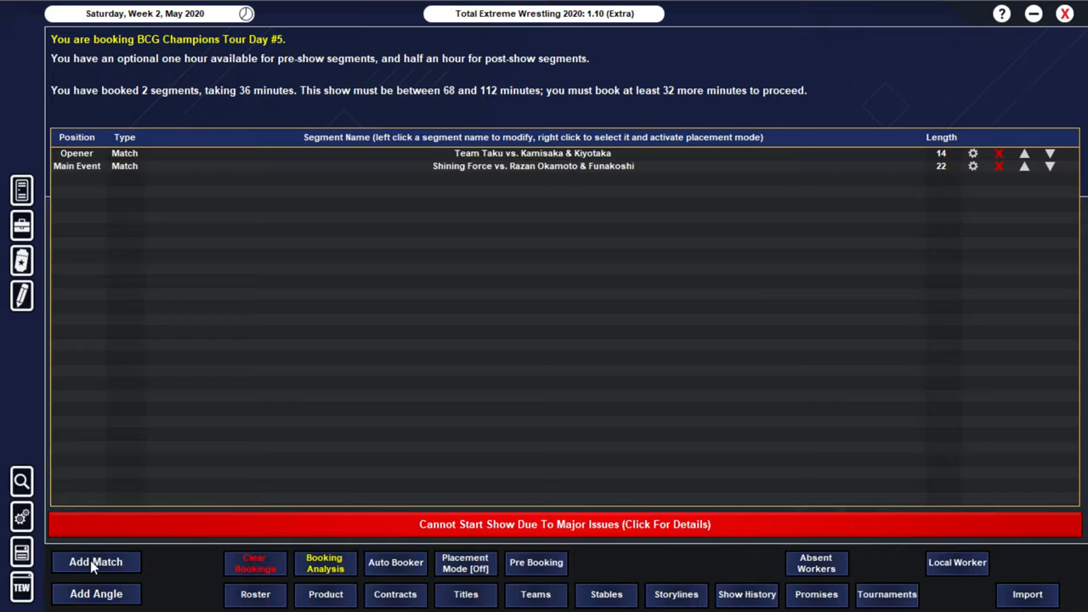
# Step: Set Masashi Urogataya vs. Sharaku Okimasa at 20 minutes with Urogataya named the winner
pyautogui.click(95, 561)
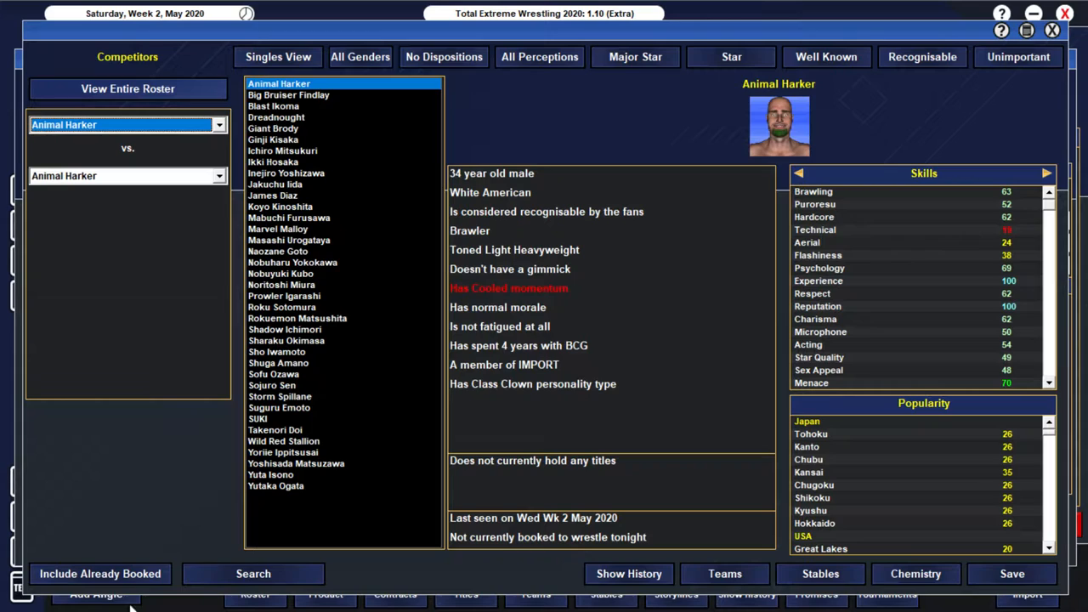
pyautogui.click(286, 340)
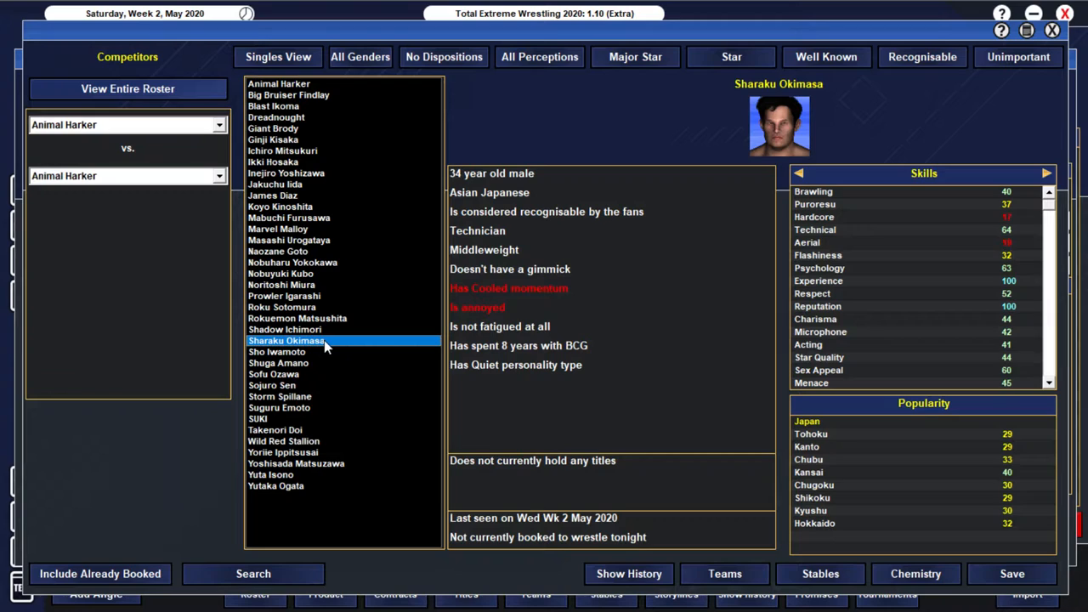
pyautogui.click(289, 239)
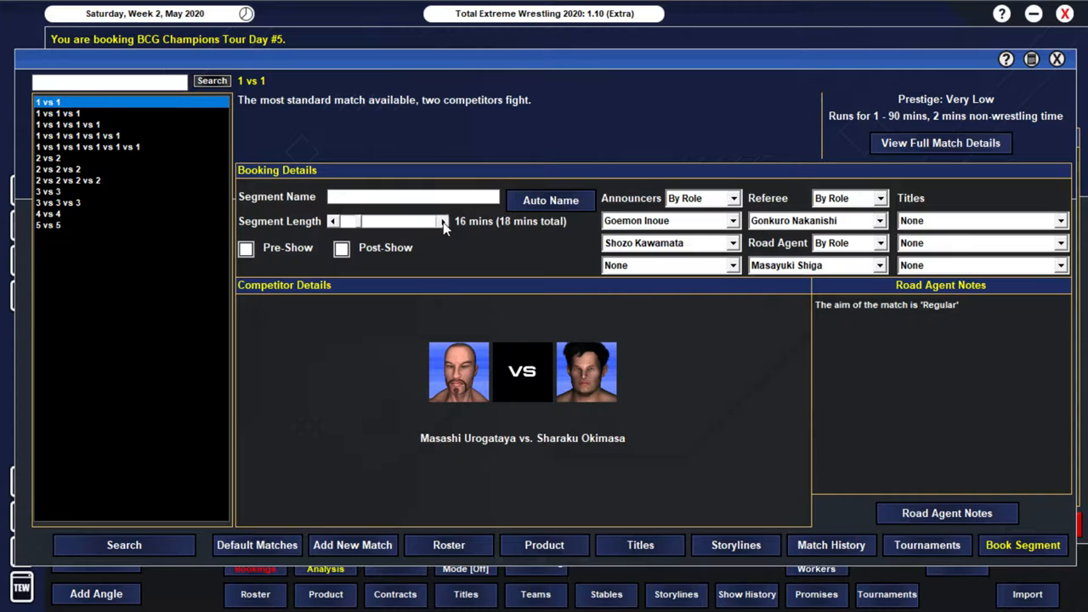
pyautogui.click(947, 513)
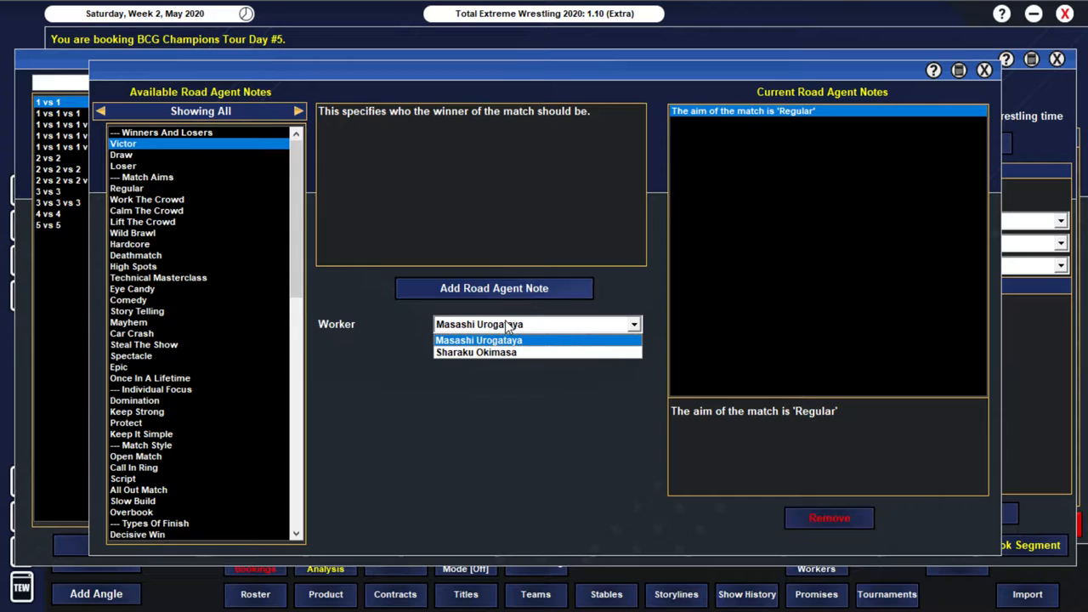
pyautogui.click(478, 340)
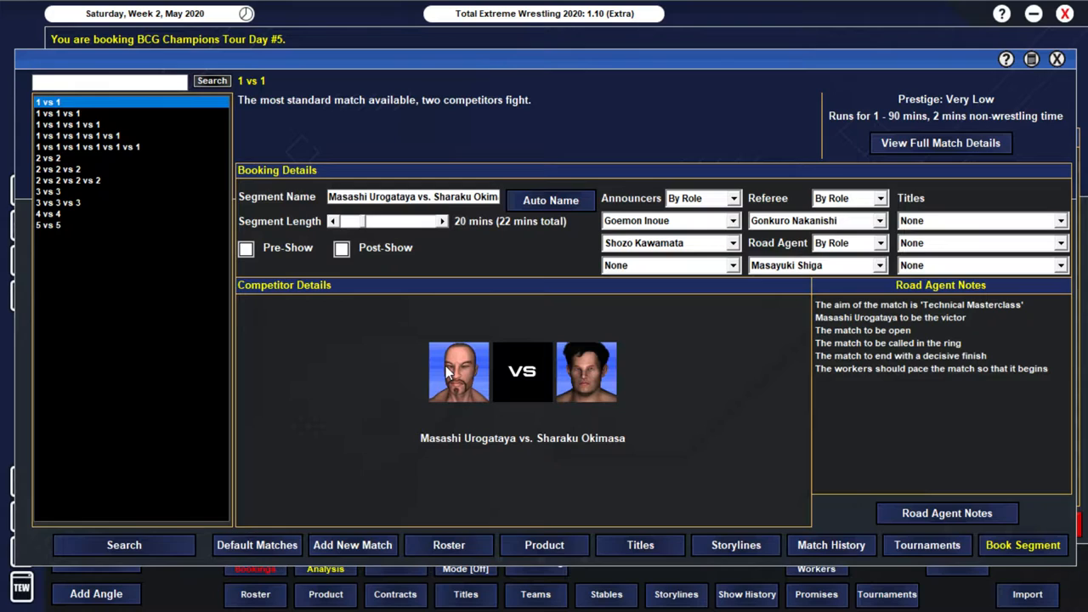
pyautogui.moveTo(637, 391)
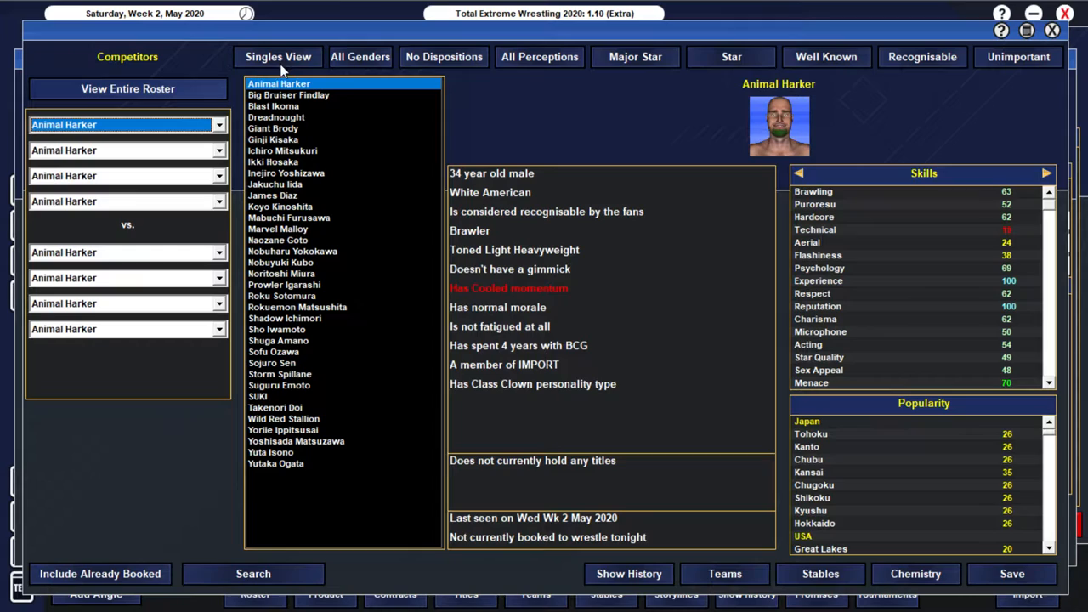
# Step: Fill one side with IMPORT members and set Cloaked In Shadows with Yokokawa & Sen opposite
pyautogui.click(272, 127)
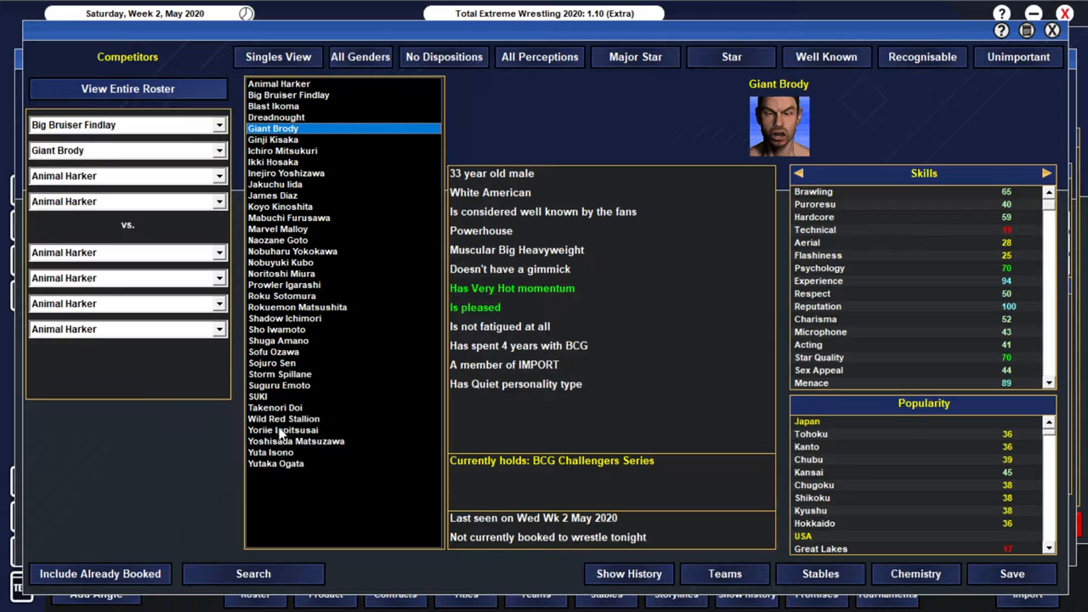
pyautogui.click(279, 56)
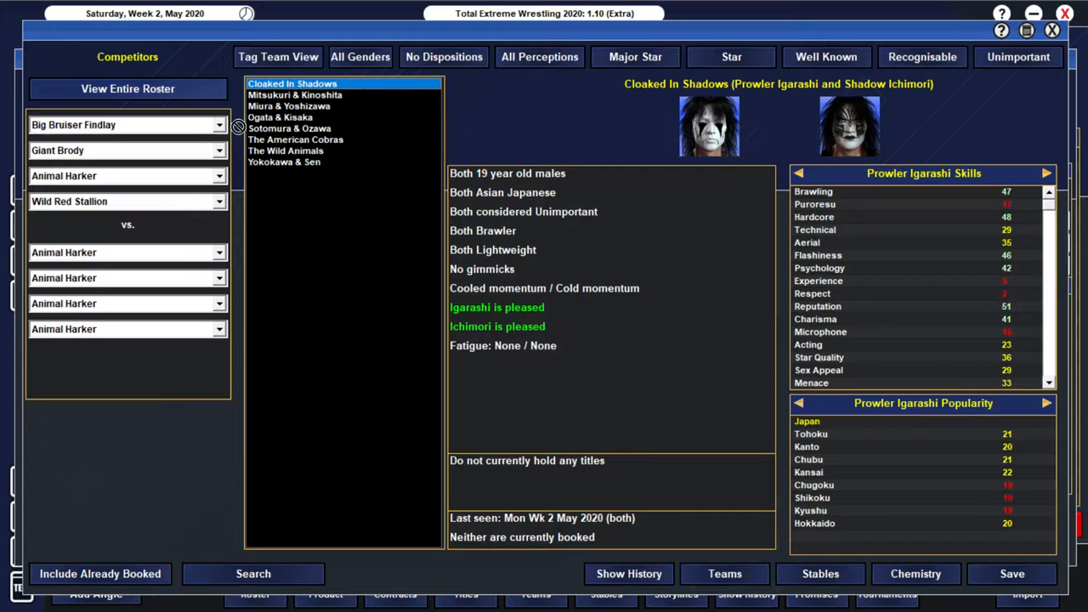
pyautogui.click(284, 161)
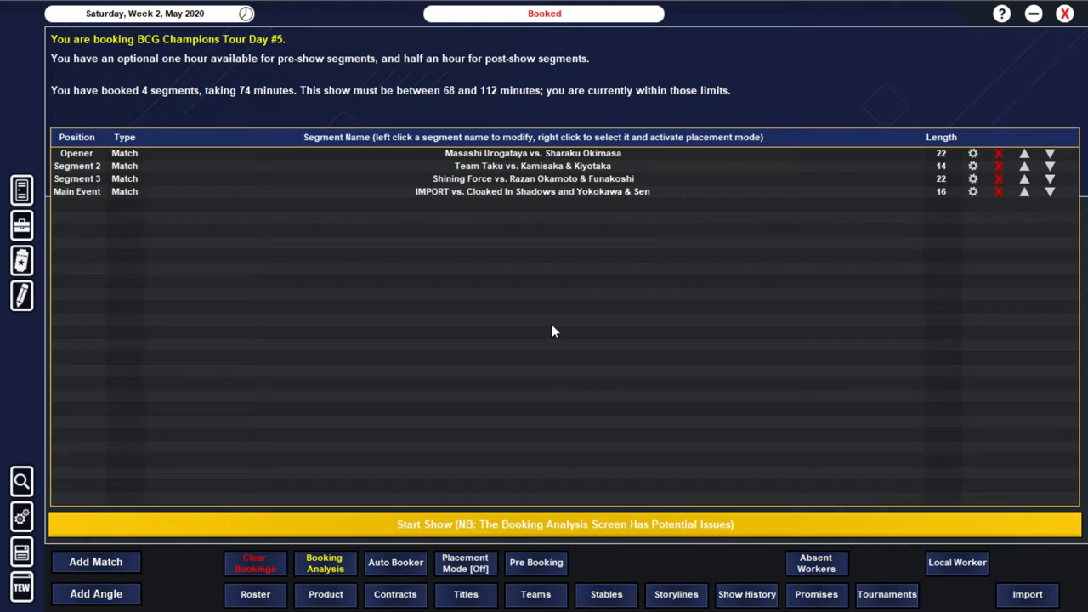
# Step: Review the Team Taku match, return to the card and begin a new match
pyautogui.click(530, 166)
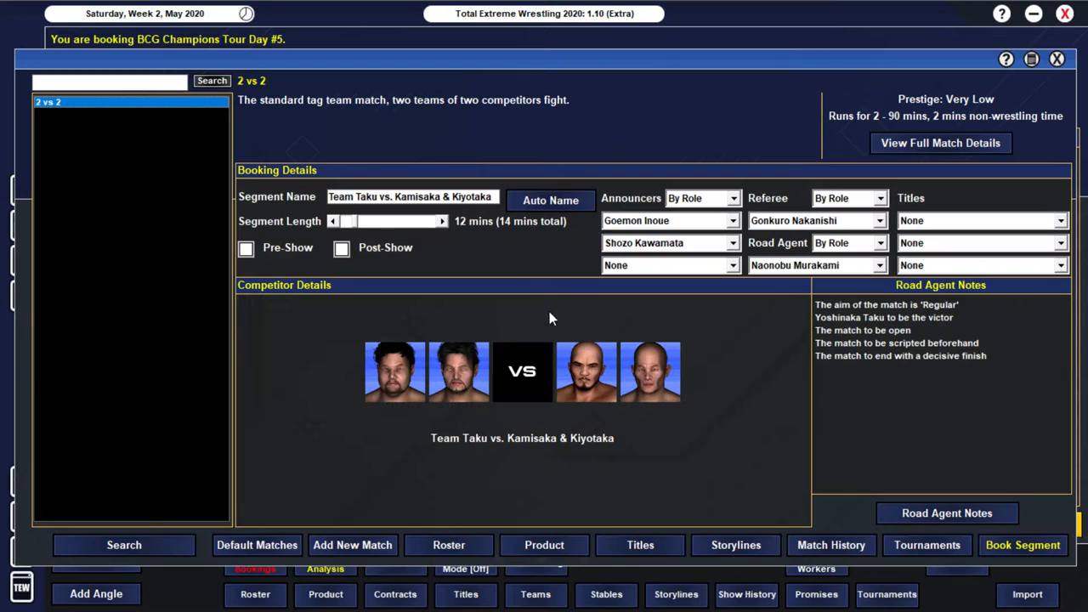
pyautogui.click(1024, 544)
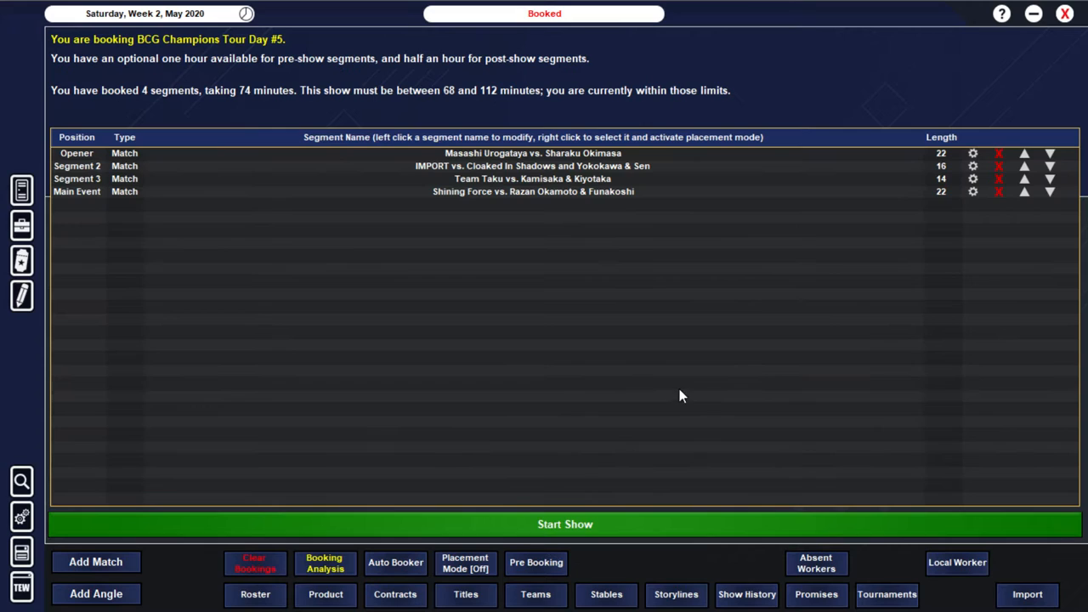
pyautogui.click(95, 561)
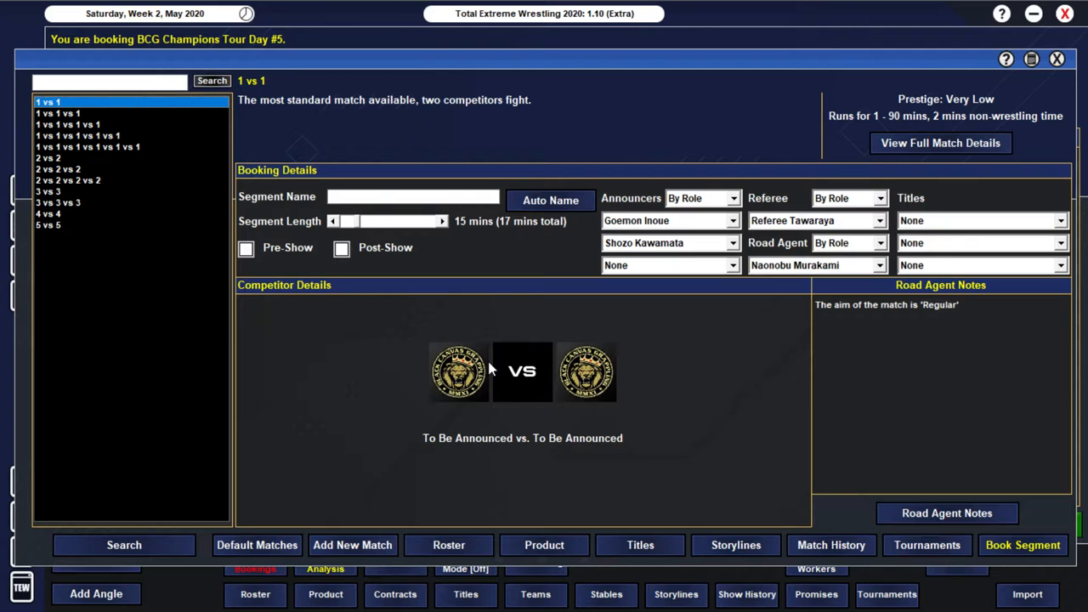
# Step: Pick Mabuchi Furusawa and Rokuemon Matsushita versus Blast Ikoma's team in the roster selector
pyautogui.click(458, 371)
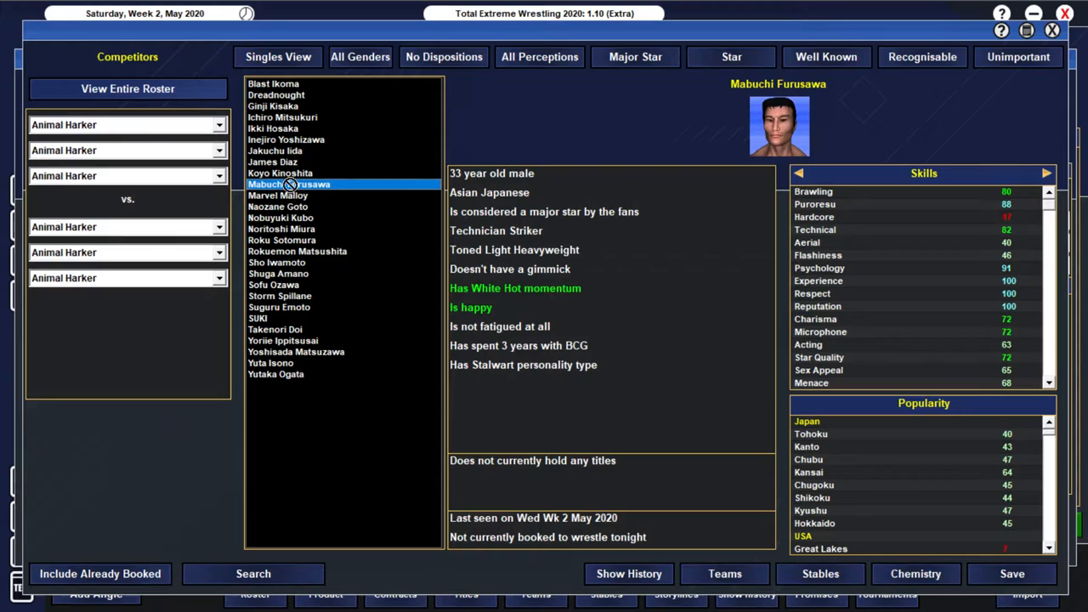
pyautogui.click(296, 251)
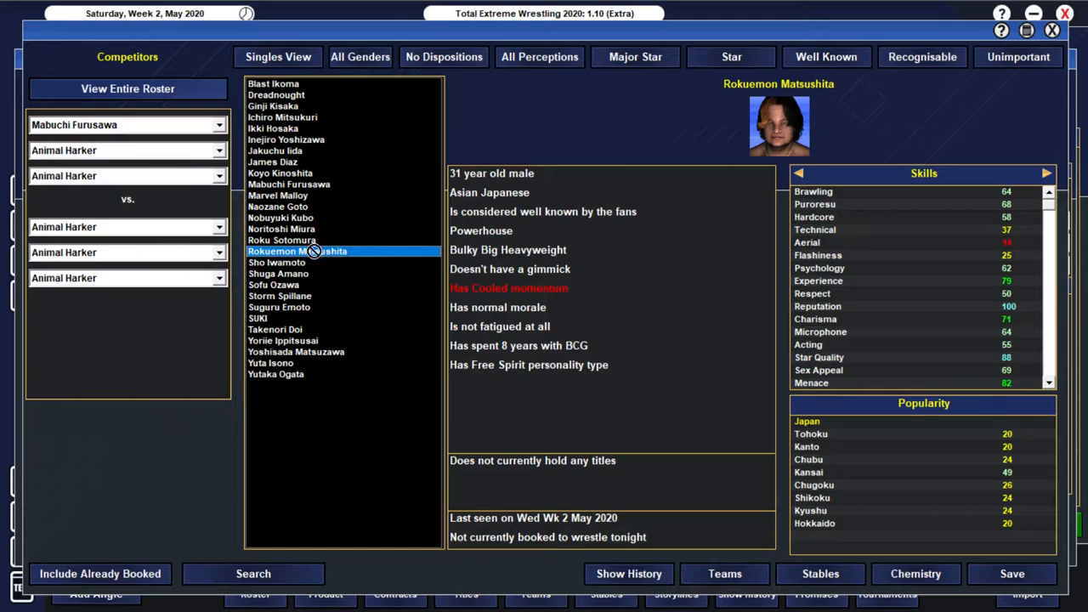
pyautogui.click(258, 317)
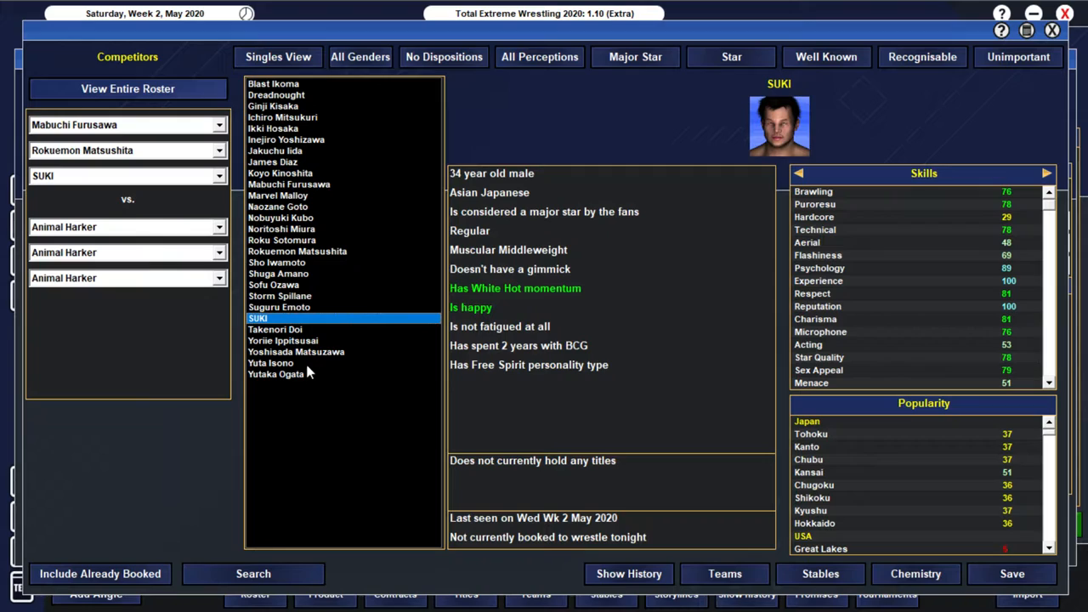
pyautogui.click(271, 83)
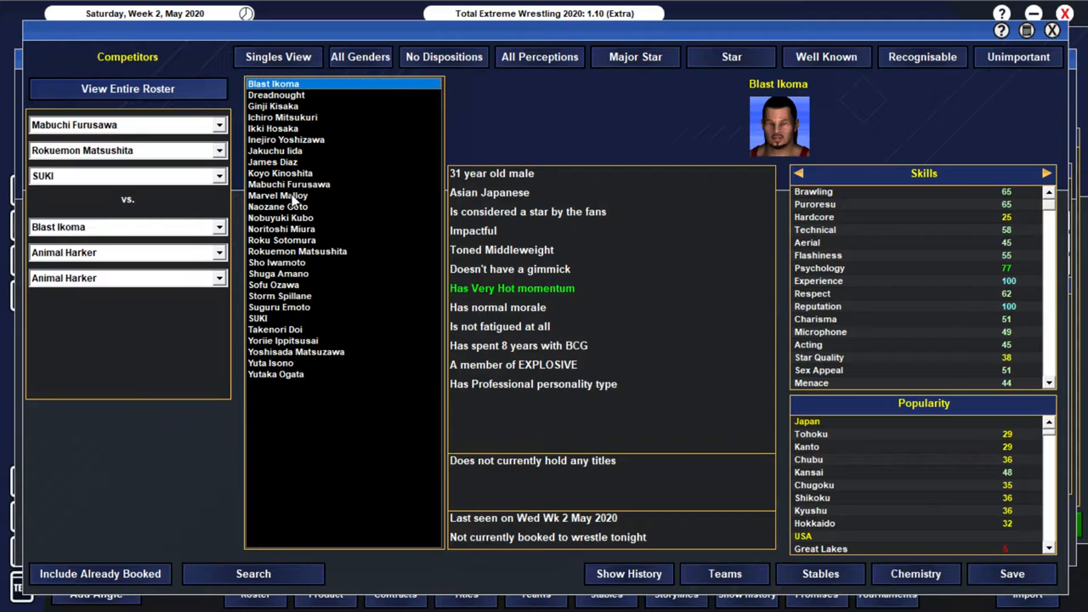
pyautogui.click(272, 105)
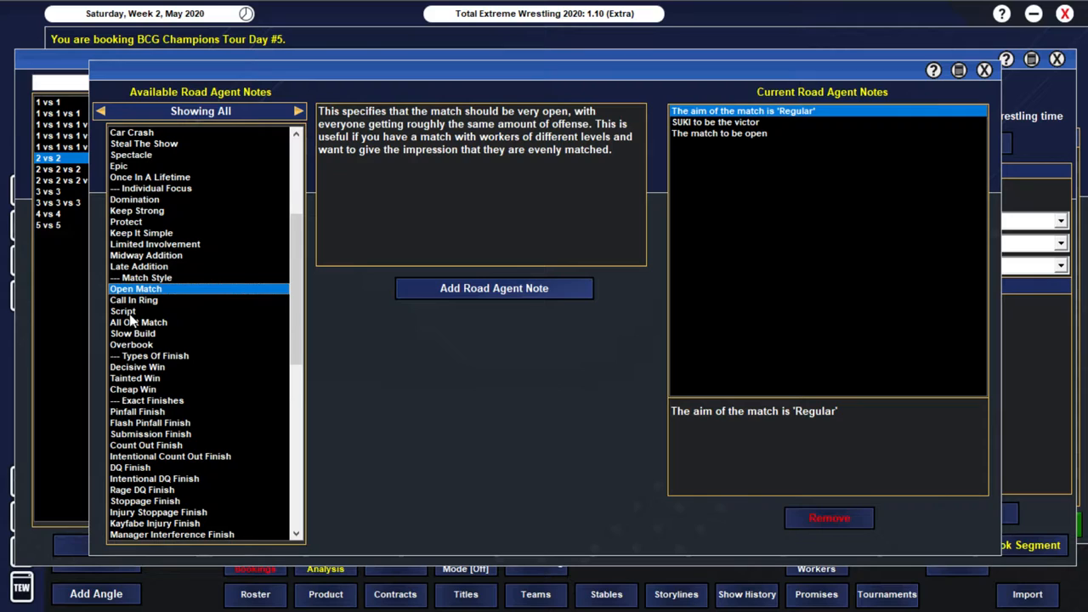
# Step: Add a scripting note, book the tag match, then reopen the Urogataya opener and view his skills
pyautogui.click(983, 72)
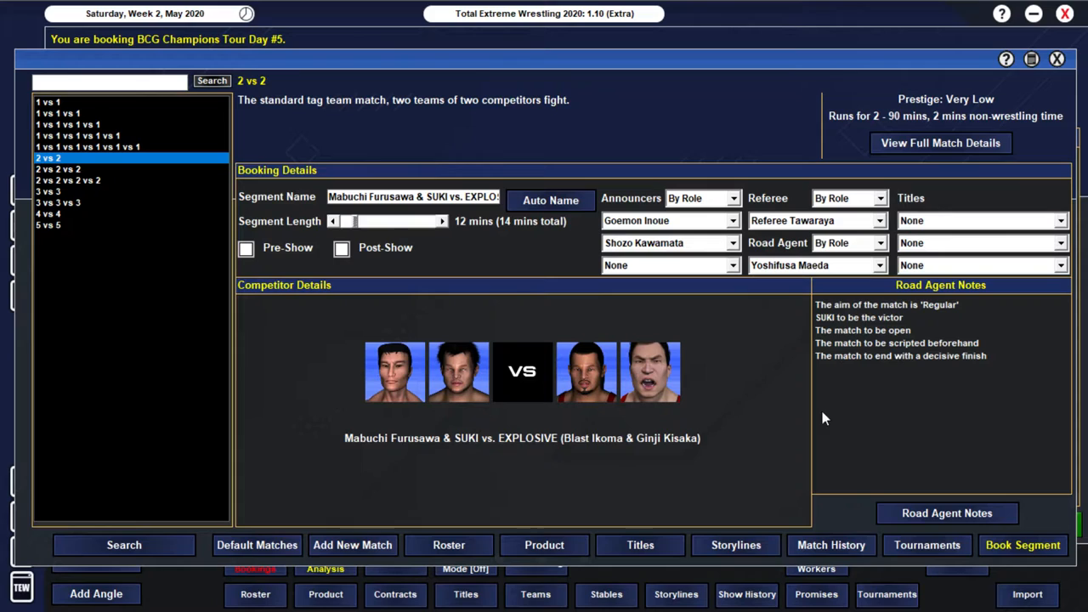
pyautogui.click(1023, 544)
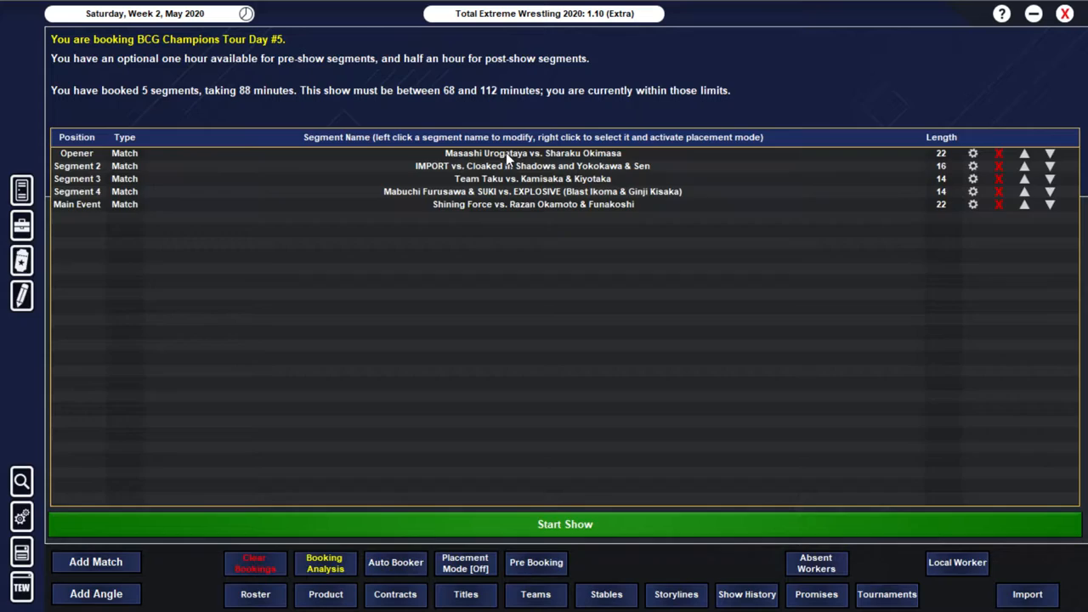
pyautogui.click(534, 153)
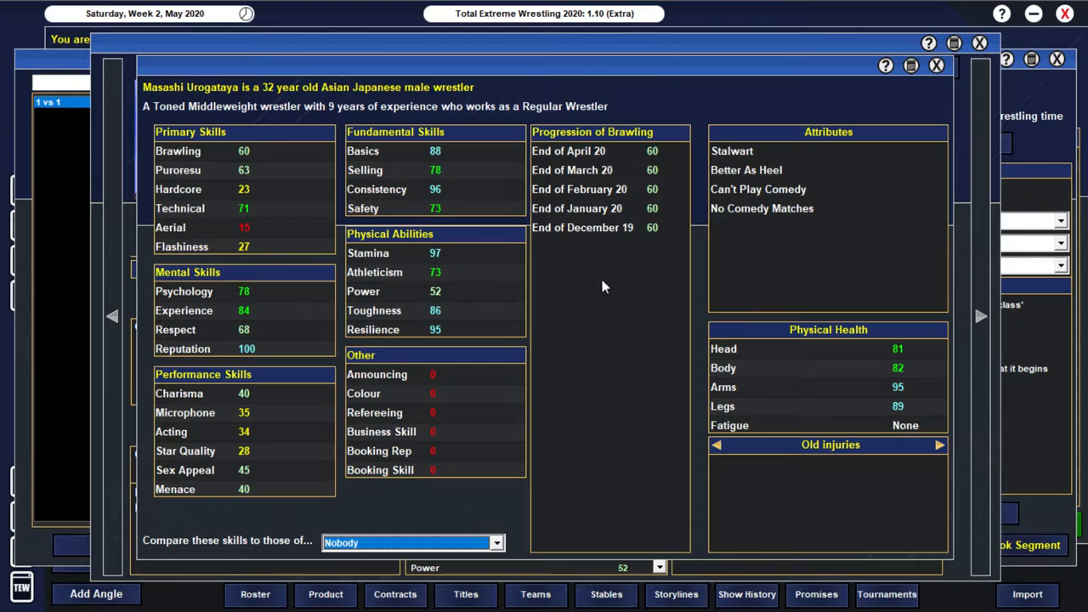
pyautogui.click(934, 65)
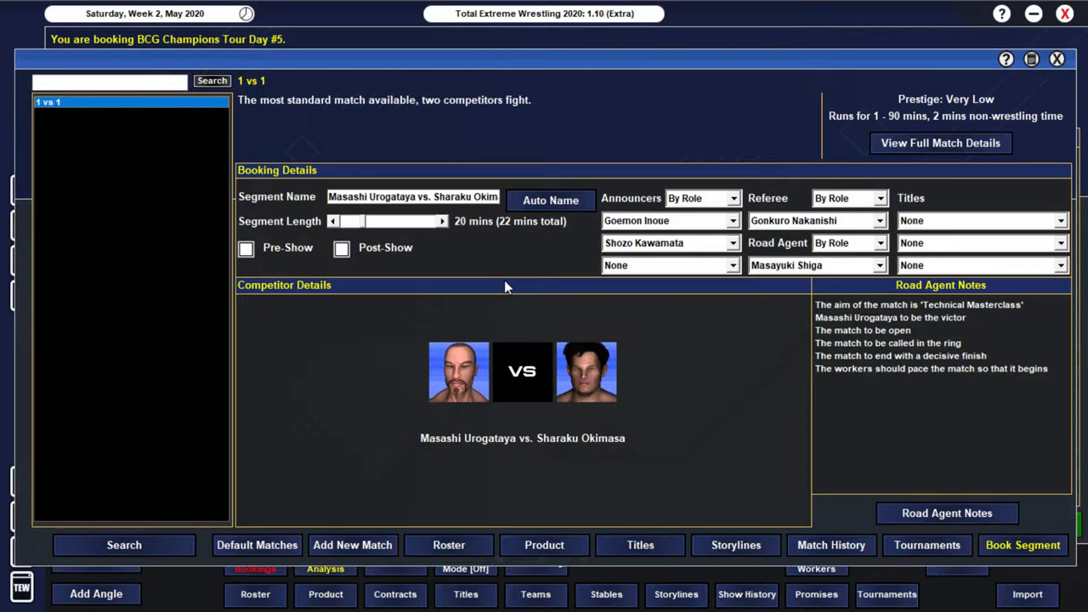
pyautogui.moveTo(865, 483)
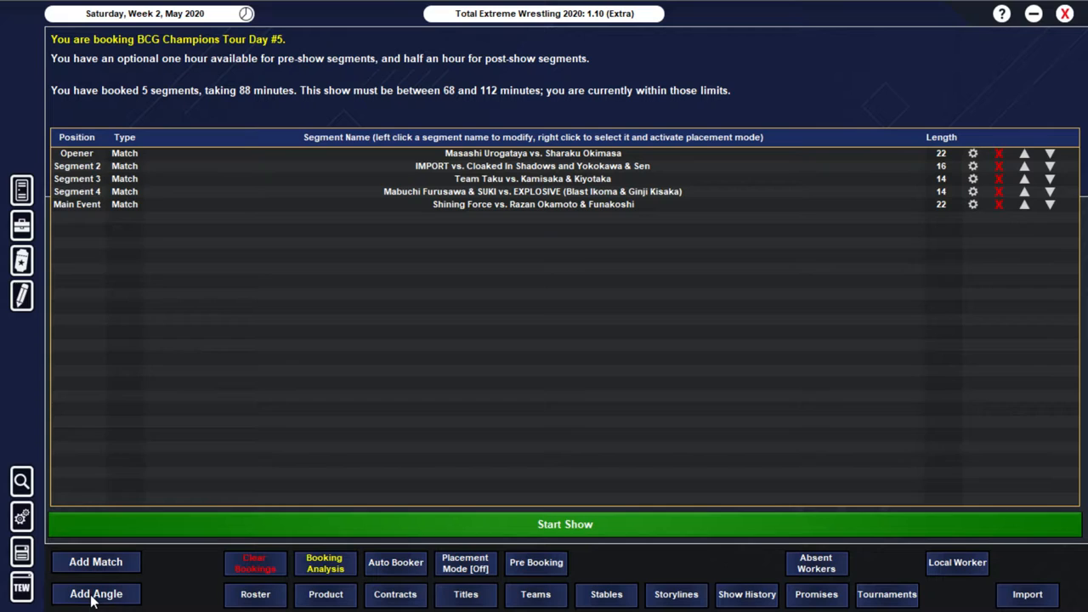
# Step: Book a Freestyle Angle with Urogataya, Kamisaka & Kiyotaka and Team Taku, moved one spot earlier
pyautogui.click(95, 593)
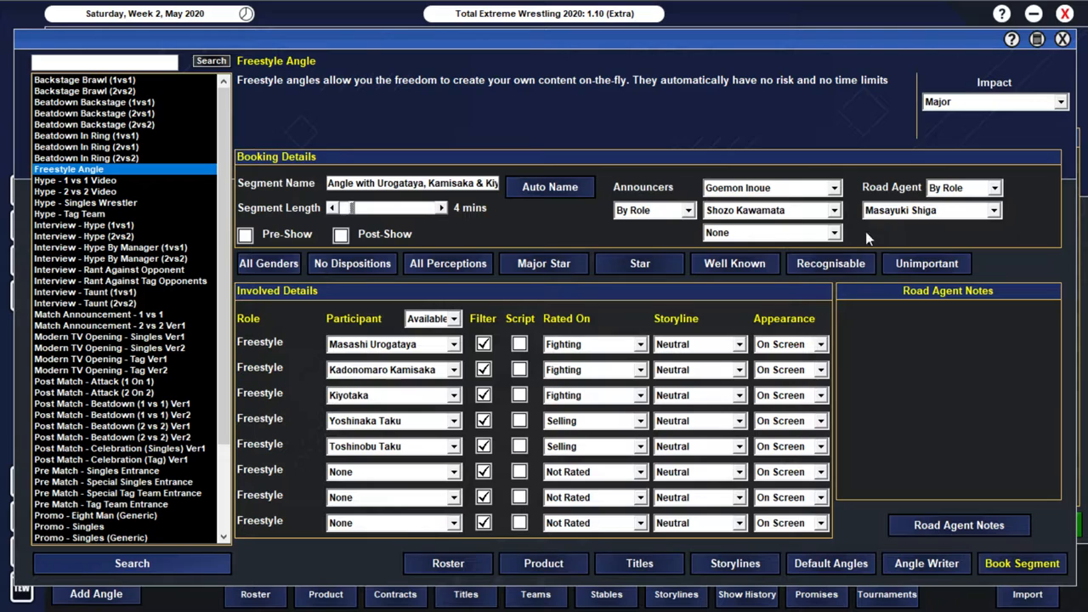
pyautogui.click(1021, 563)
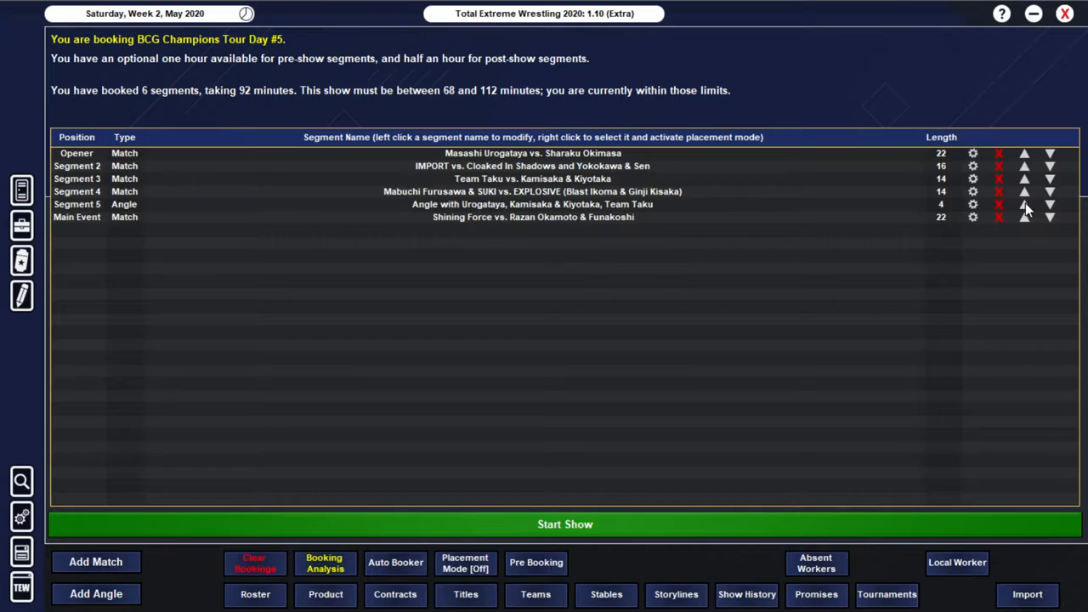
pyautogui.click(1023, 204)
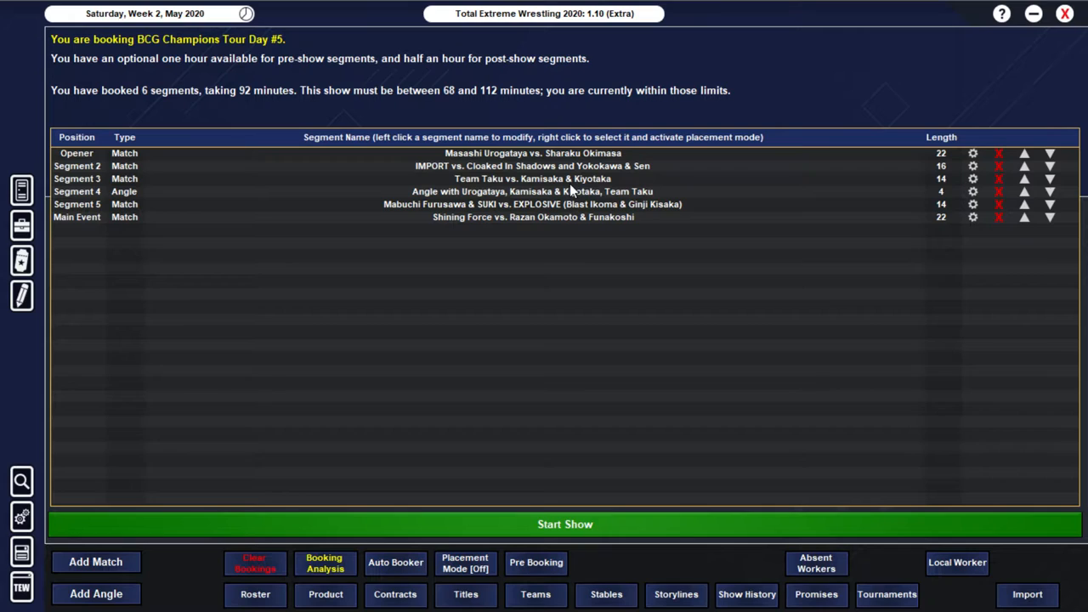
pyautogui.moveTo(497, 202)
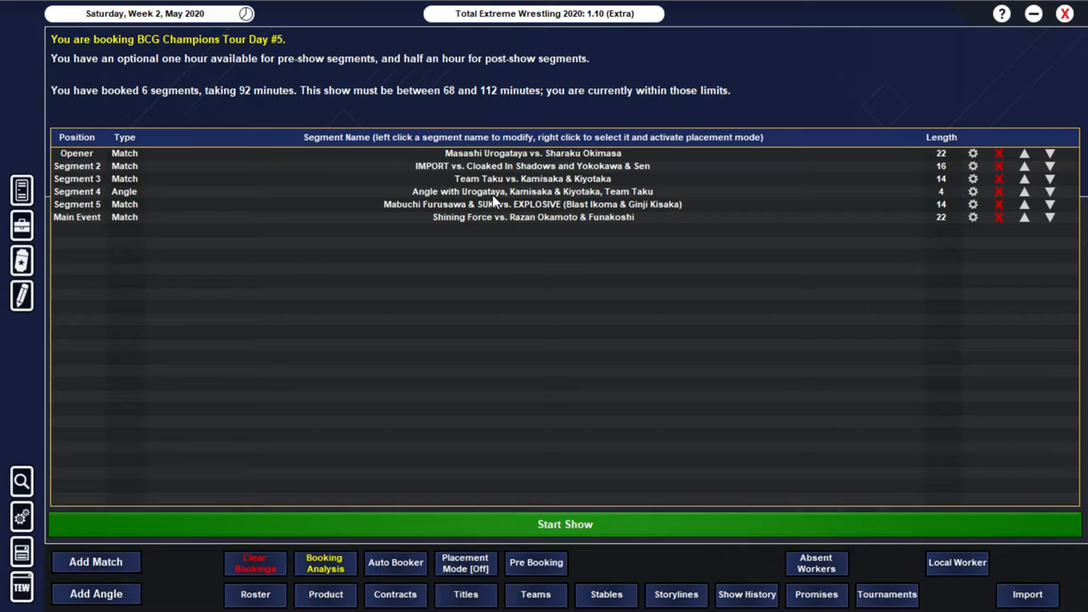
pyautogui.moveTo(83, 603)
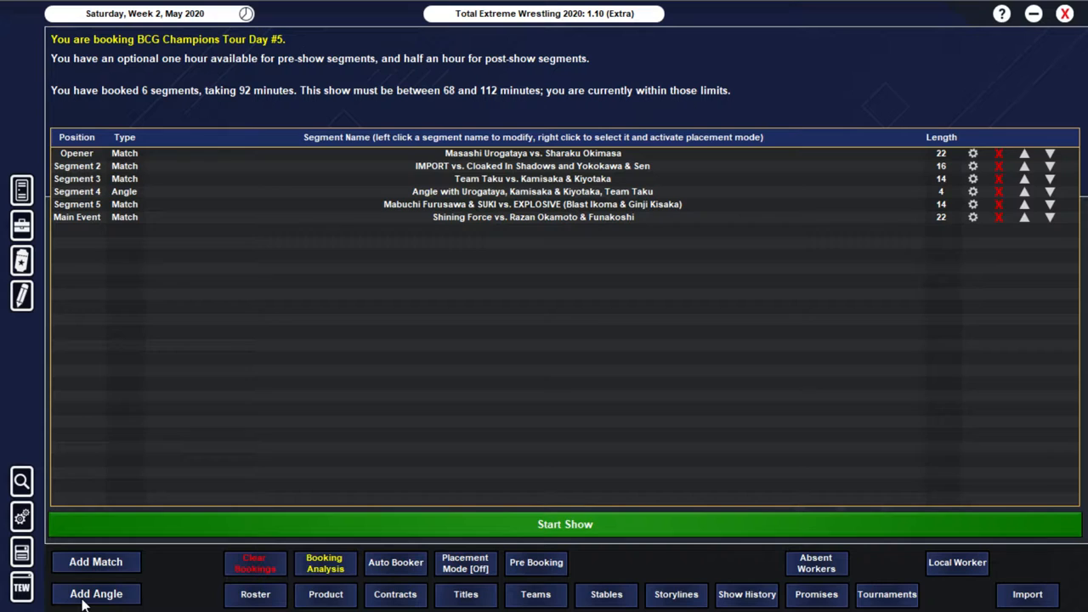
# Step: Book an 8-minute Freestyle Angle with Bonrakuken Torii and Tanyo Toshusai
pyautogui.click(96, 593)
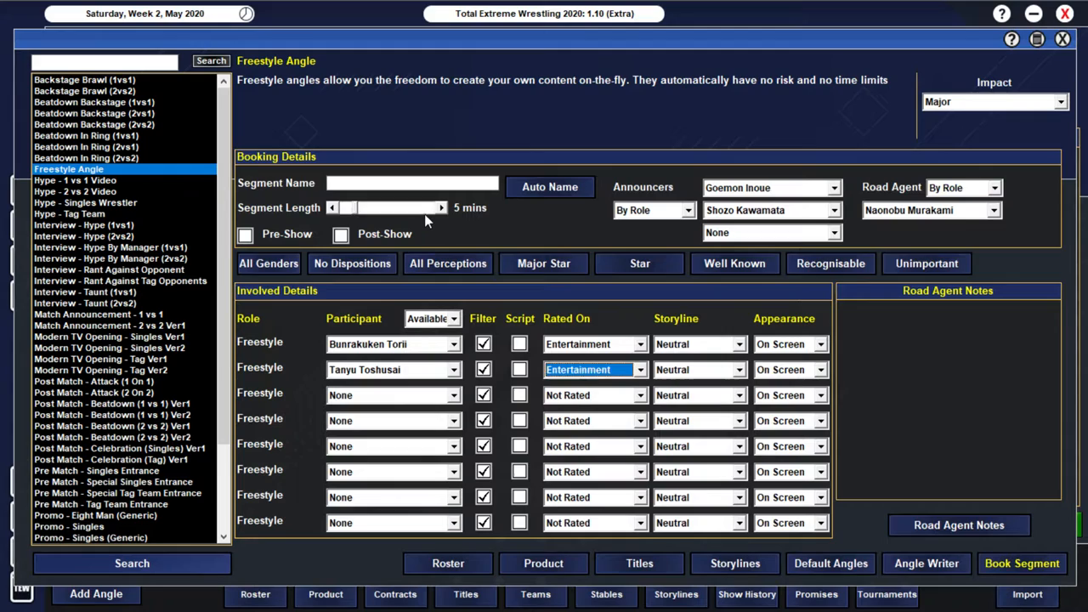
pyautogui.click(1022, 562)
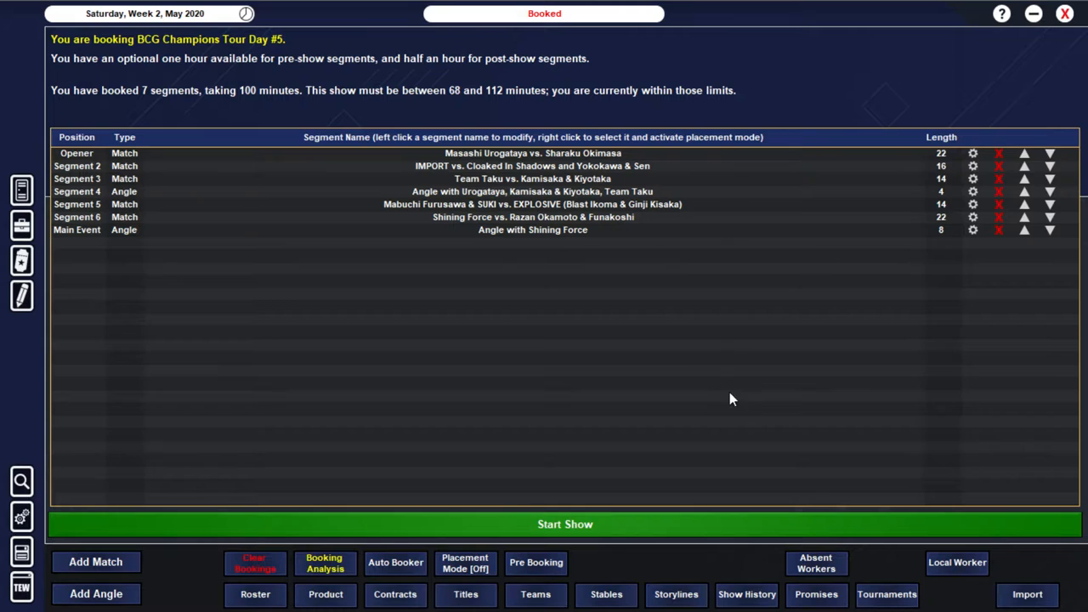
# Step: Begin a new match and switch the selector to Singles View for picking individual wrestlers
pyautogui.click(95, 561)
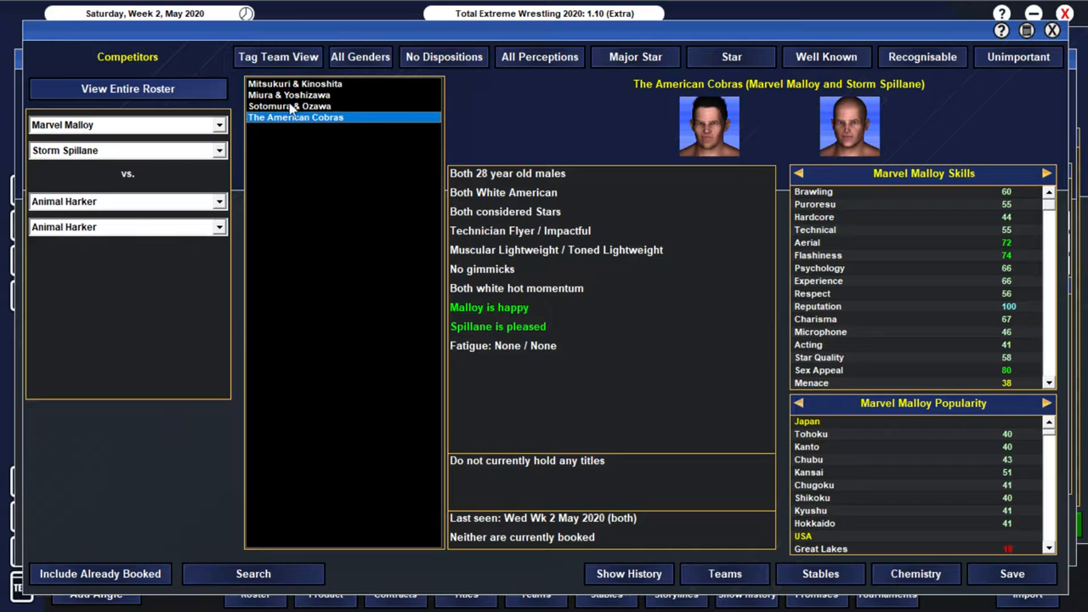
pyautogui.click(279, 56)
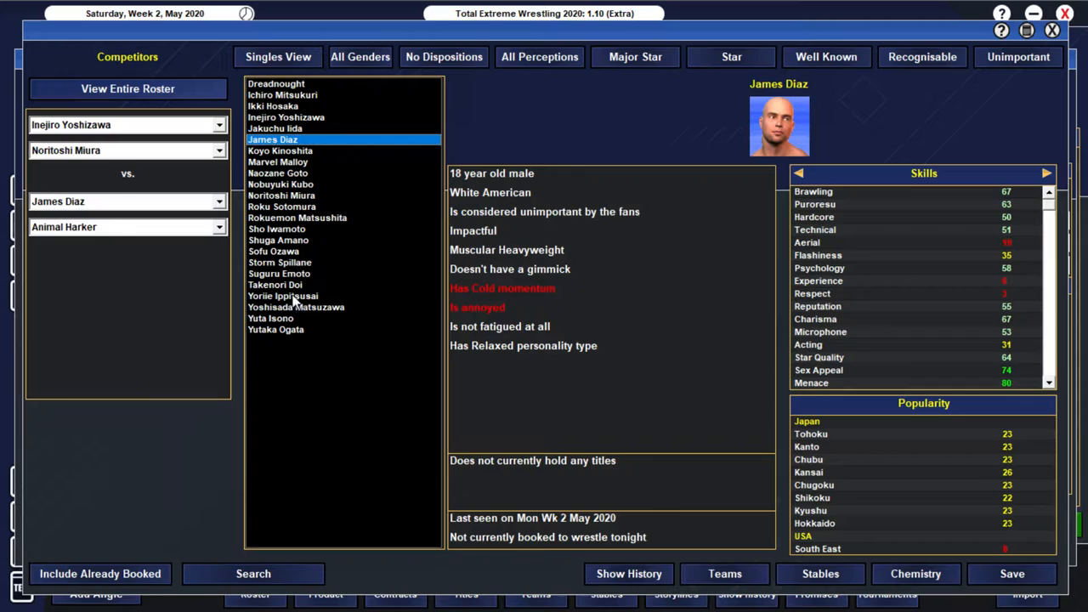
pyautogui.moveTo(297, 162)
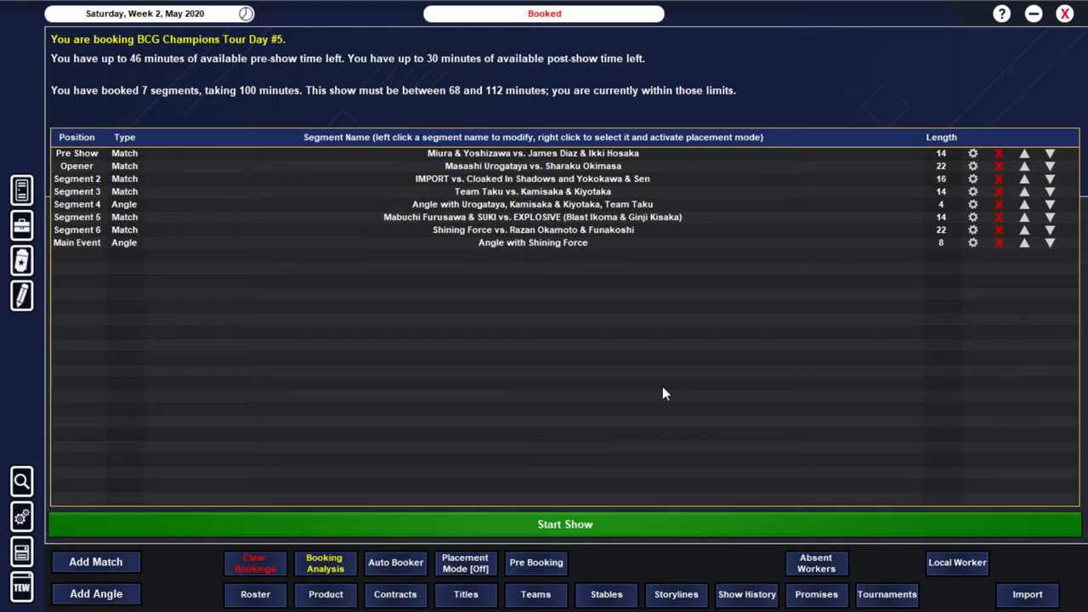
# Step: Start the booked Day #5 show, bringing up the pre-show tag result
pyautogui.click(565, 524)
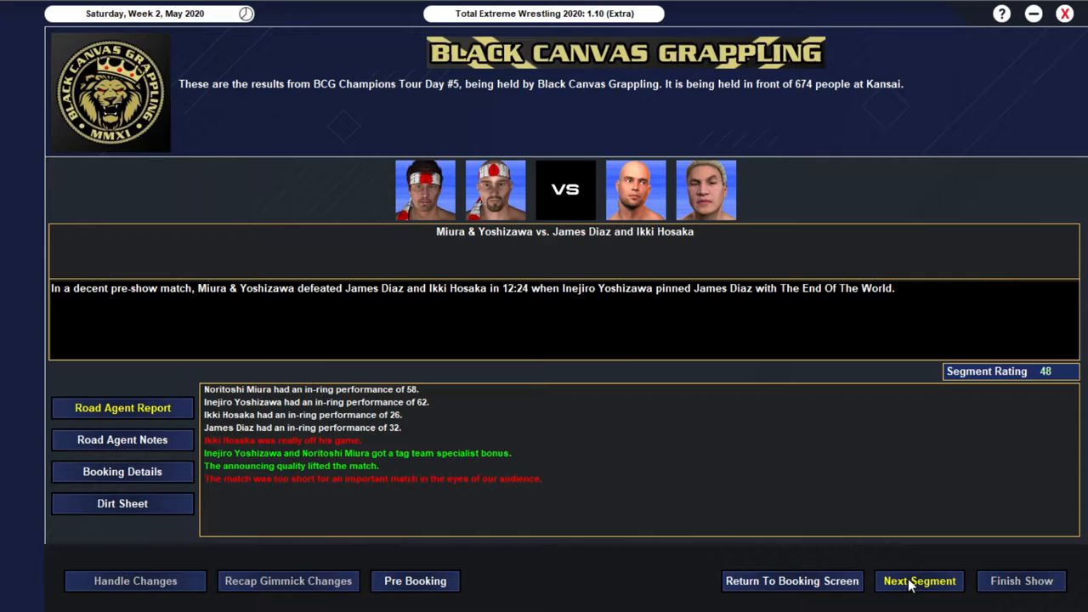
# Step: Advance to the opener's result: Urogataya pins Okimasa in 20:30, rated 57
pyautogui.click(918, 581)
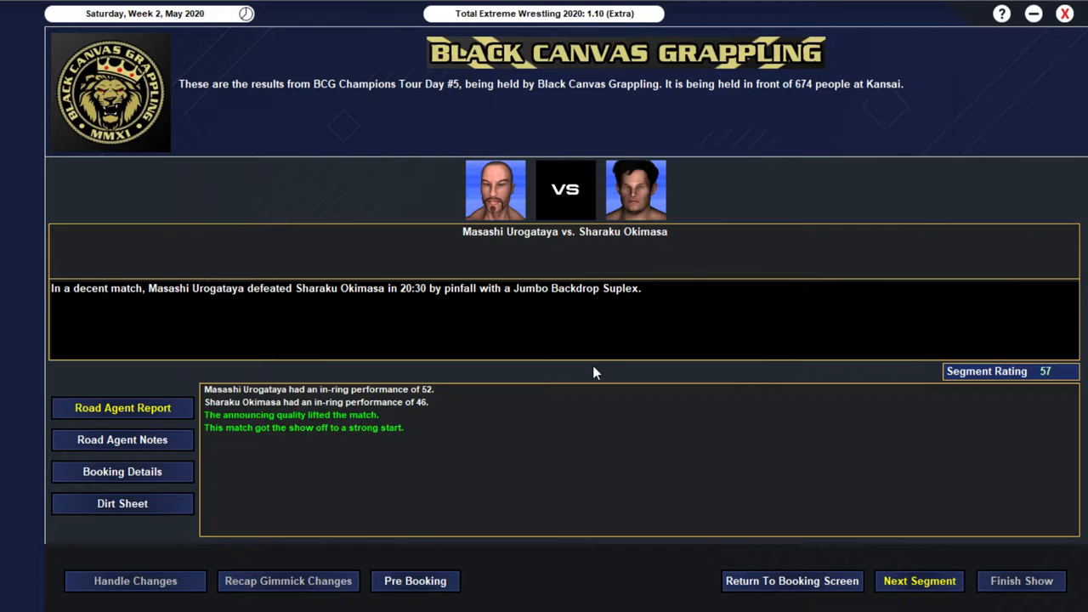
pyautogui.moveTo(661, 401)
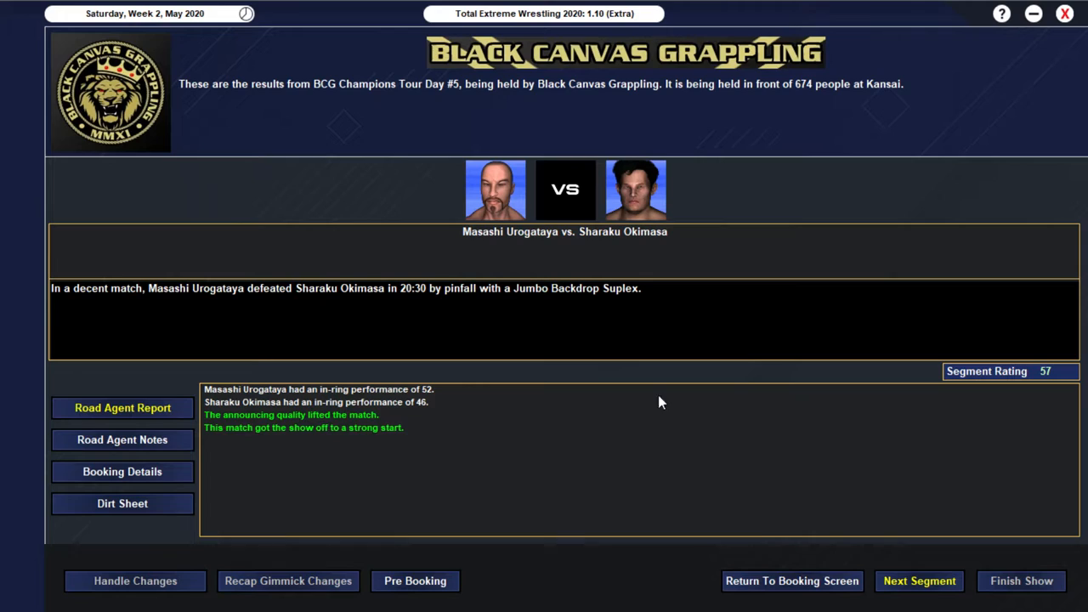
pyautogui.moveTo(394, 394)
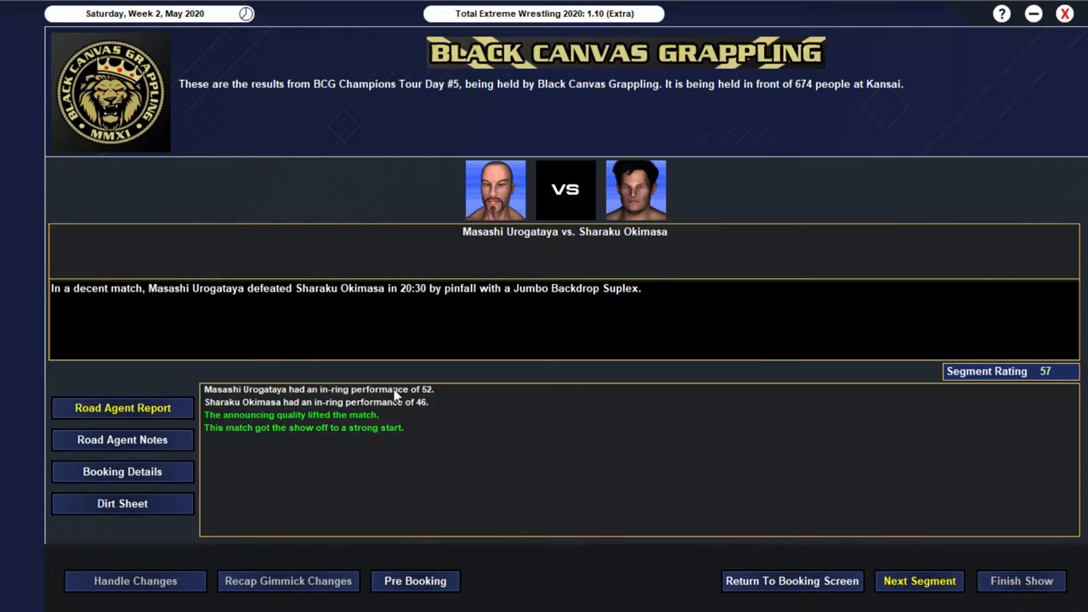
pyautogui.moveTo(1023, 410)
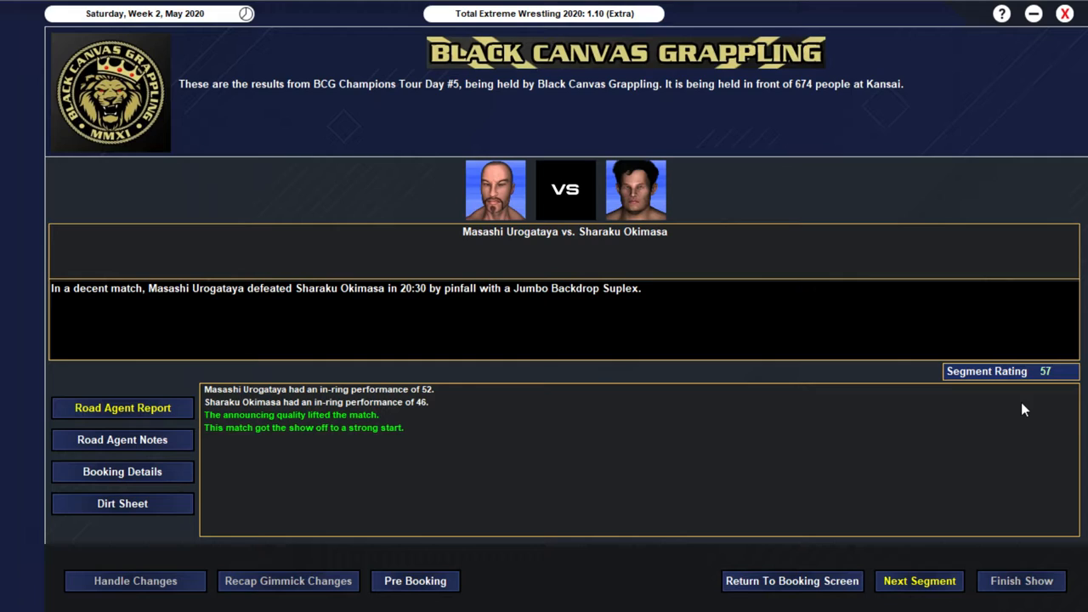
pyautogui.moveTo(899, 547)
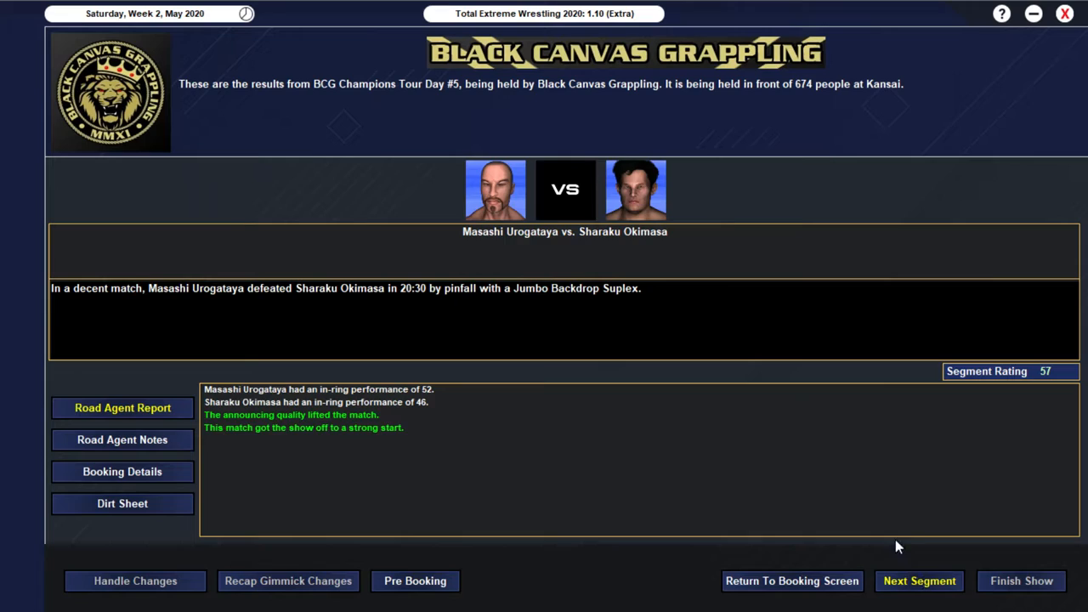
# Step: Advance through the IMPORT match result to Team Taku's 56-rated win over Kamisaka & Kiyotaka
pyautogui.click(918, 581)
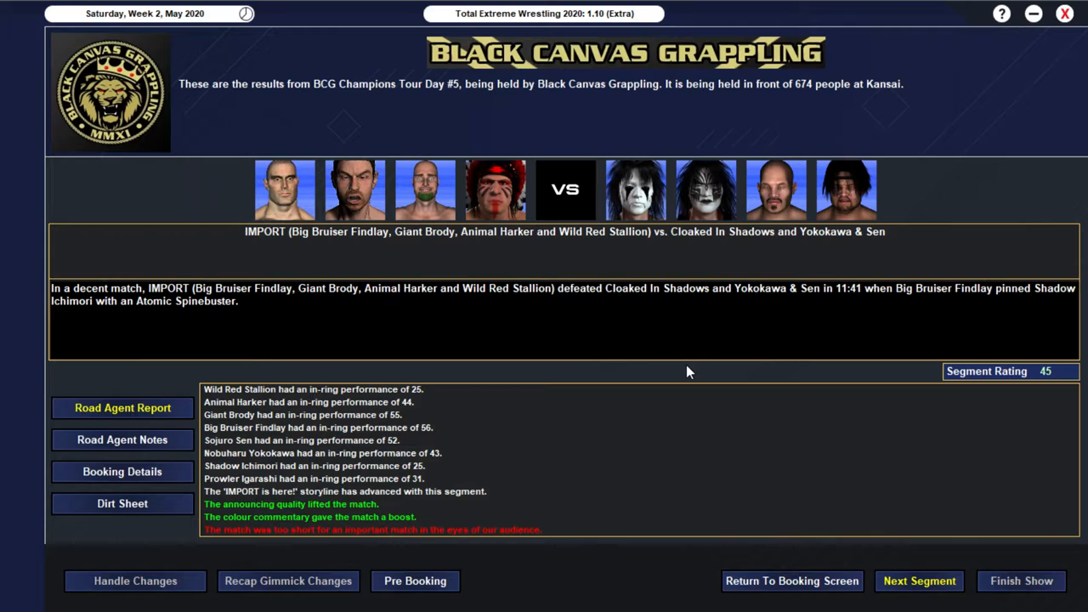
pyautogui.moveTo(595, 196)
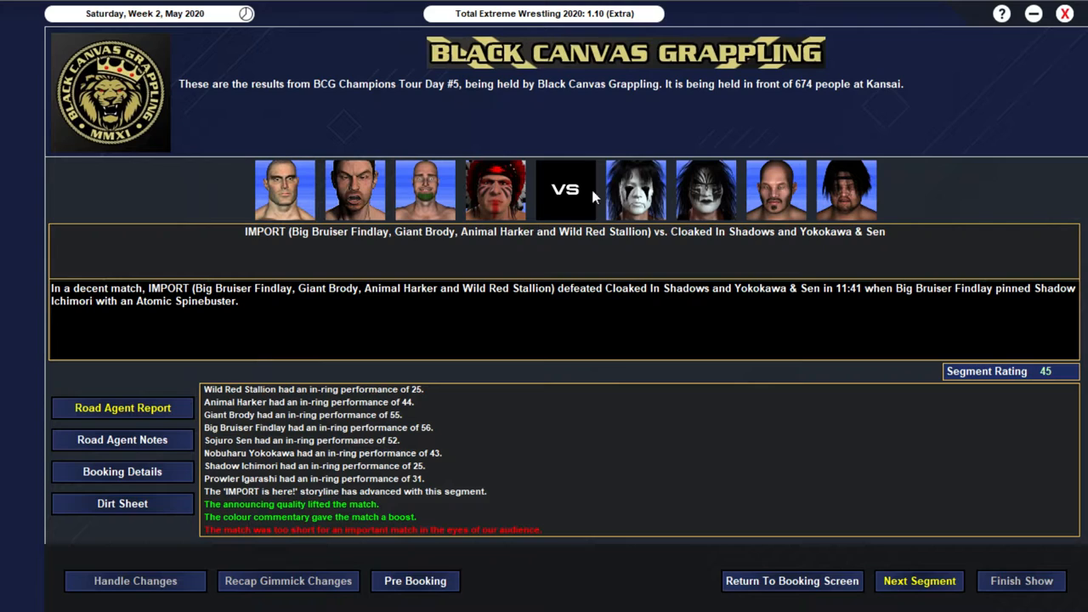
pyautogui.moveTo(390, 210)
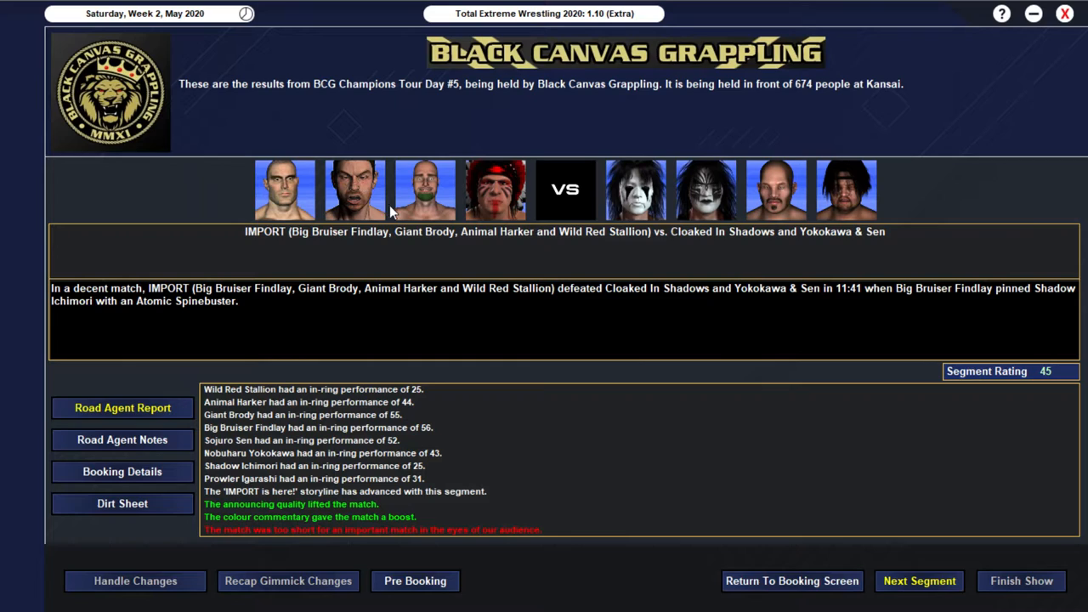
pyautogui.moveTo(780, 212)
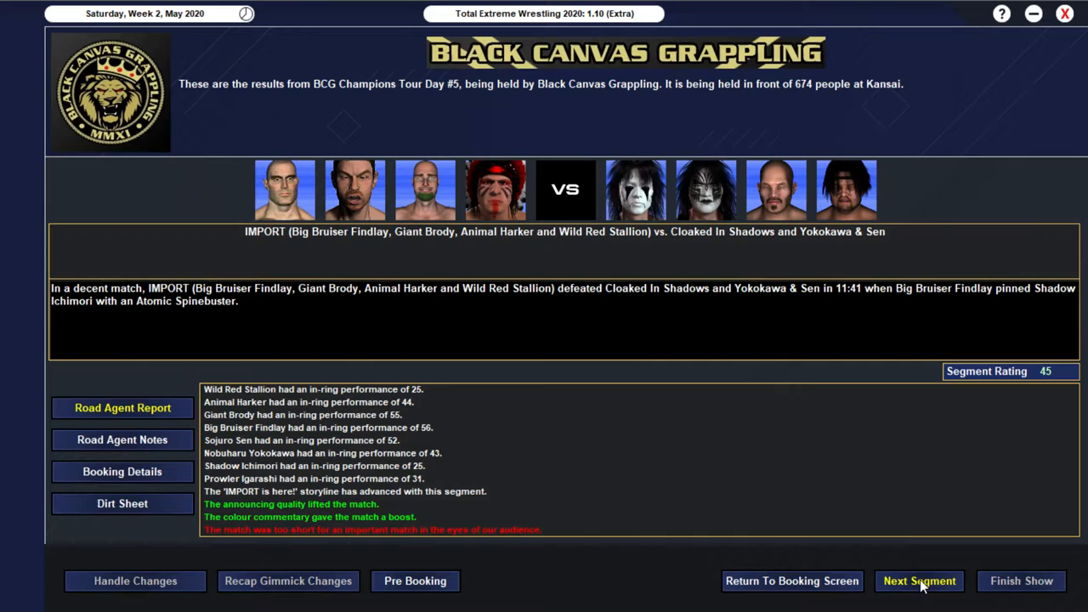
pyautogui.click(917, 581)
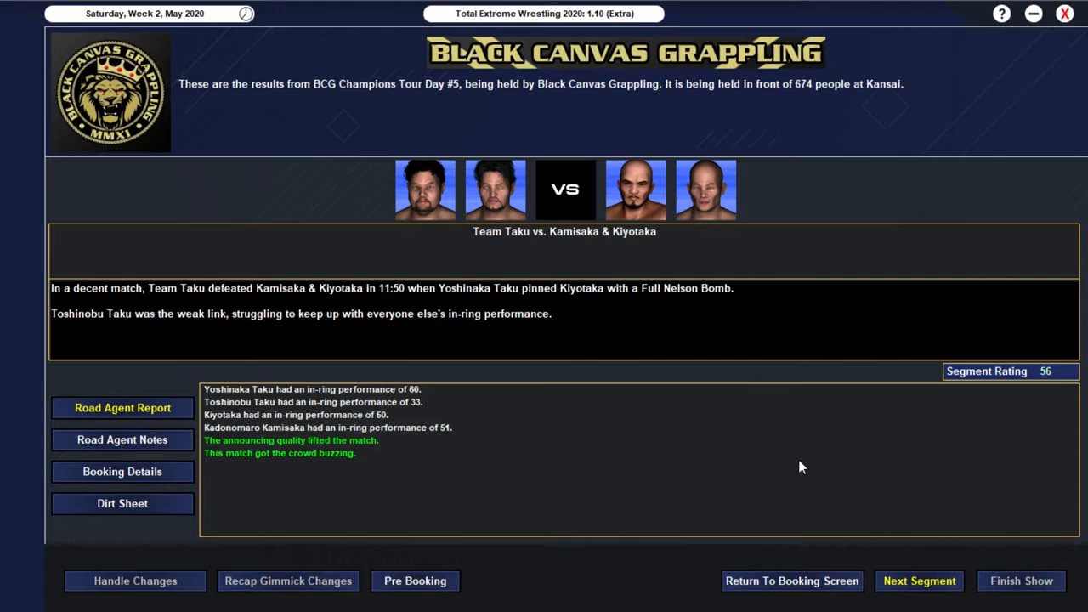
# Step: Advance to the Urogataya, Kamisaka & Kiyotaka and Team Taku angle result, rated 41
pyautogui.click(917, 581)
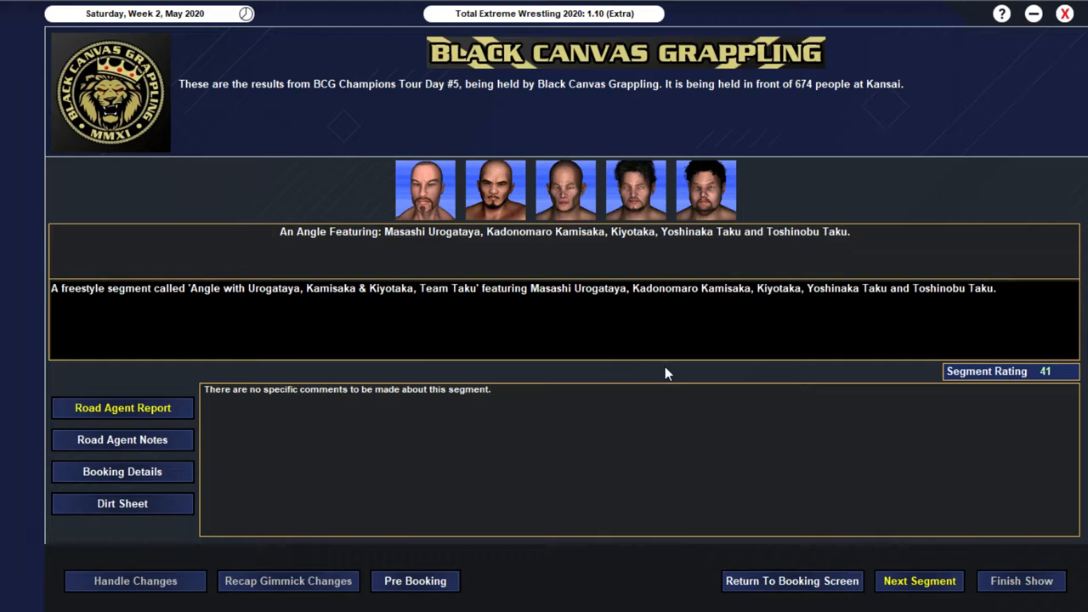
pyautogui.moveTo(490, 330)
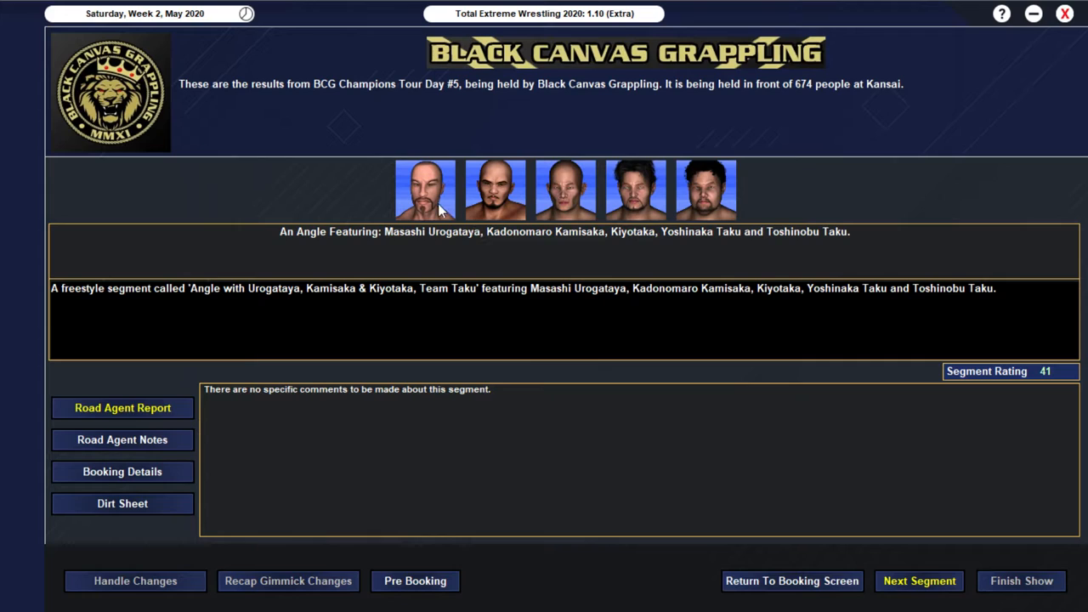
pyautogui.moveTo(574, 248)
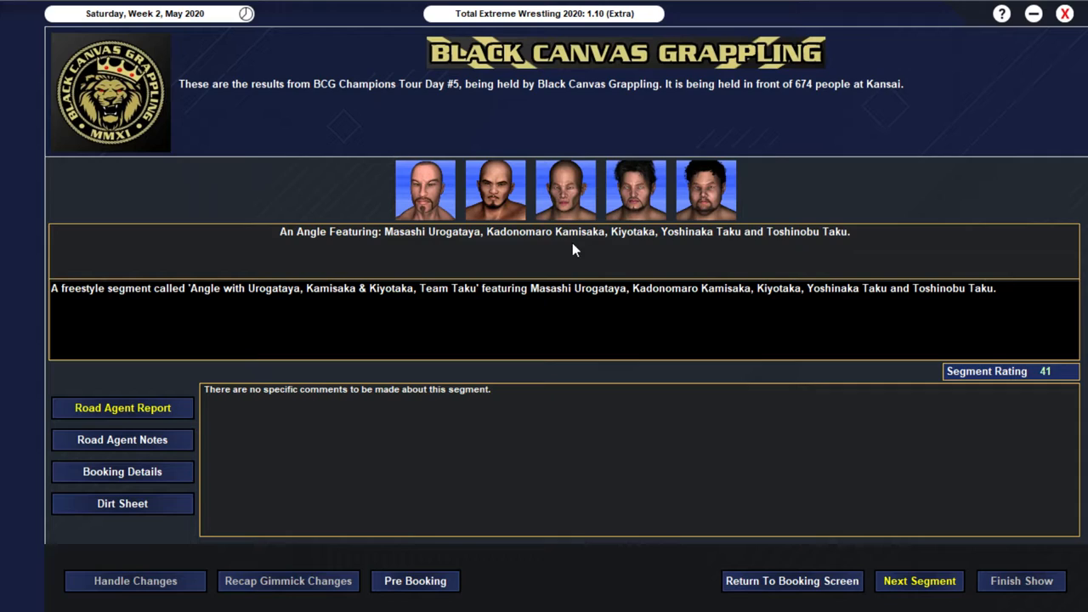
pyautogui.moveTo(526, 188)
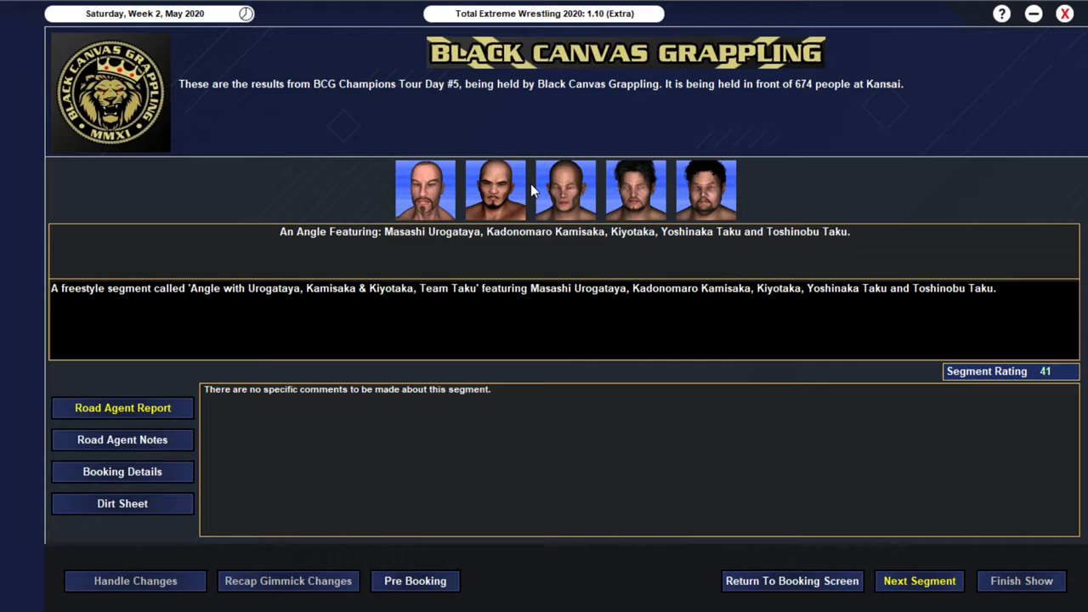
pyautogui.moveTo(530, 264)
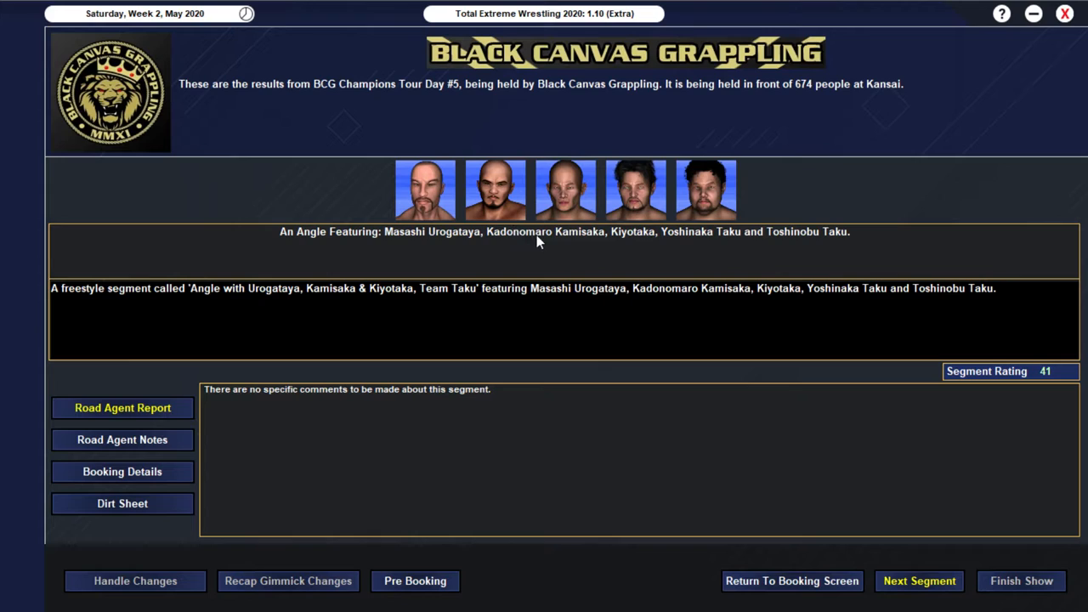
pyautogui.click(918, 581)
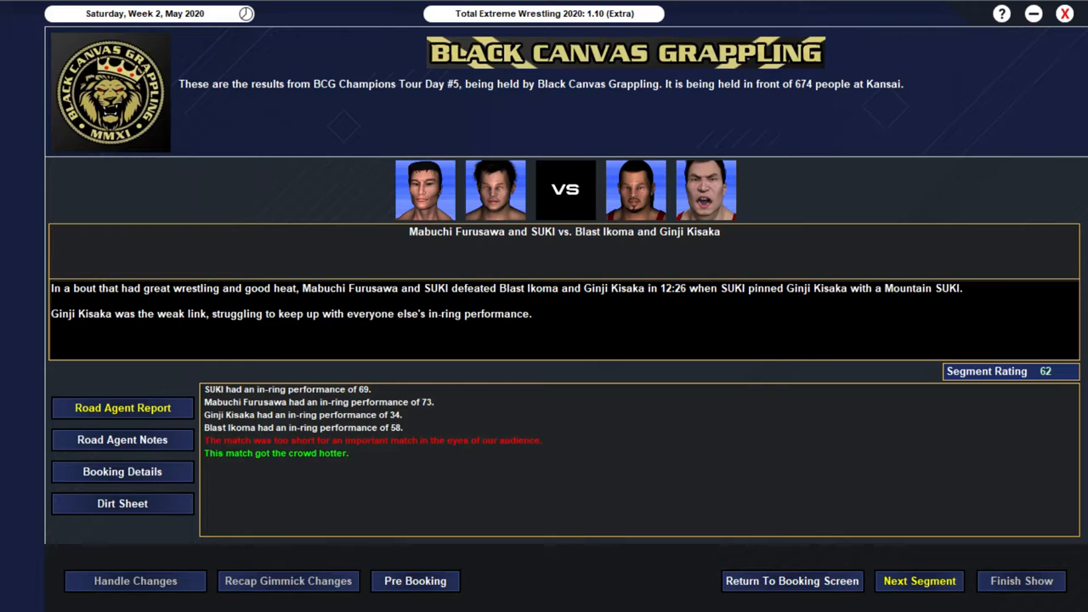
pyautogui.moveTo(642, 413)
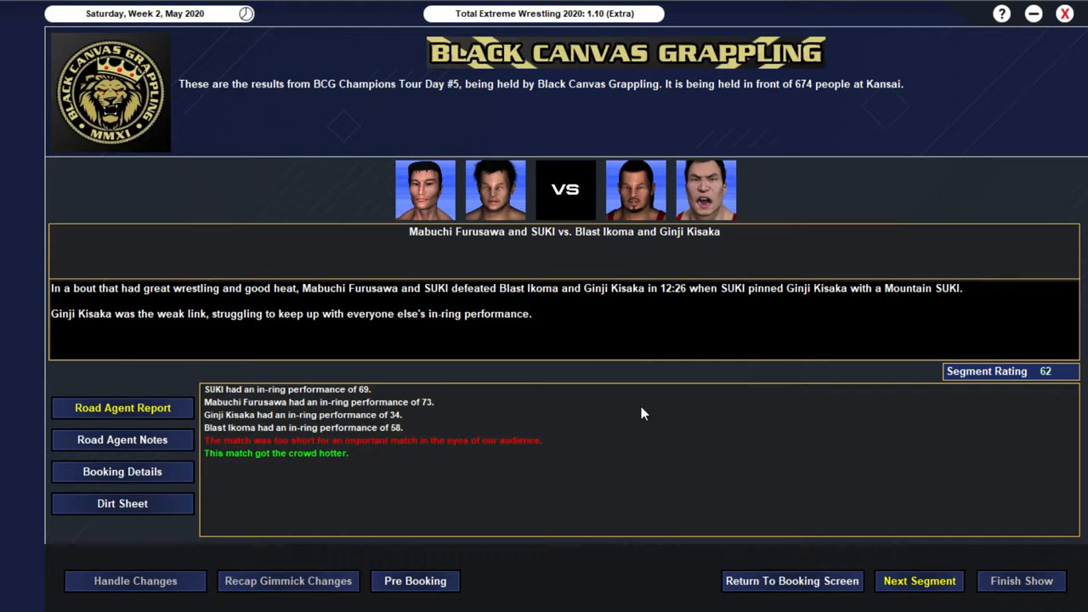
pyautogui.moveTo(443, 454)
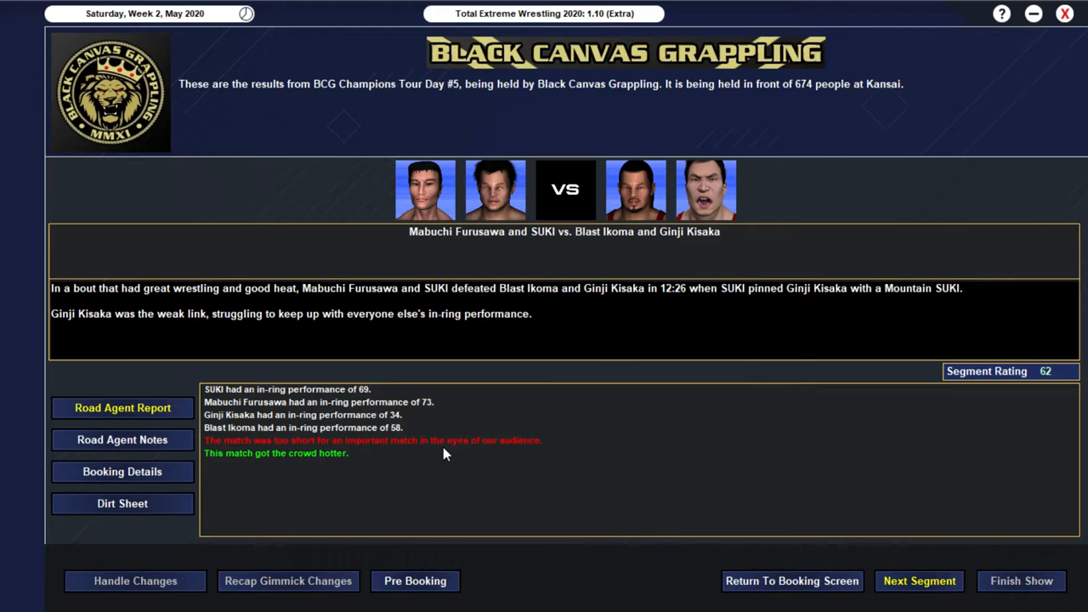
pyautogui.moveTo(754, 282)
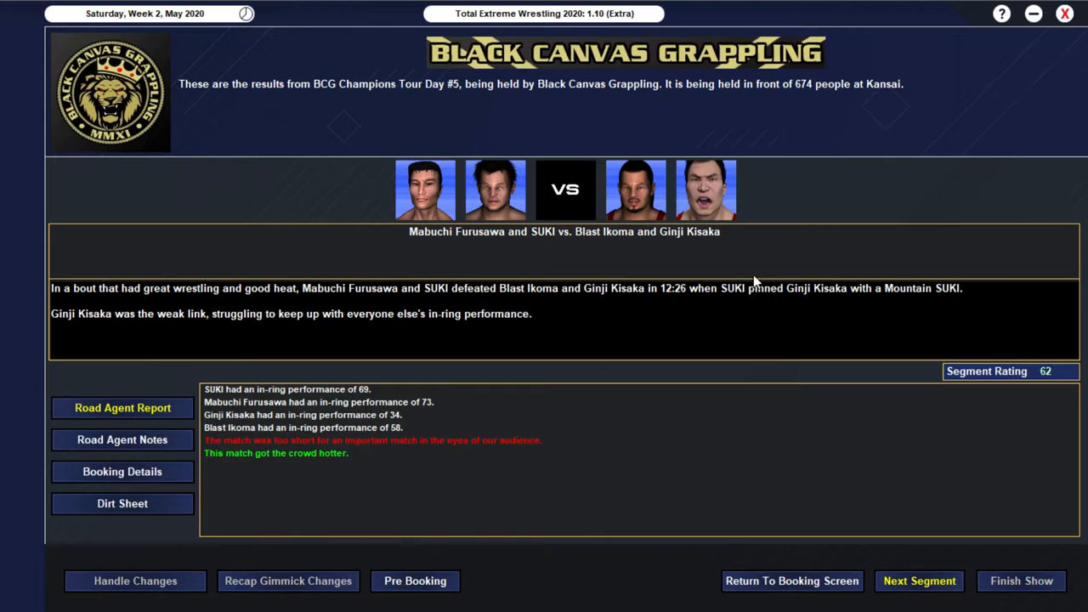
# Step: Advance to Razan Okamoto and Funakoshi's 20:21 win over Shining Force, rated 80
pyautogui.click(918, 581)
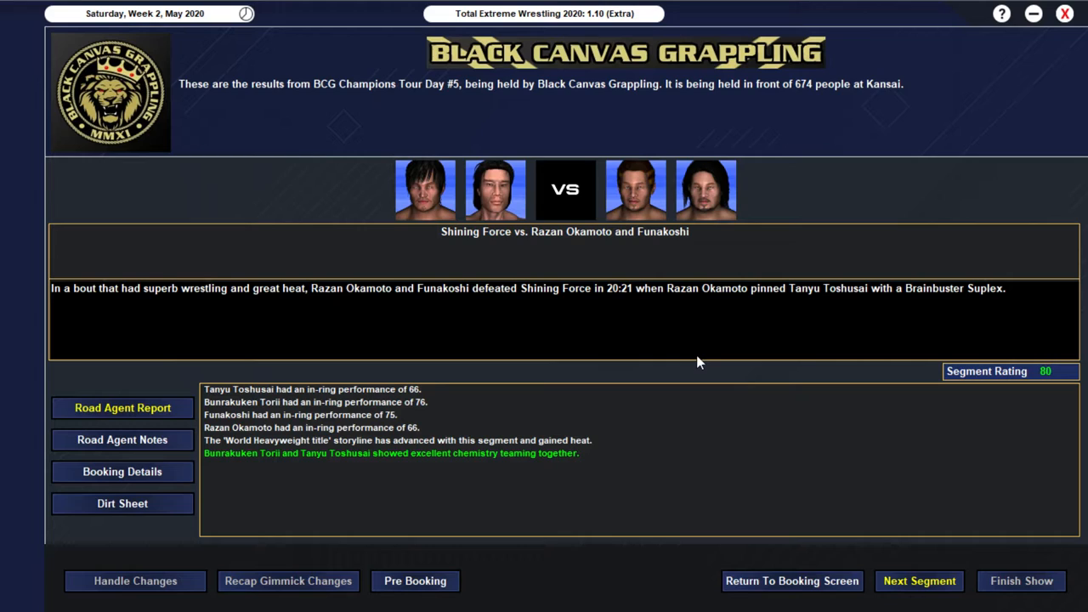
pyautogui.moveTo(1047, 380)
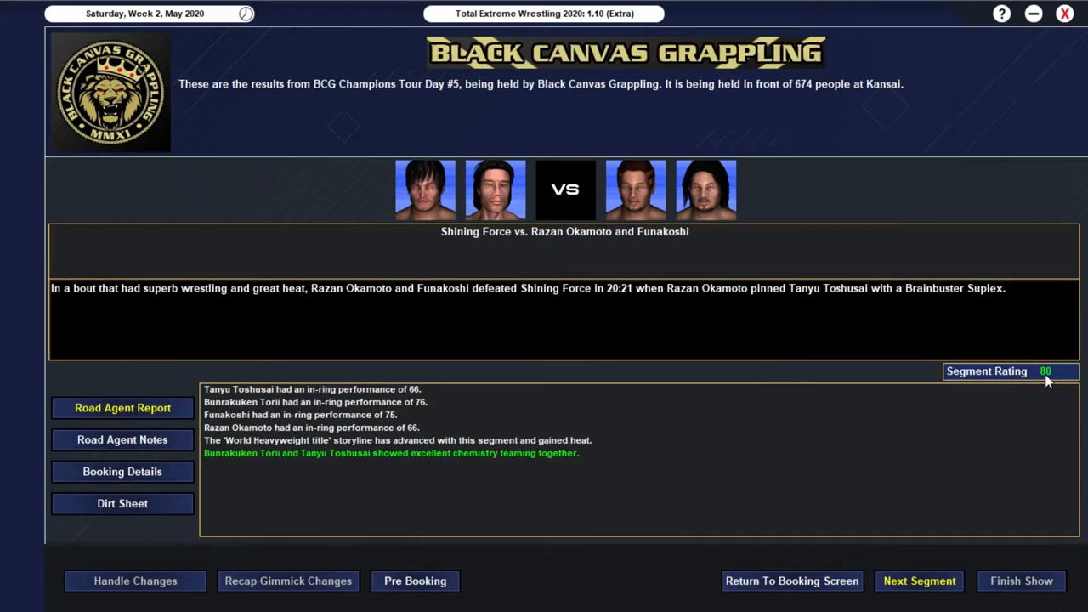
pyautogui.moveTo(663, 224)
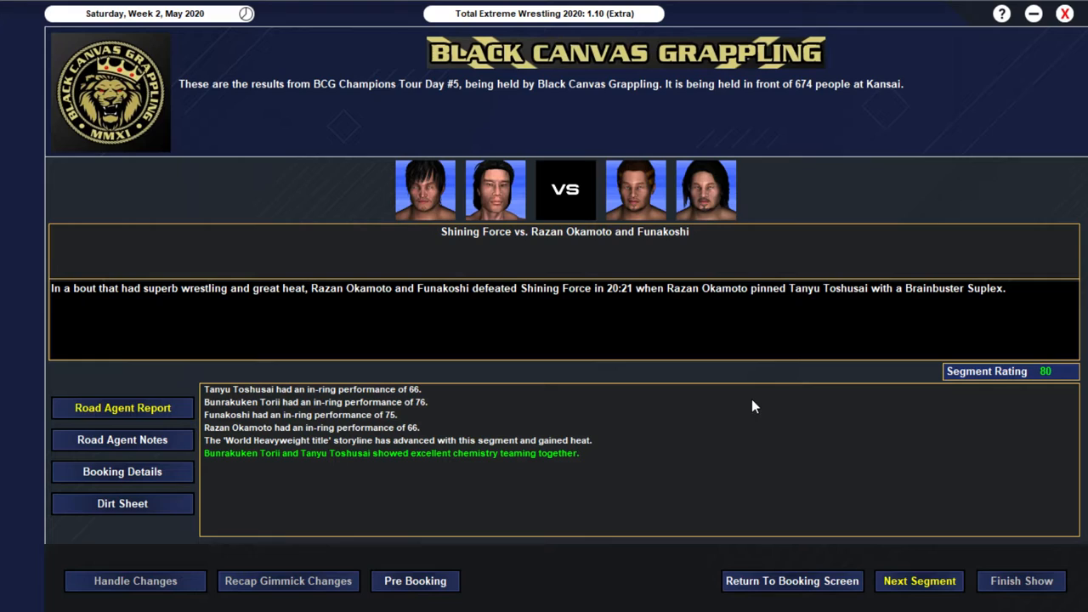
pyautogui.moveTo(513, 258)
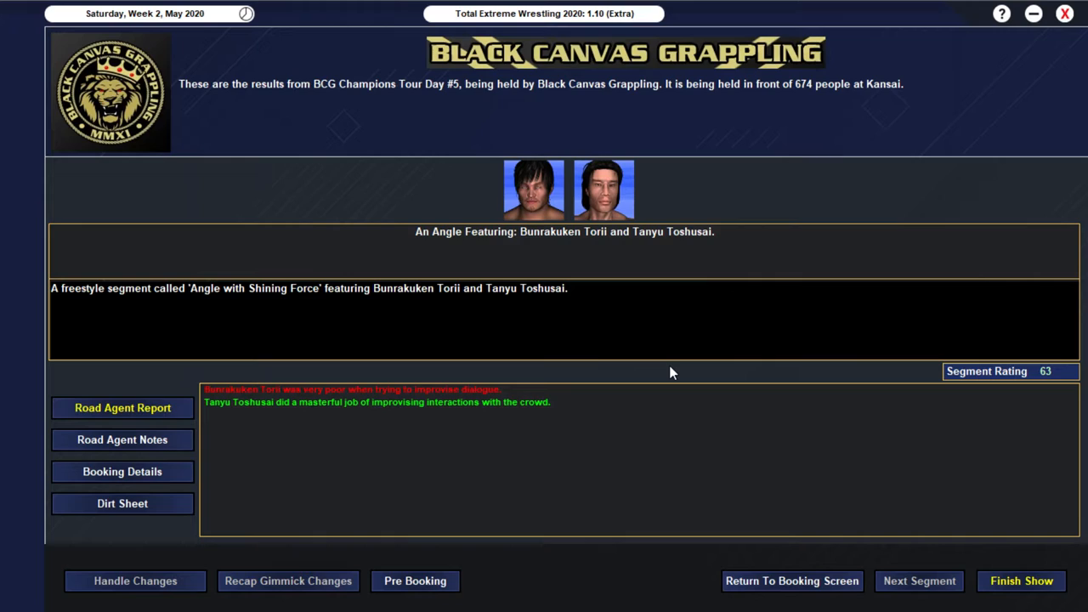
pyautogui.moveTo(688, 330)
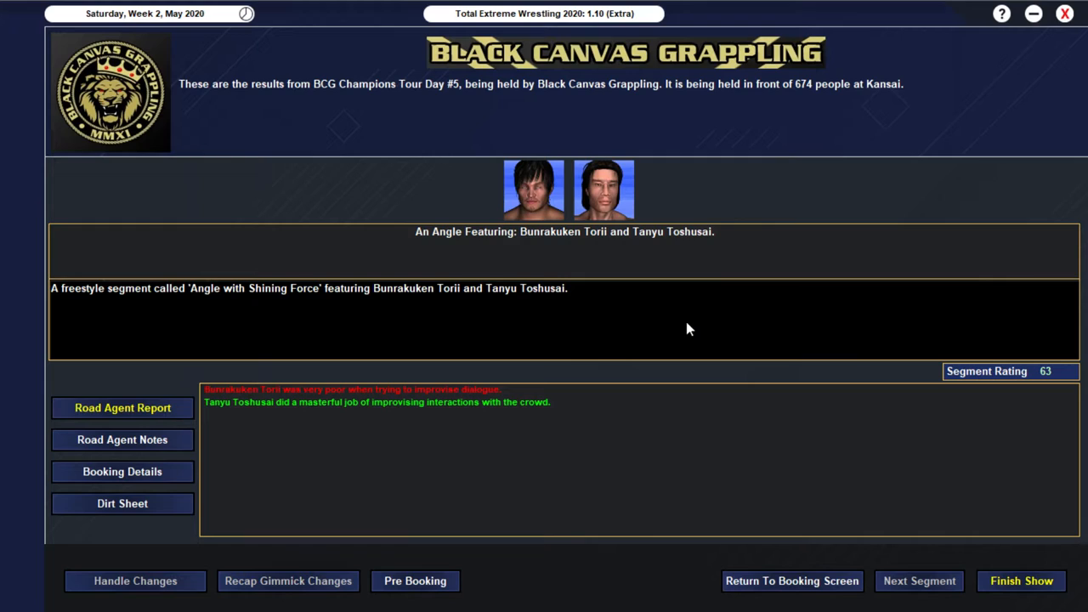
pyautogui.moveTo(666, 373)
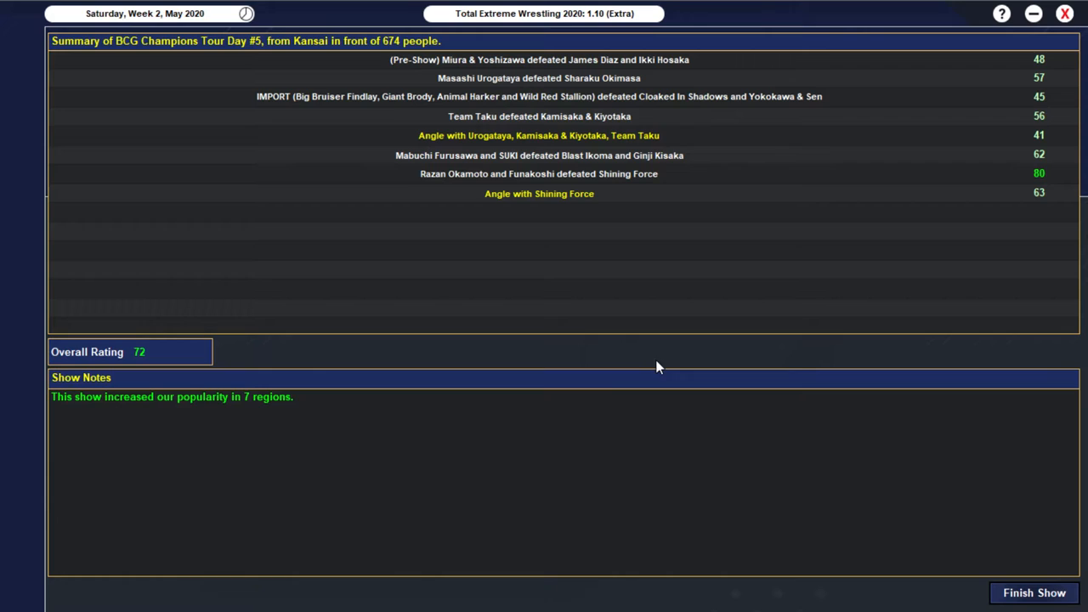
pyautogui.moveTo(514, 355)
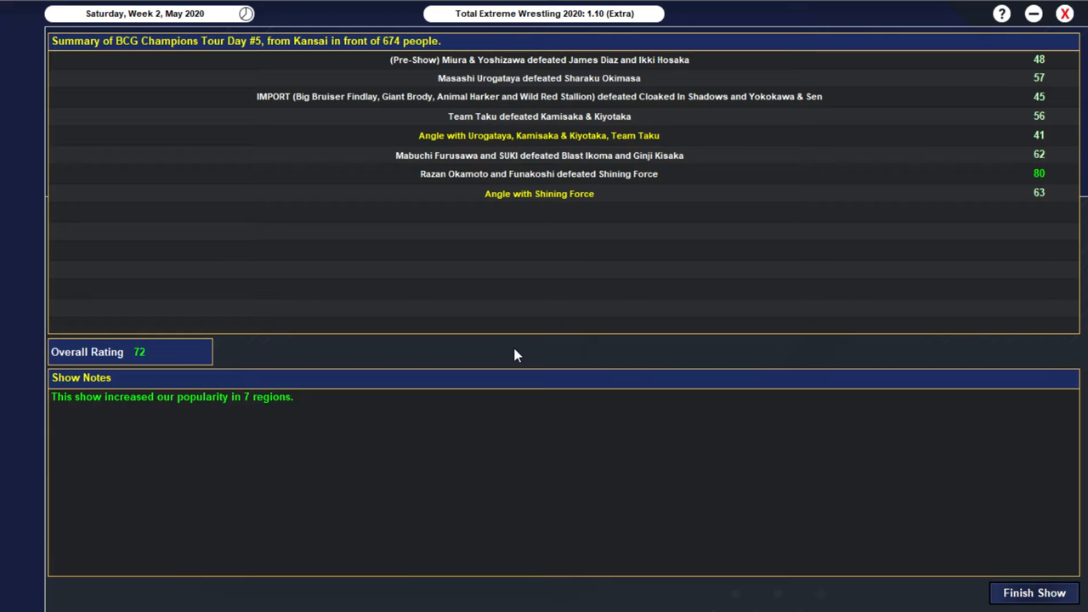
# Step: Finish the Day #5 show rated 72 and move to Sunday, Week 2, May 2020
pyautogui.click(1034, 591)
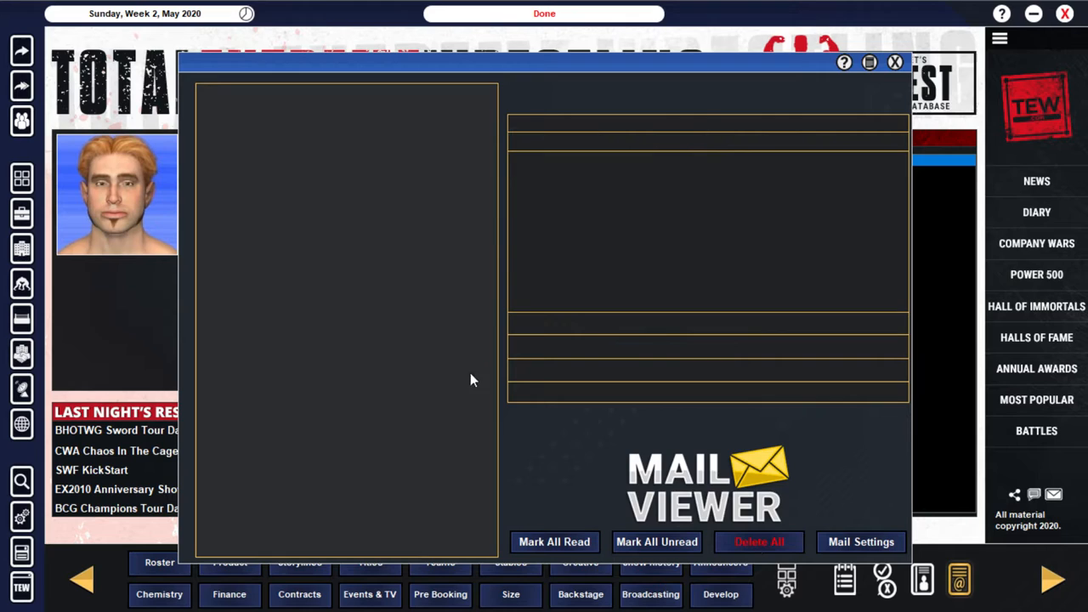
# Step: Close the mail and advance to Monday, Week 3, May 2020 with Sojuro Sen's pay request waiting
pyautogui.click(894, 61)
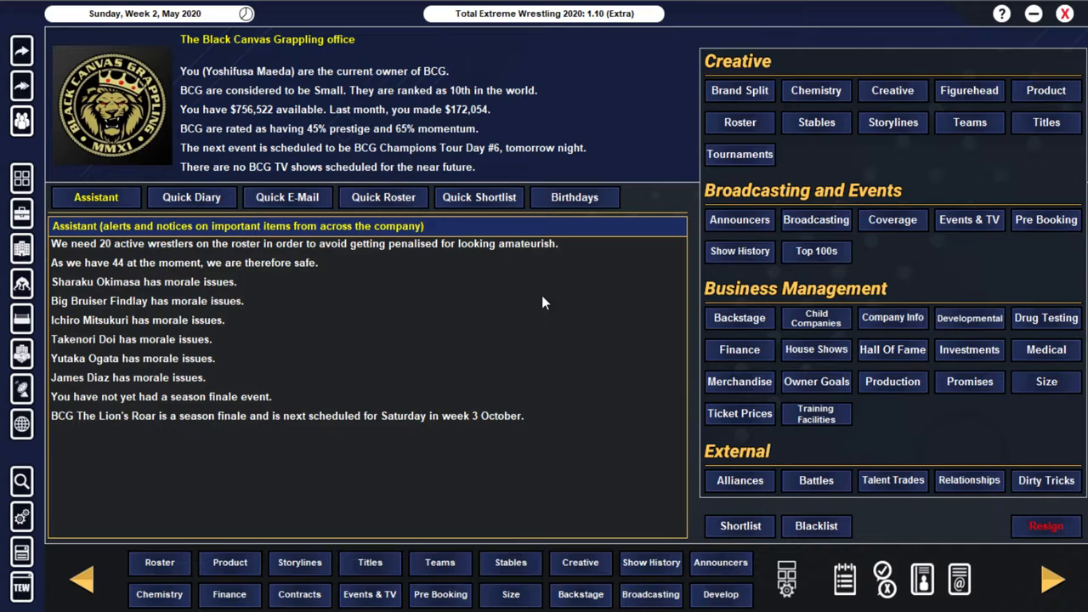
pyautogui.click(1052, 577)
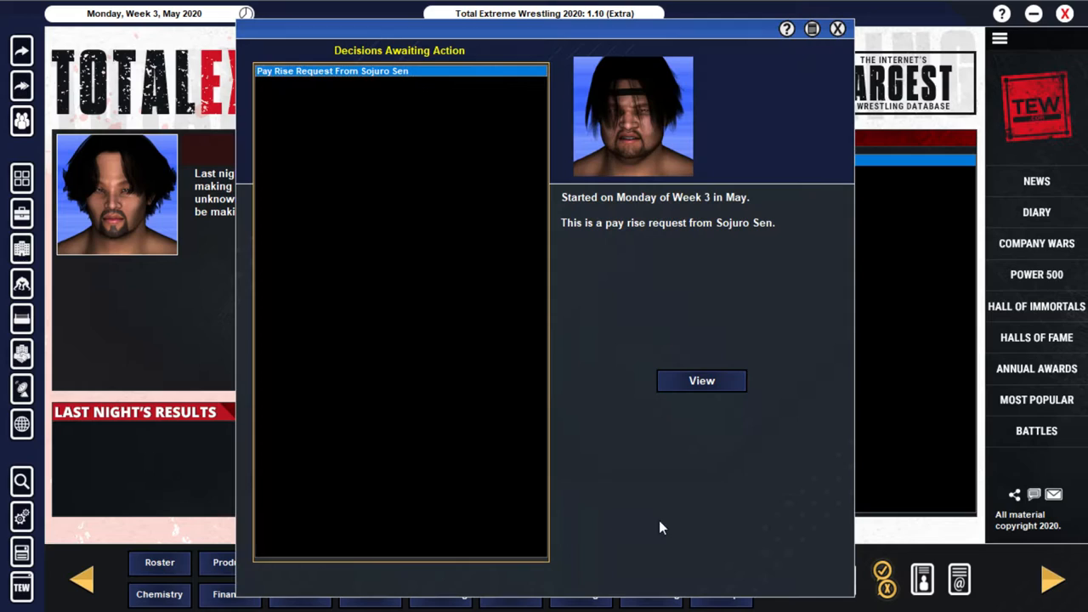
pyautogui.click(701, 381)
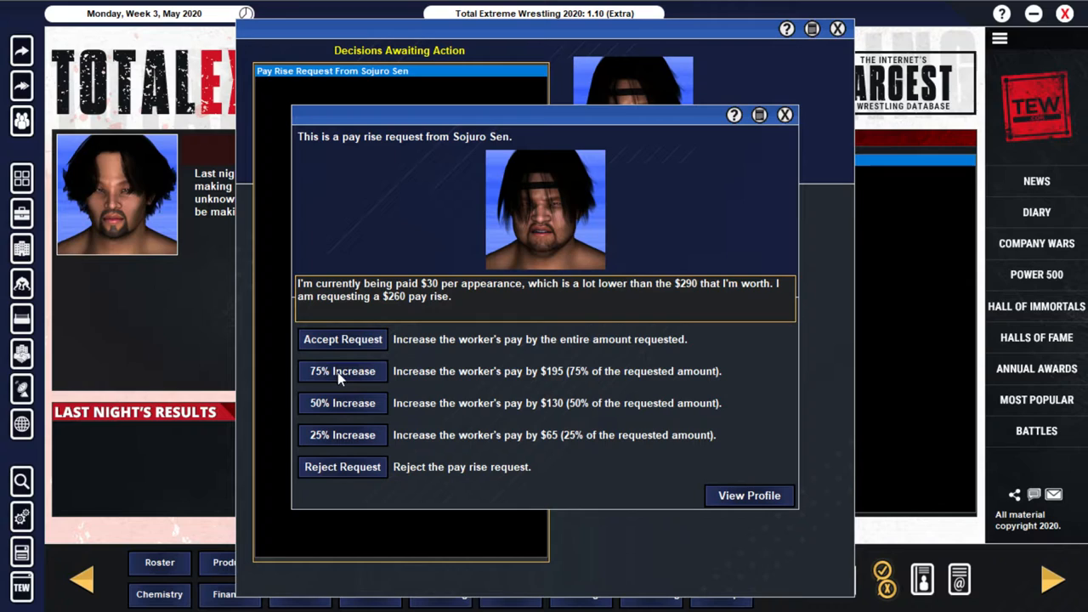
pyautogui.click(342, 370)
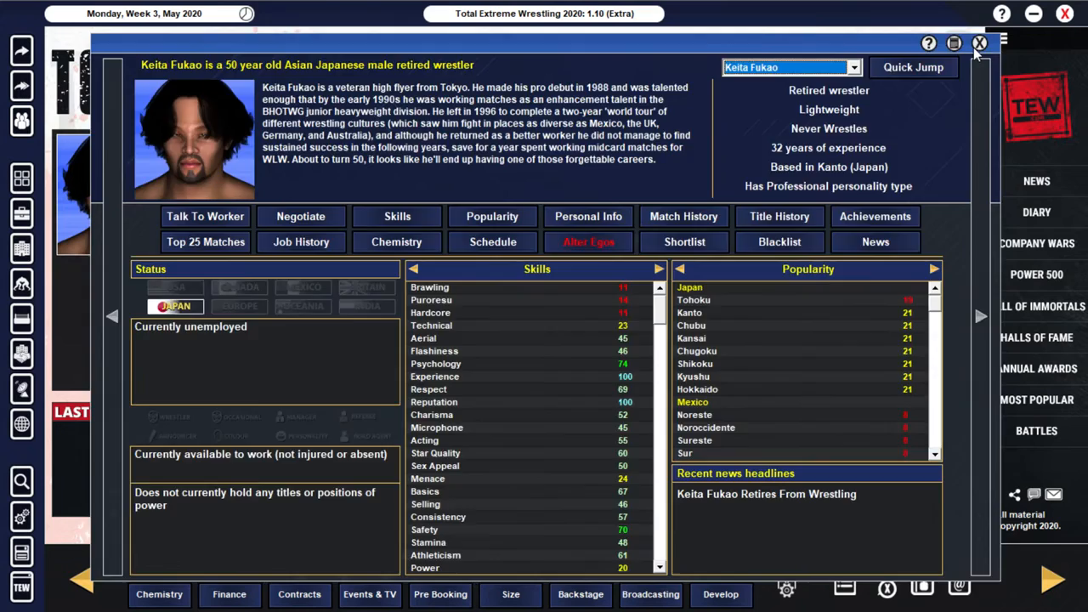
pyautogui.click(979, 44)
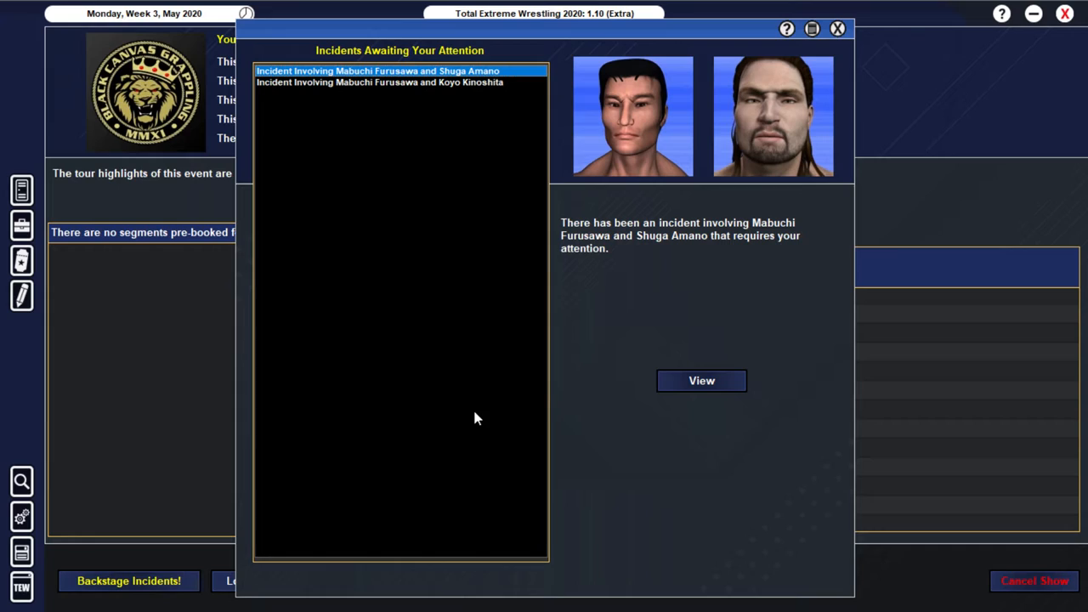
pyautogui.moveTo(690, 326)
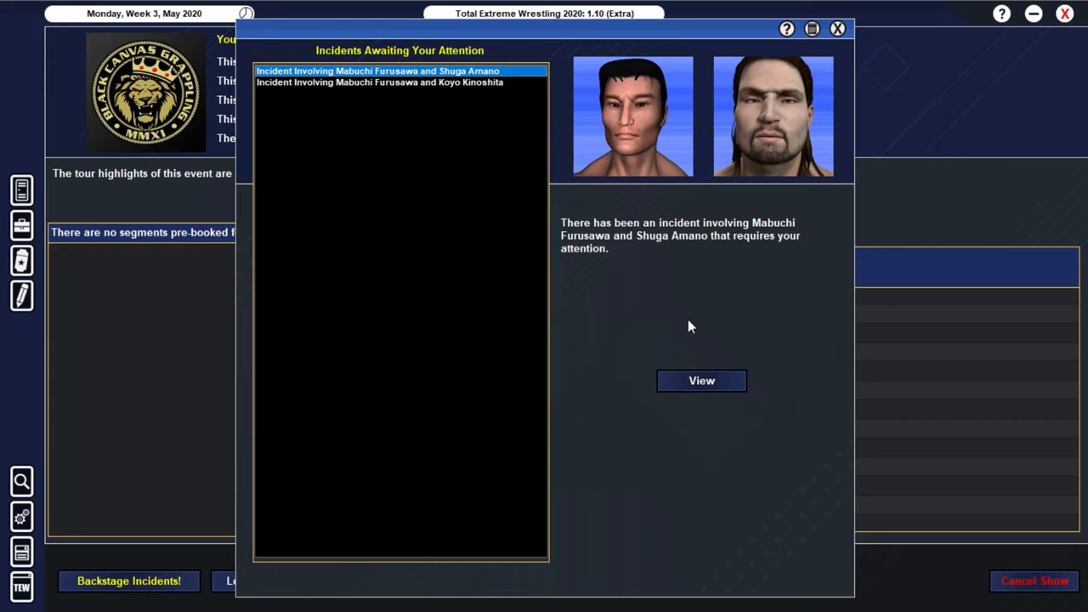
# Step: View the Mabuchi Furusawa and Shuga Amano backstage incident
pyautogui.click(700, 381)
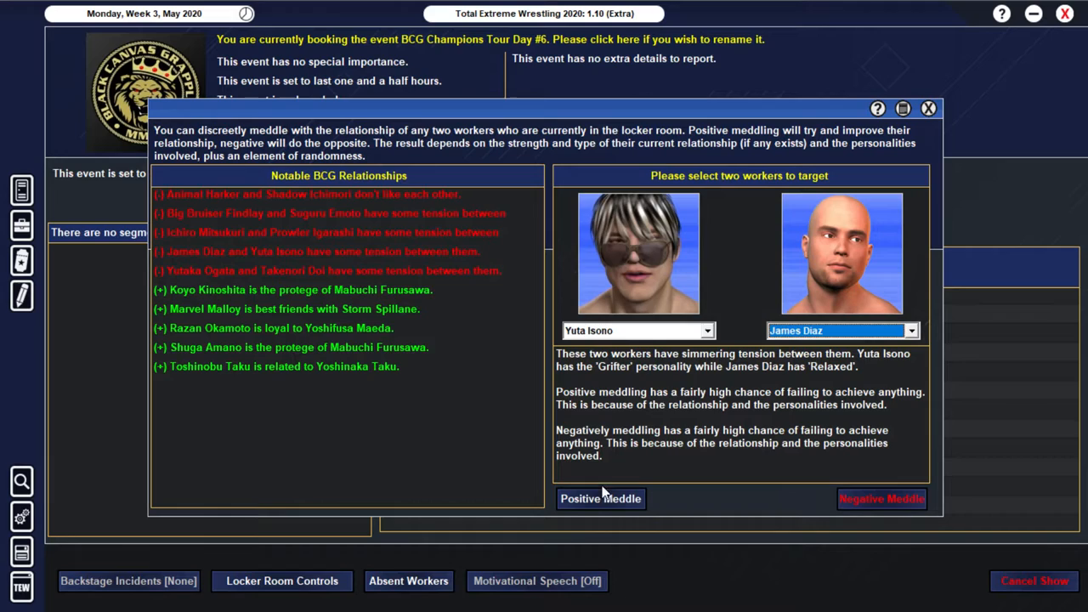
# Step: Positively meddle in Yuta Isono and James Diaz's relationship, reaching the empty Day #6 card
pyautogui.click(928, 109)
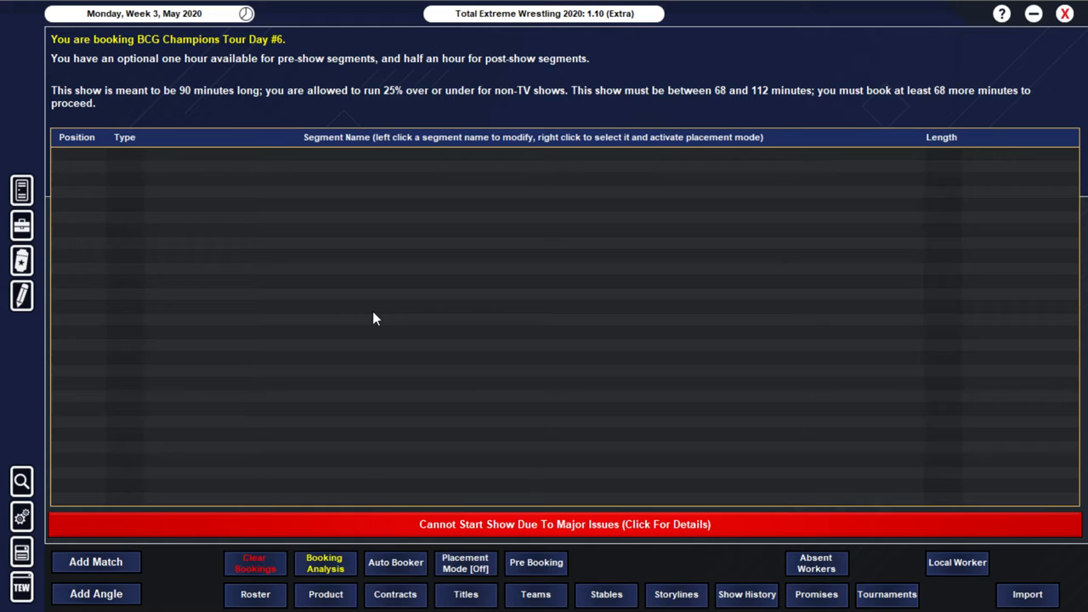
pyautogui.moveTo(473, 321)
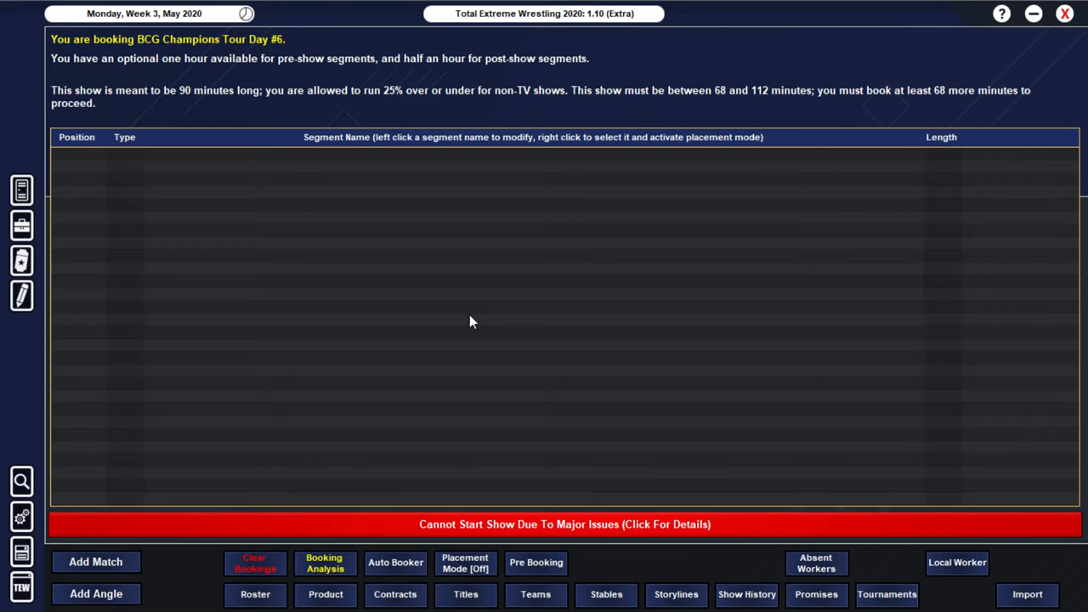
# Step: Add a 1 vs 1 match of Bunrakuken Torii vs. SUKI with a road agent note for Torii to win
pyautogui.click(96, 561)
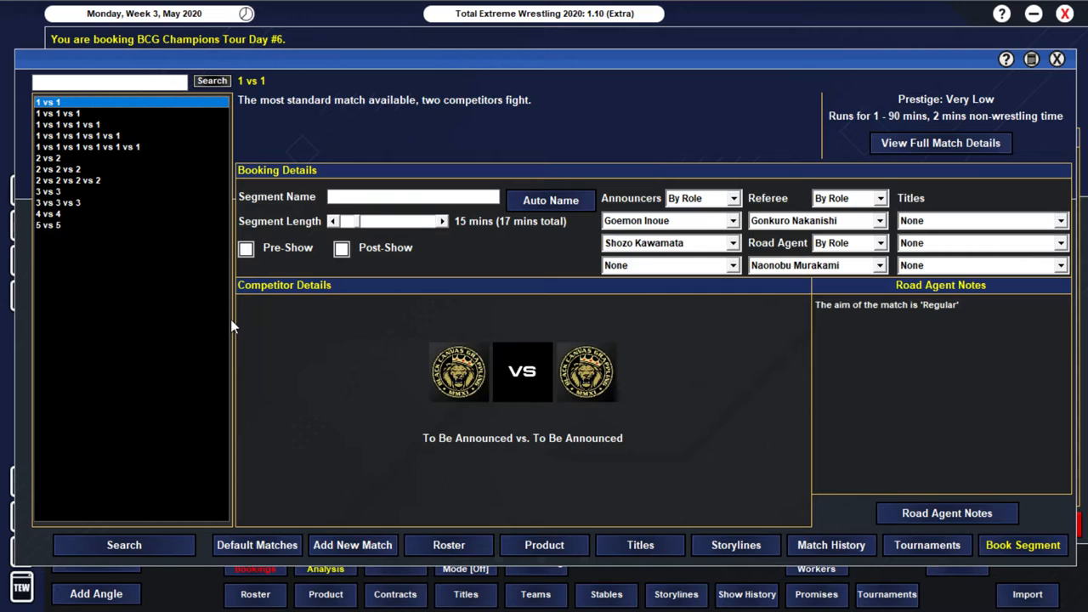
pyautogui.moveTo(523, 398)
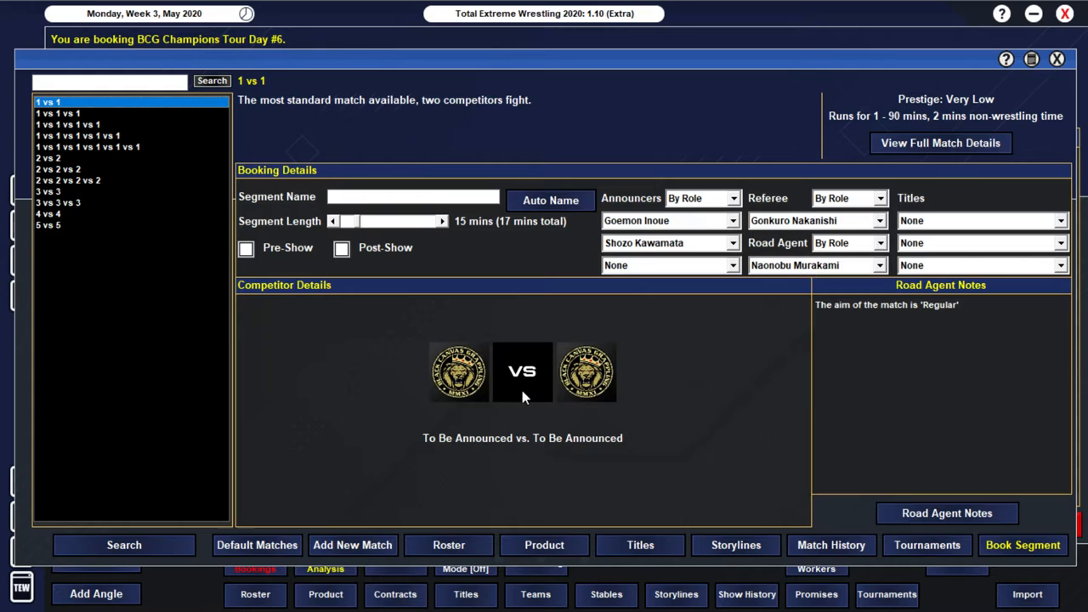
pyautogui.moveTo(506, 407)
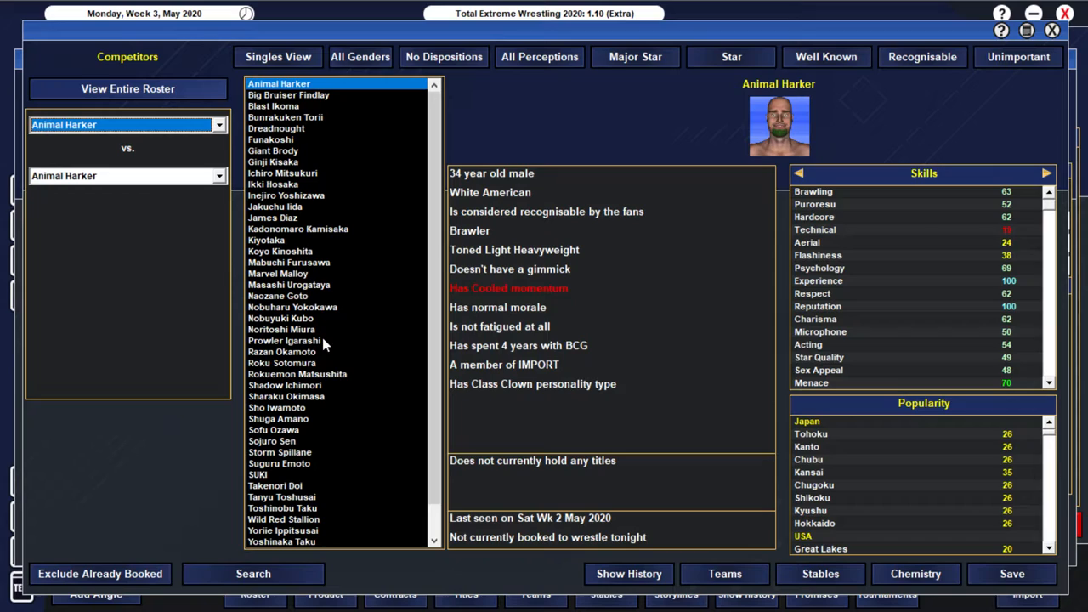
pyautogui.click(259, 474)
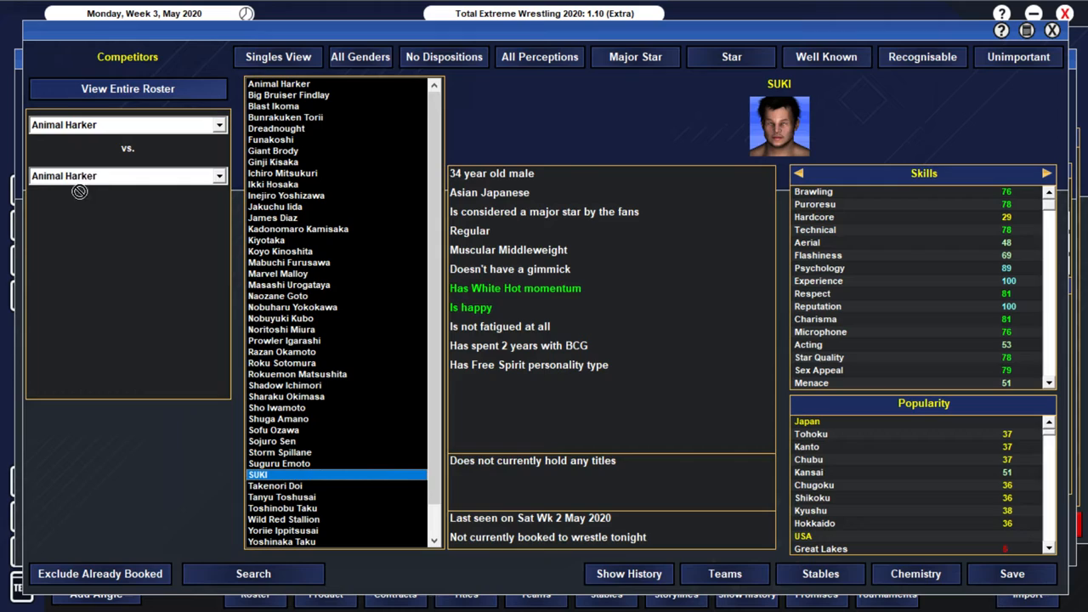
pyautogui.click(286, 115)
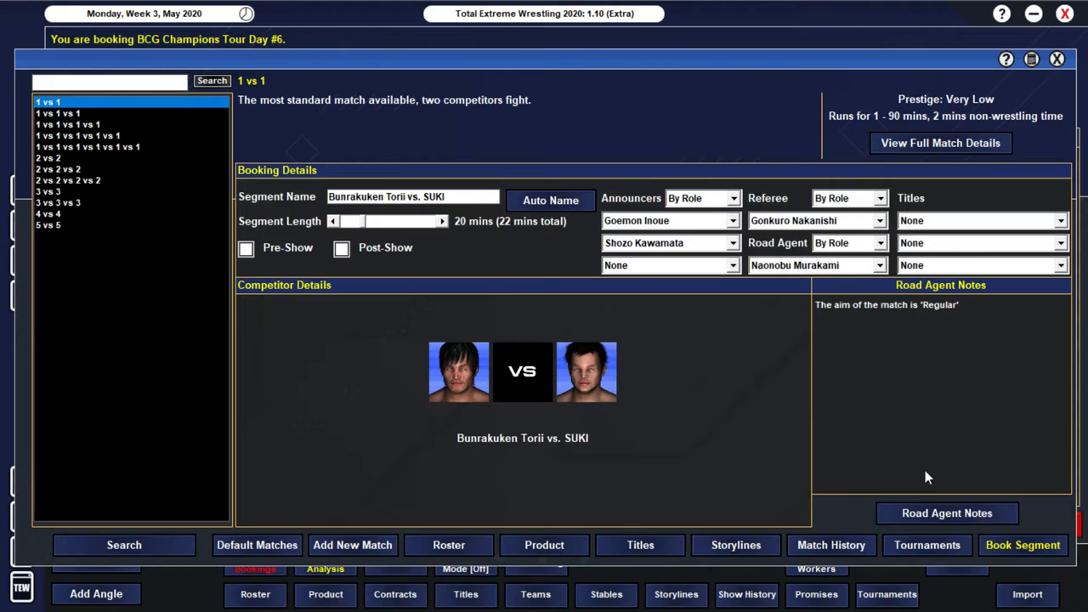
pyautogui.click(945, 514)
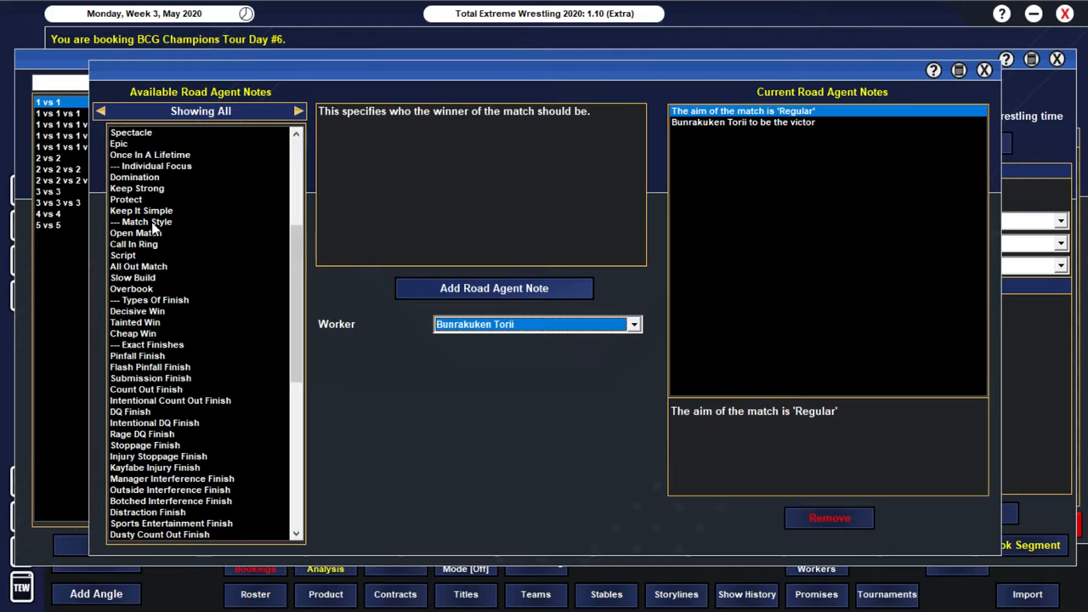
pyautogui.click(133, 277)
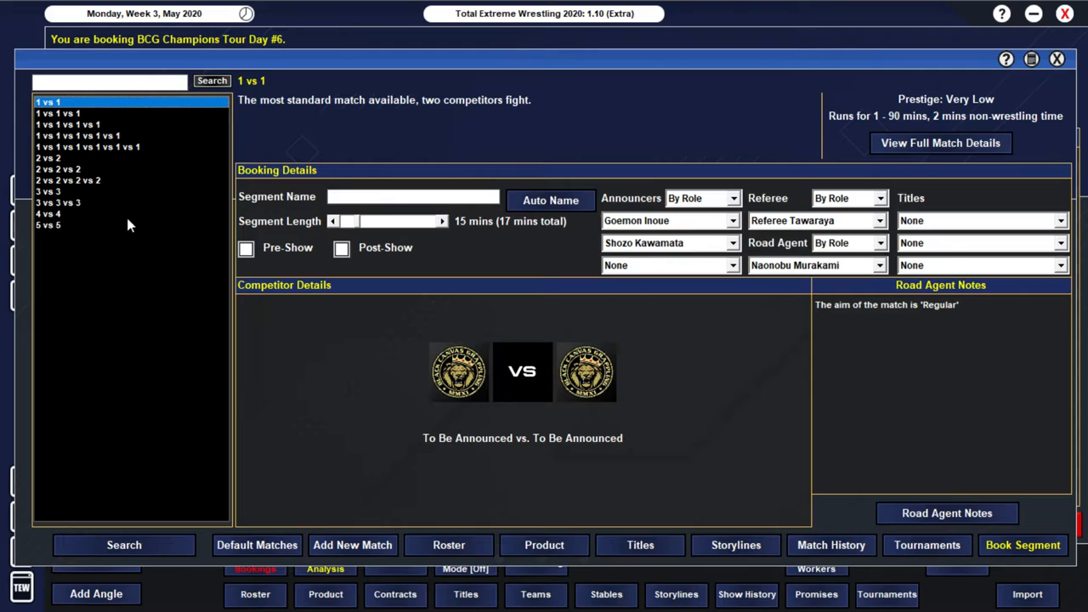
# Step: Set up the Yokokawa & Sen vs. The American Cobras 2 vs 2 opener and its road agent notes
pyautogui.click(48, 156)
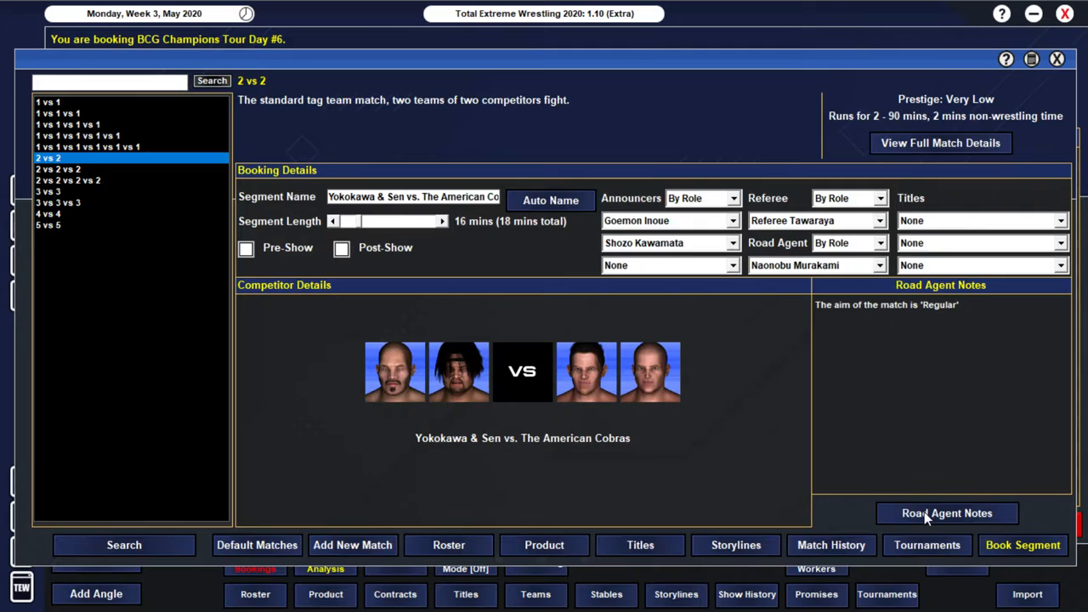
pyautogui.click(945, 513)
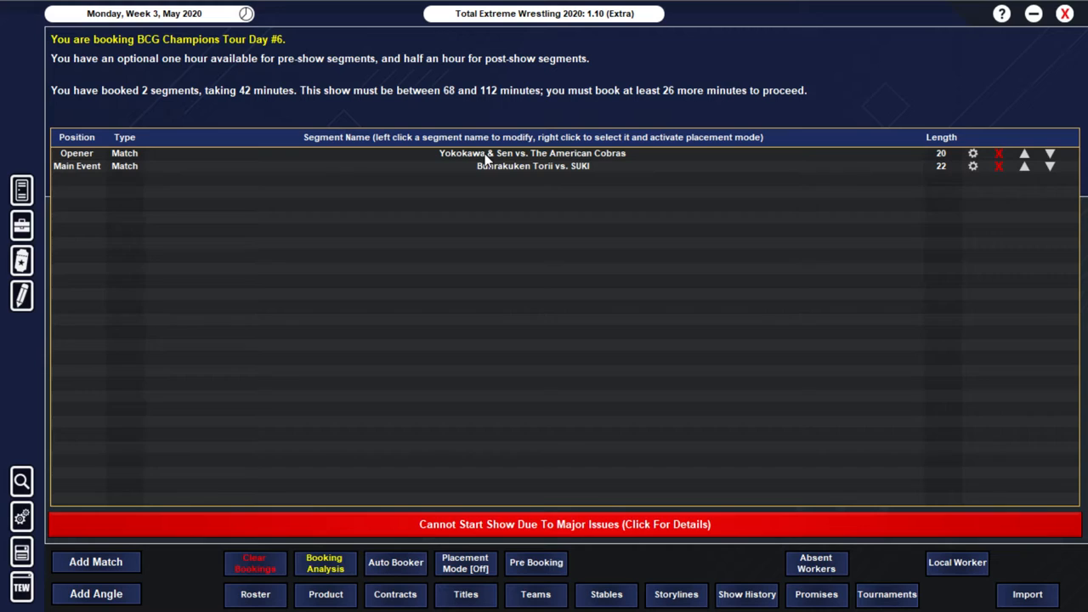
# Step: Check the booking analysis flagging Yokokawa as slightly over-used, then dismiss it
pyautogui.click(323, 561)
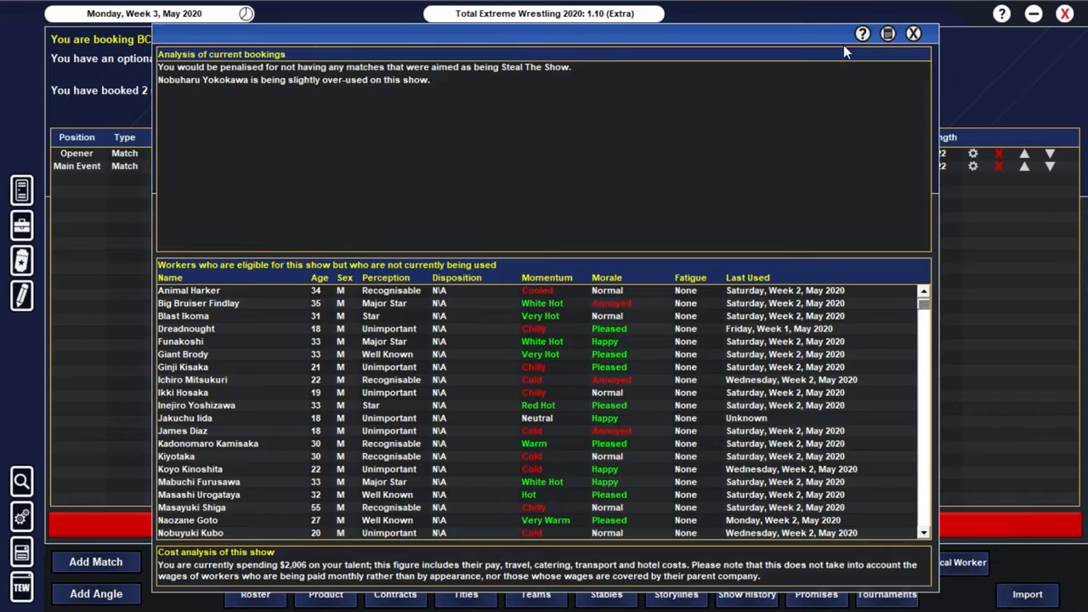
pyautogui.click(913, 34)
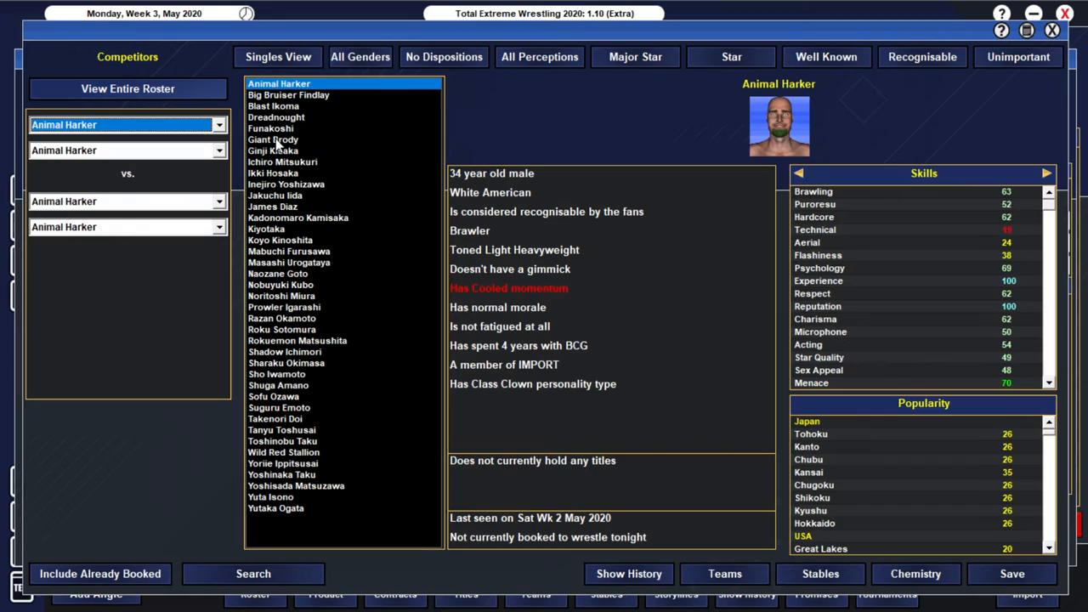
# Step: Pick Giant Brody, set the road agent winner note on a chosen worker, and book IMPORT vs. Goto & Matsushita
pyautogui.click(272, 274)
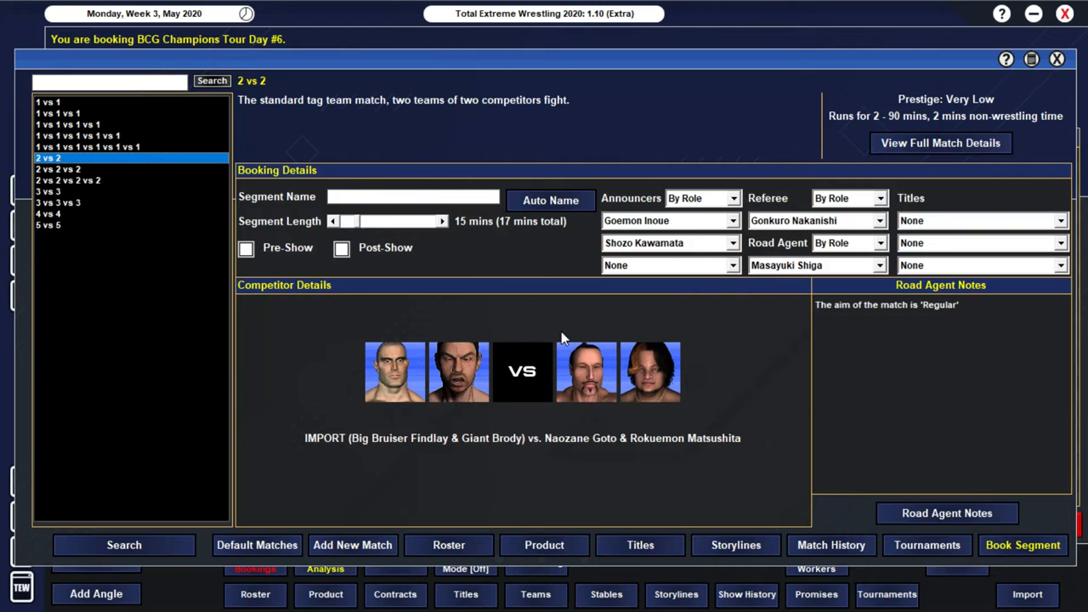
pyautogui.click(947, 513)
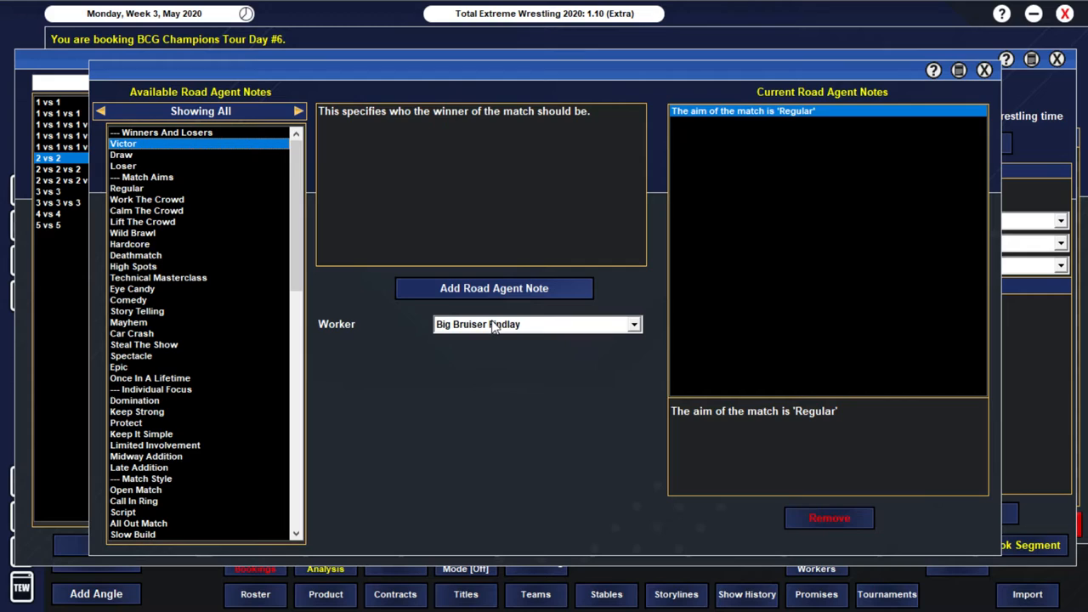
pyautogui.click(632, 322)
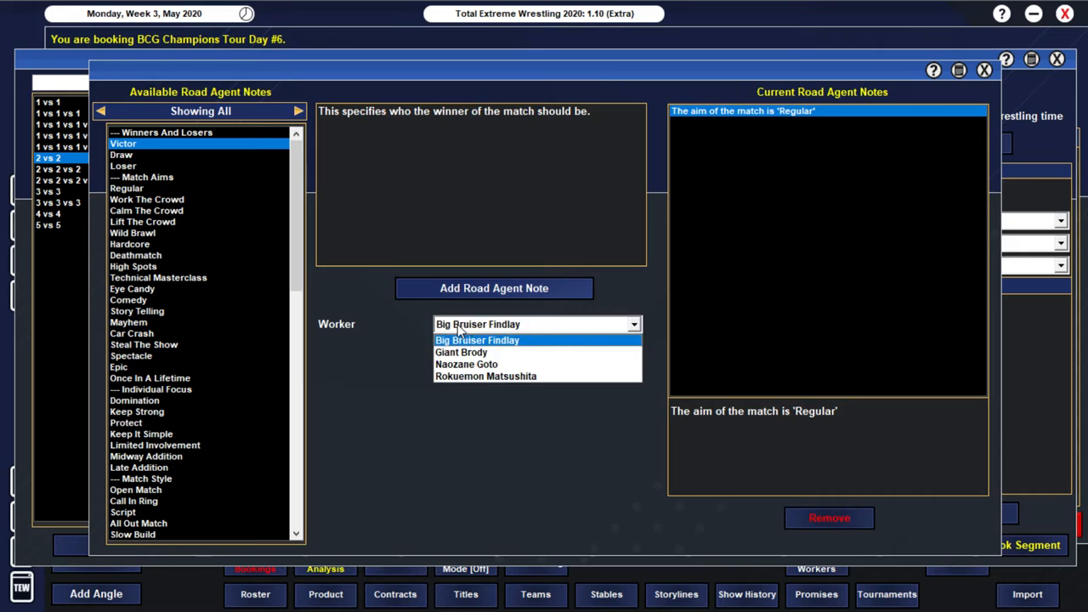
pyautogui.click(122, 167)
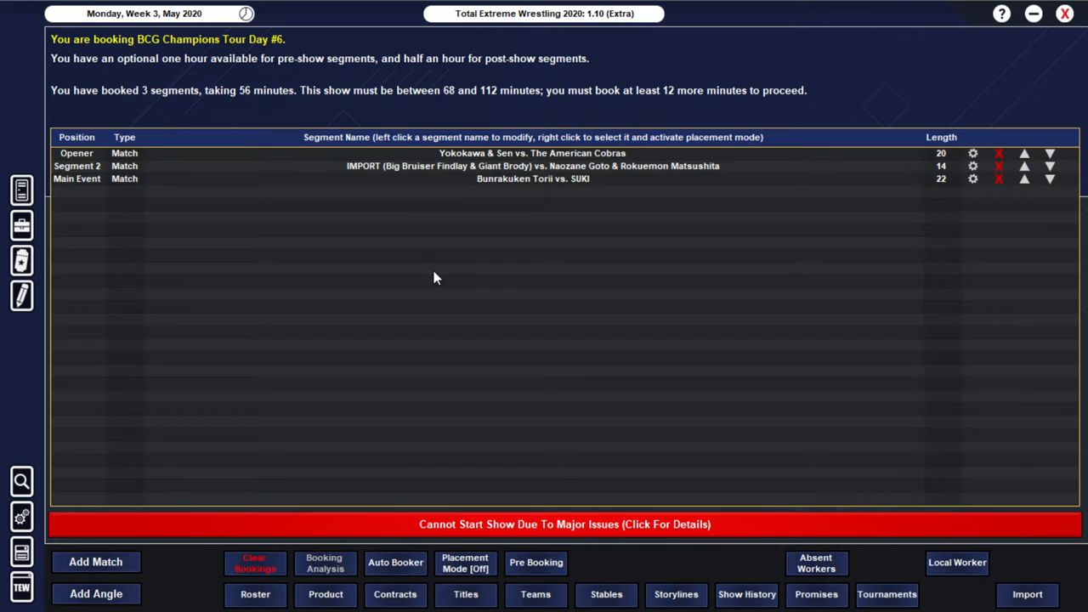
pyautogui.click(95, 561)
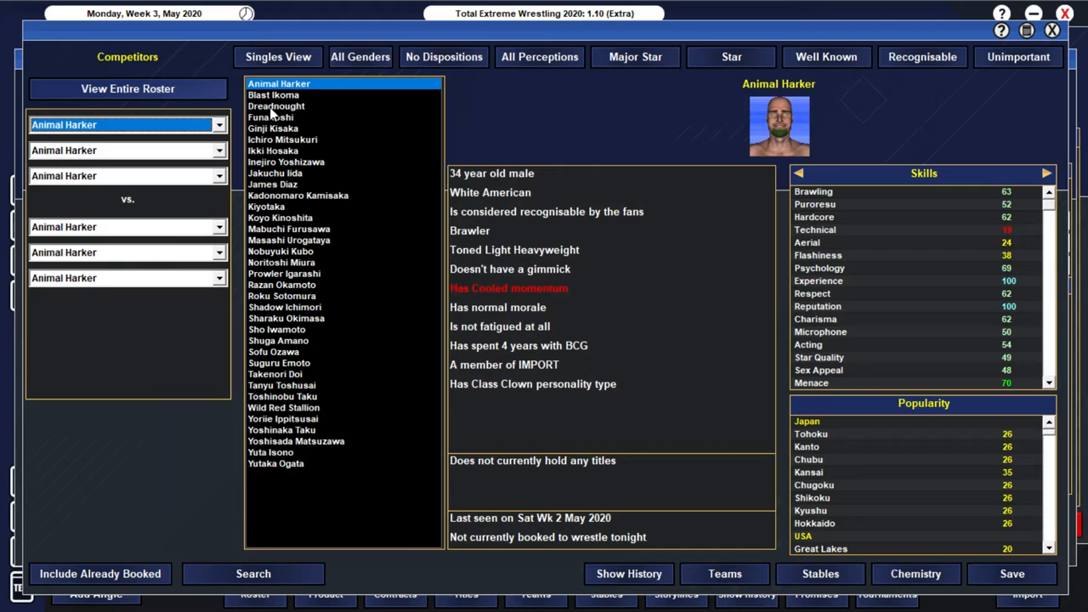
pyautogui.click(275, 105)
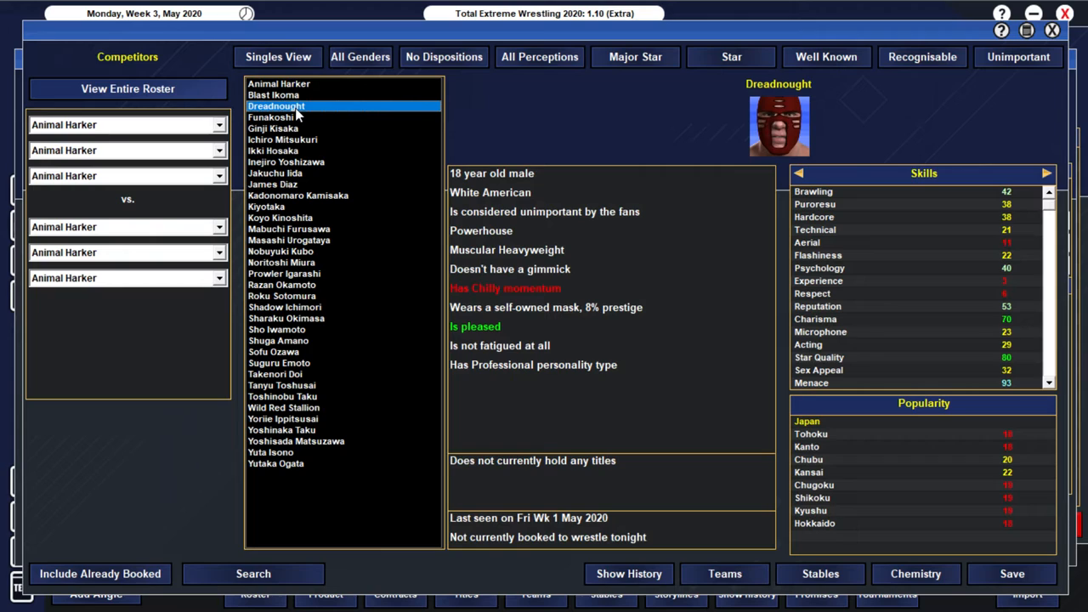
pyautogui.click(279, 57)
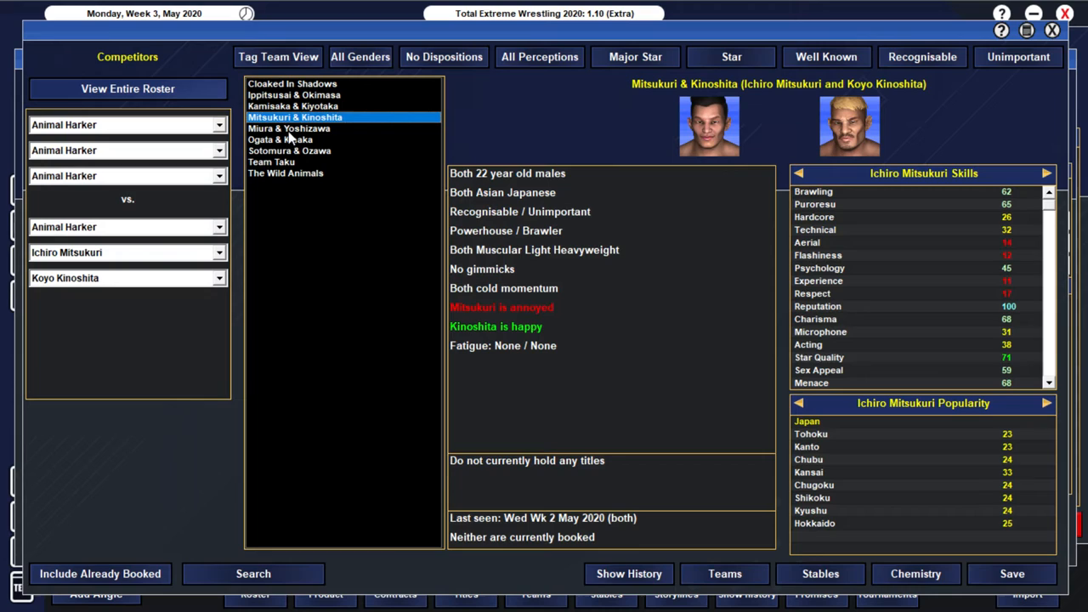
pyautogui.click(279, 58)
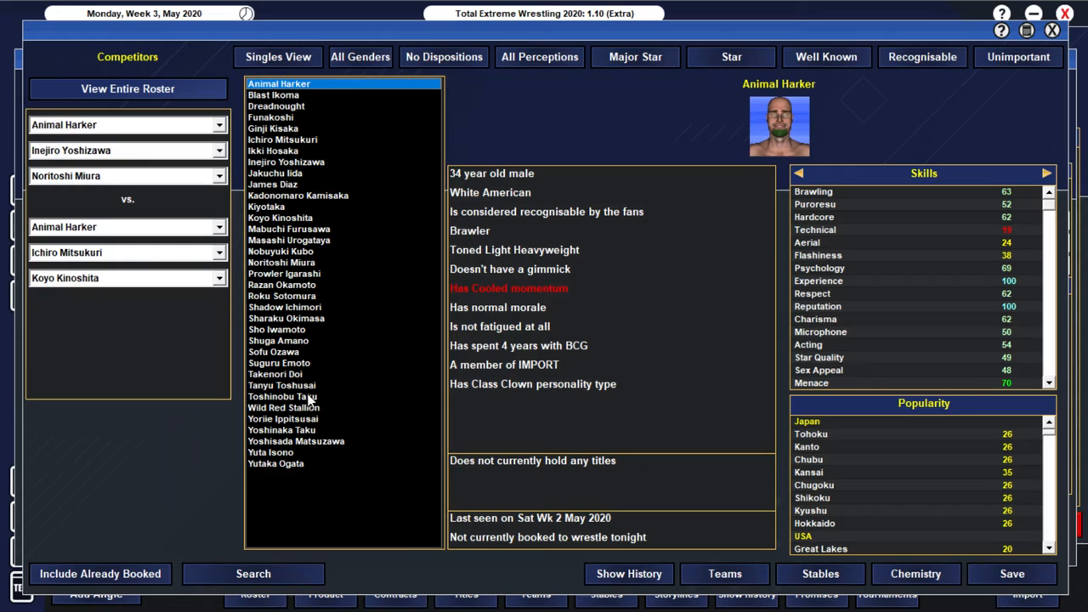
pyautogui.moveTo(286, 442)
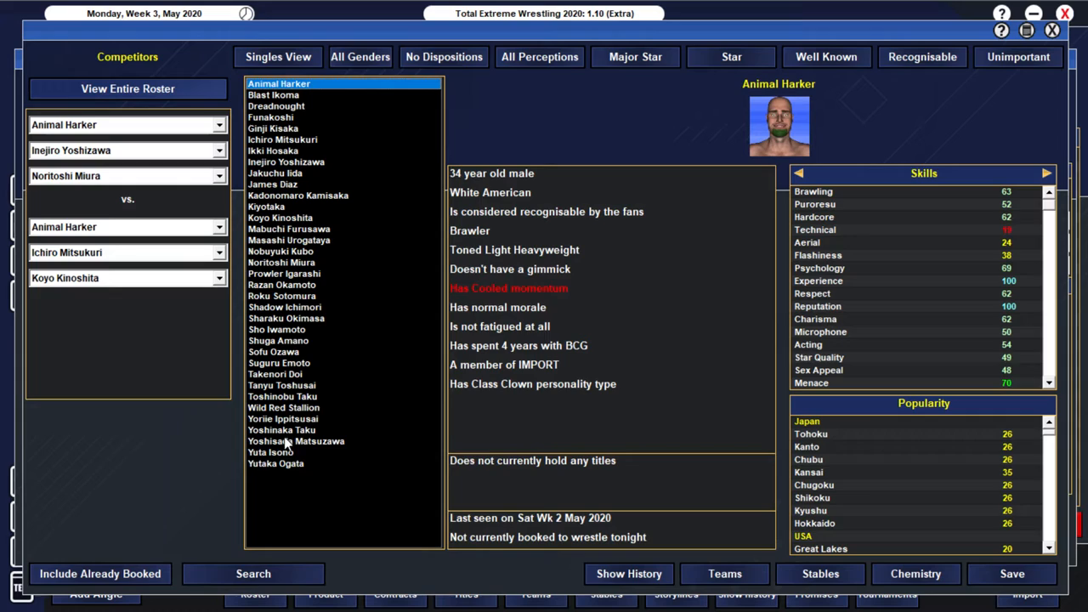
# Step: Fill the teams with Mabuchi Furusawa and the remaining opponents and book the six-man tag
pyautogui.click(289, 227)
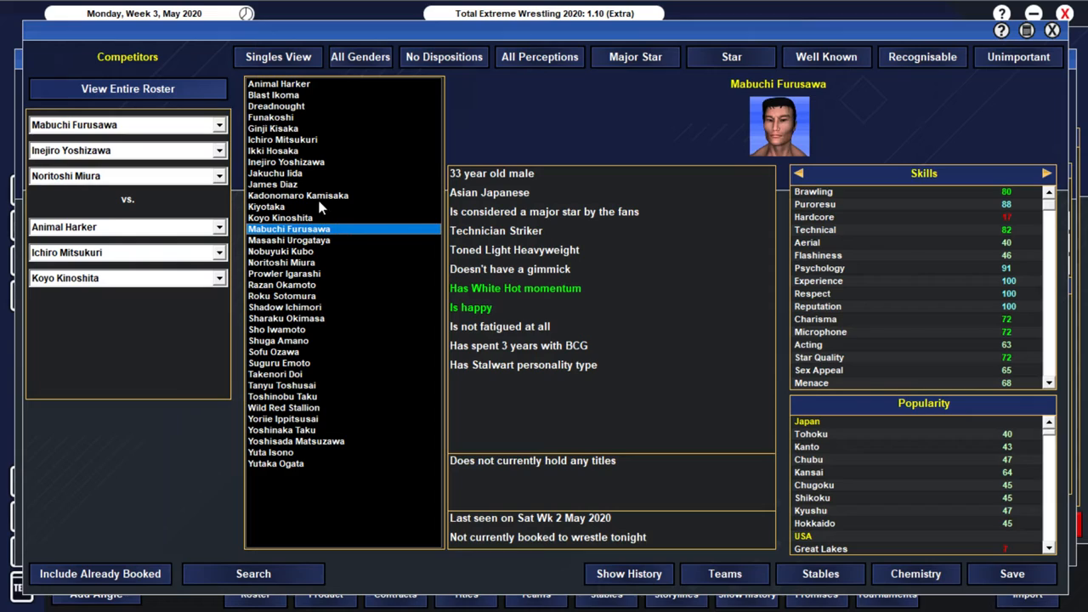
pyautogui.moveTo(316, 254)
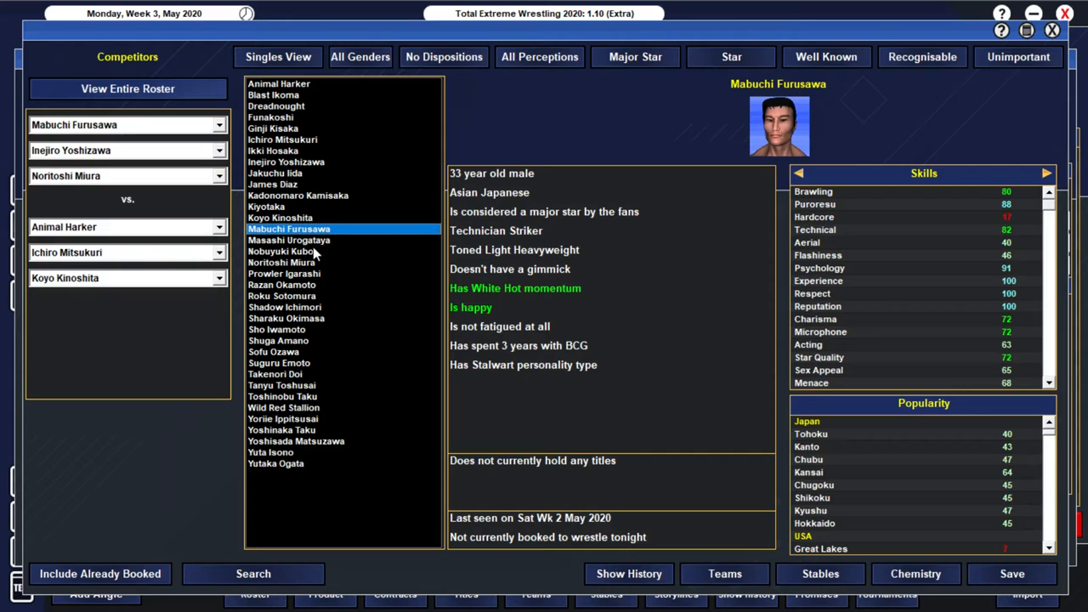
pyautogui.click(283, 296)
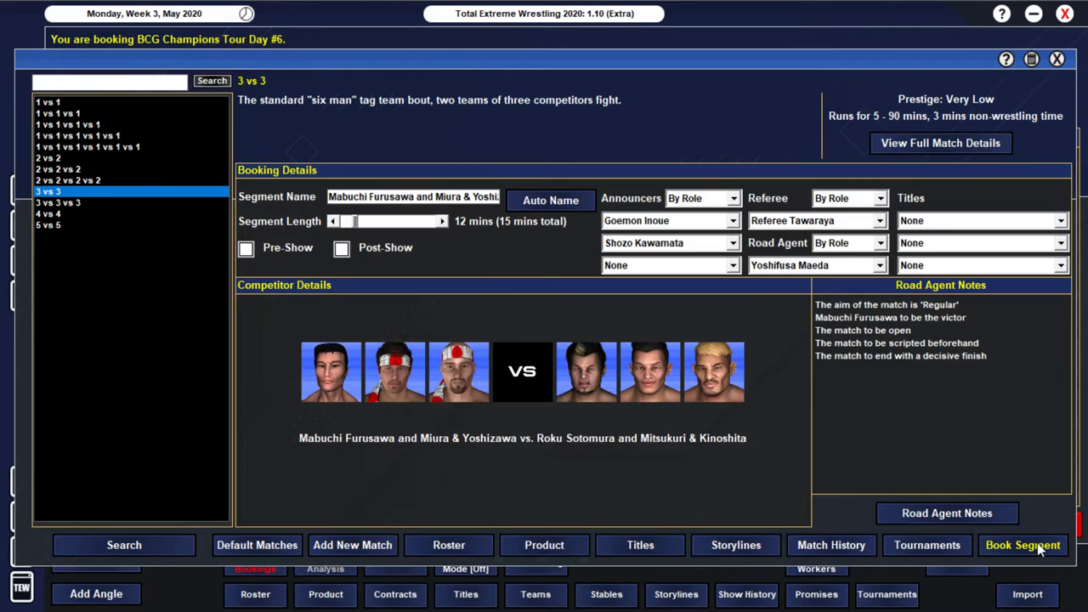
pyautogui.click(1023, 543)
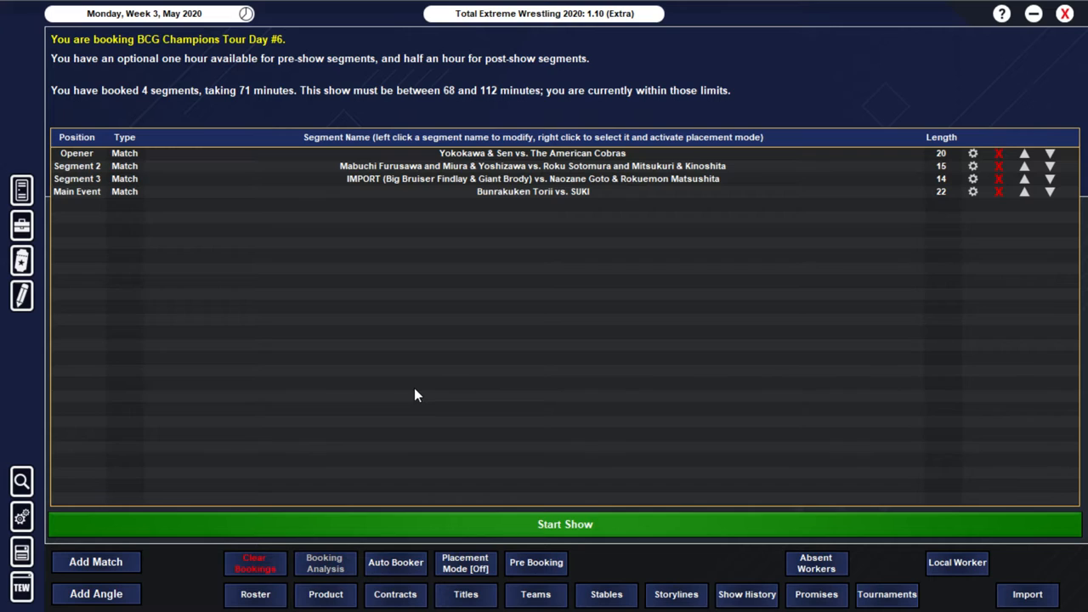
# Step: Start another match with Ippitsusai & Okimasa as one team and auto-name the segment
pyautogui.click(96, 561)
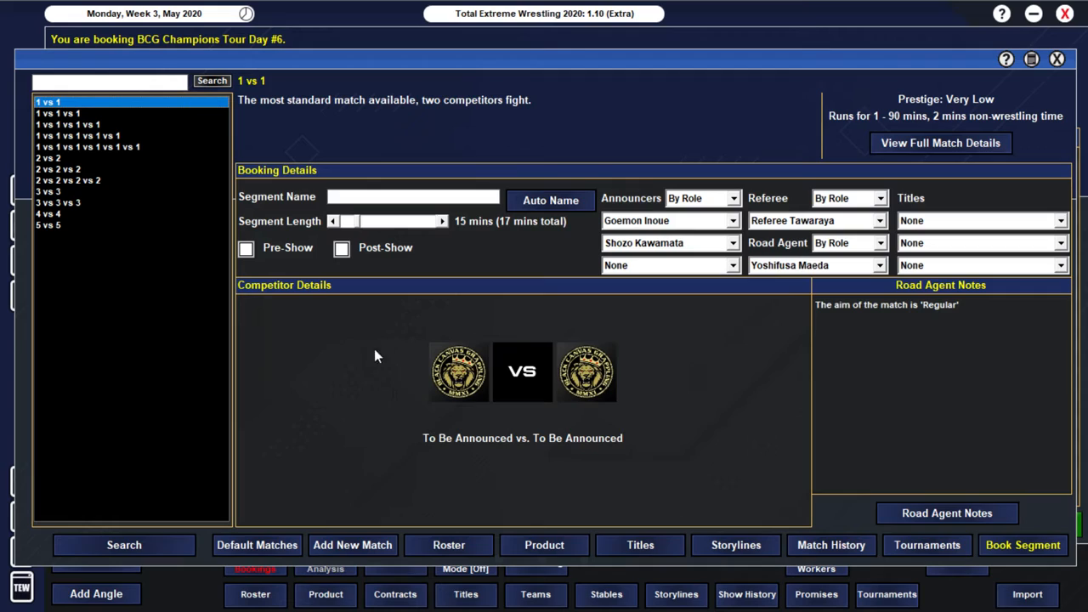
pyautogui.moveTo(365, 375)
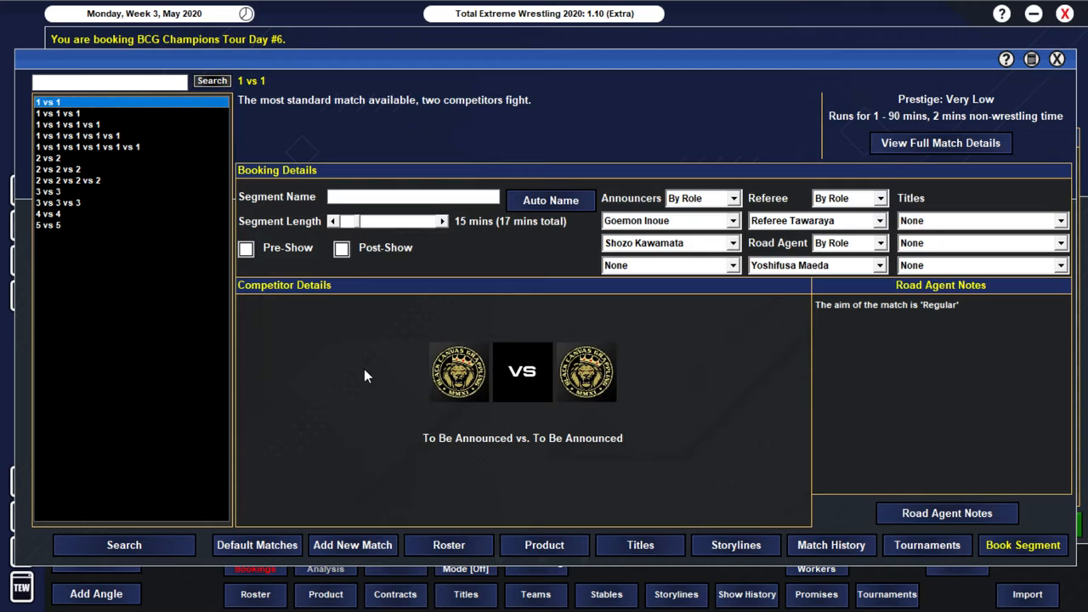
pyautogui.moveTo(578, 389)
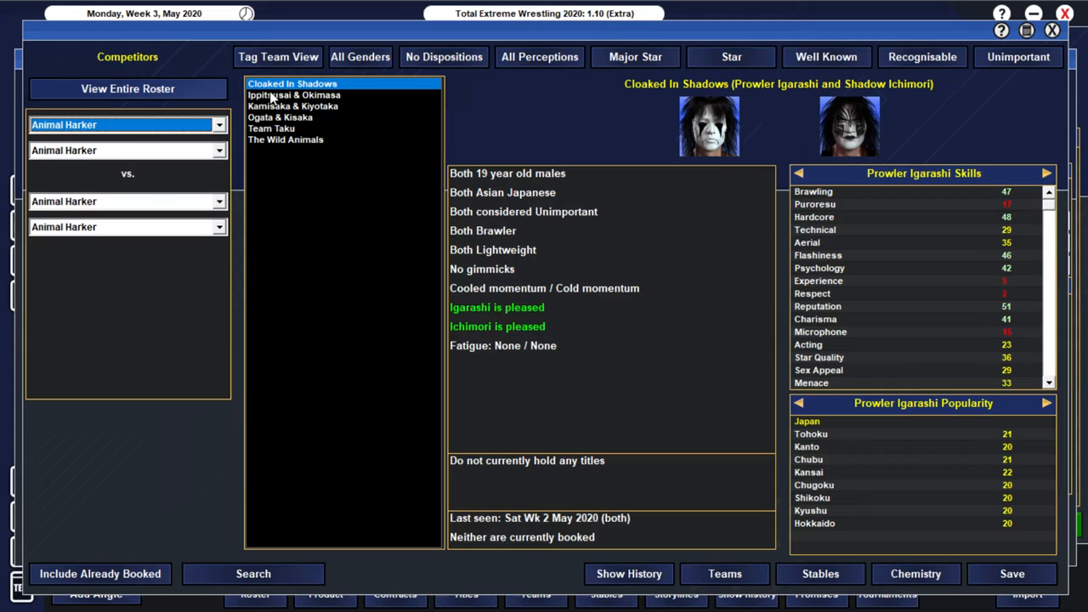
pyautogui.click(296, 95)
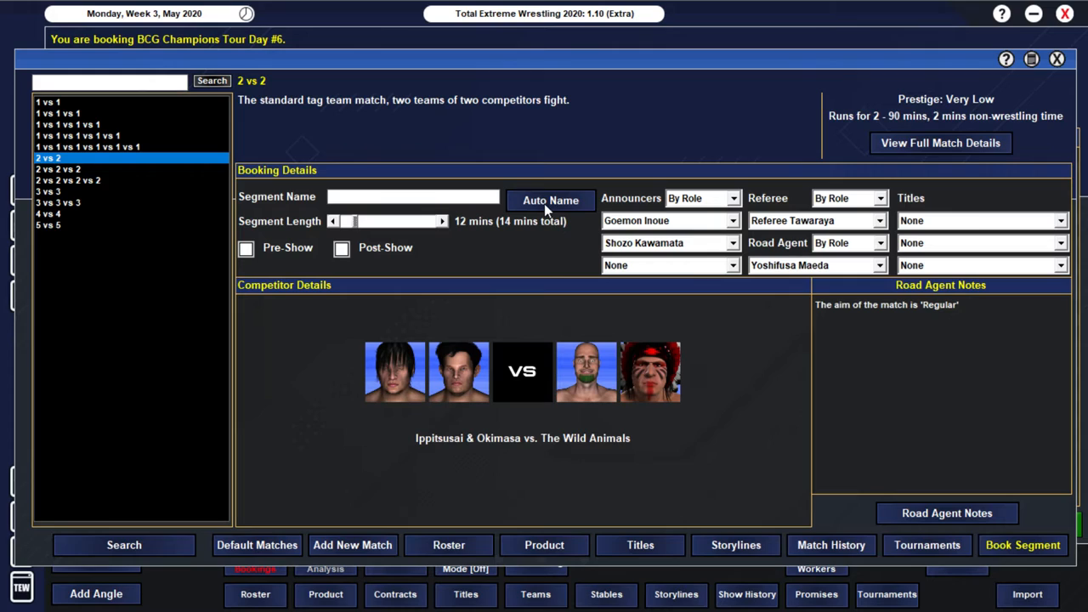
pyautogui.click(945, 514)
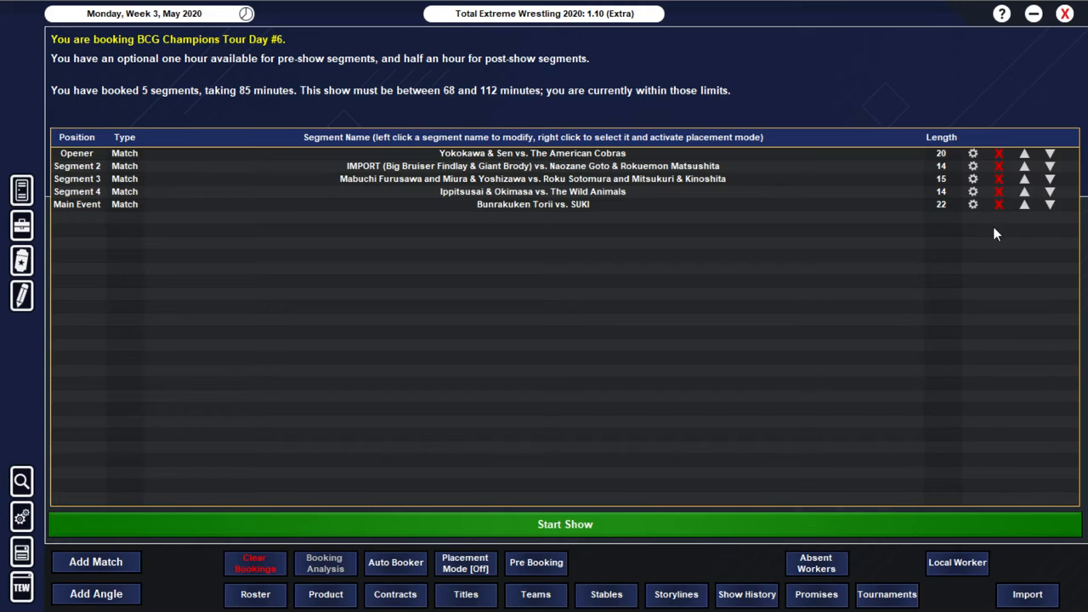
# Step: Team Funakoshi with James Diaz against Isono & Amano and shorten the match to 14 minutes
pyautogui.click(95, 560)
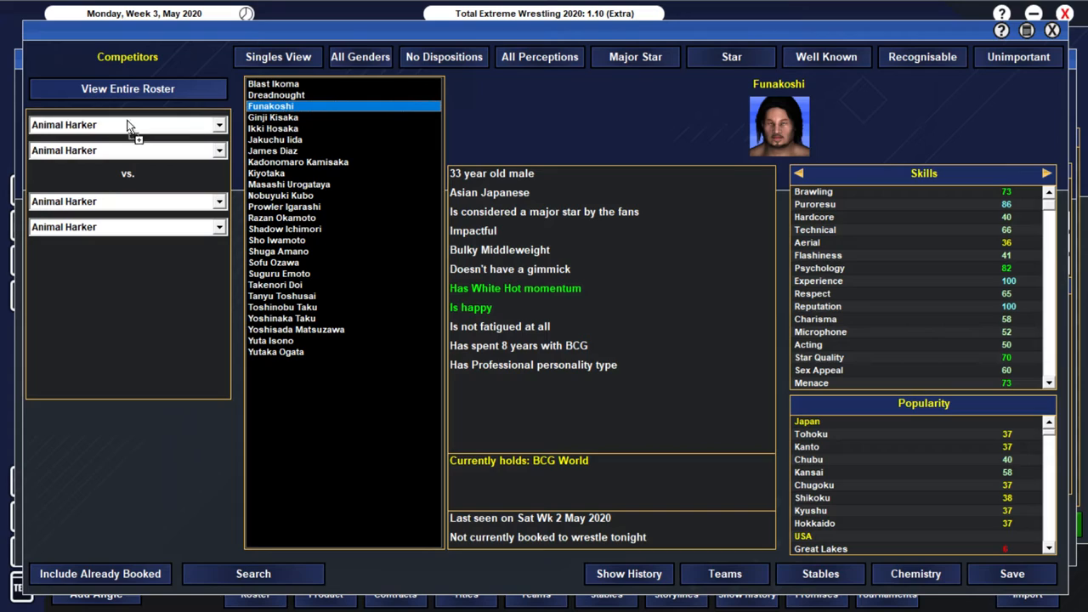
pyautogui.click(272, 149)
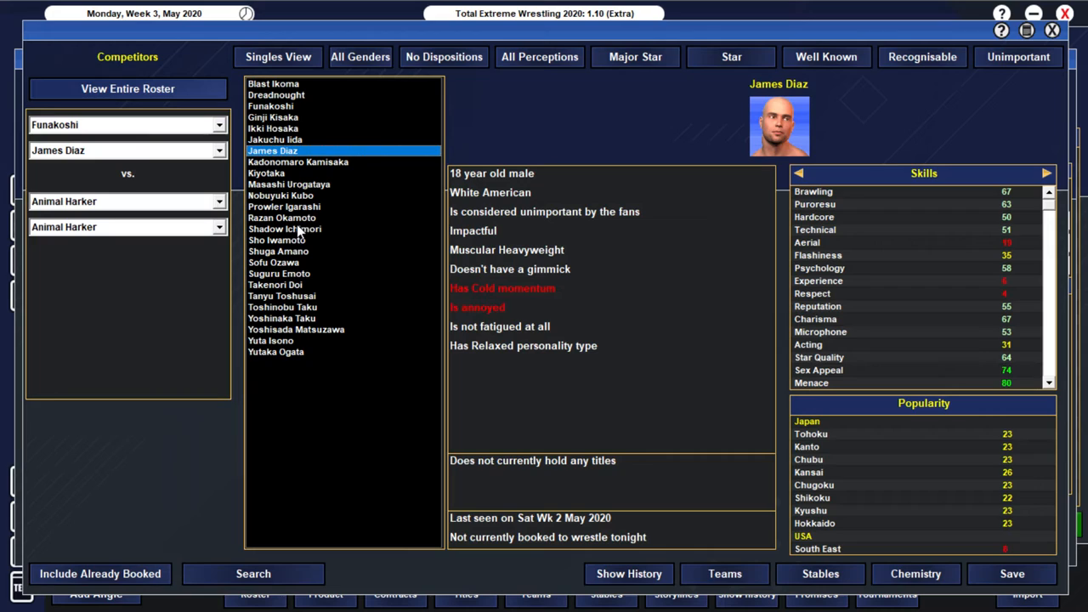
pyautogui.click(278, 251)
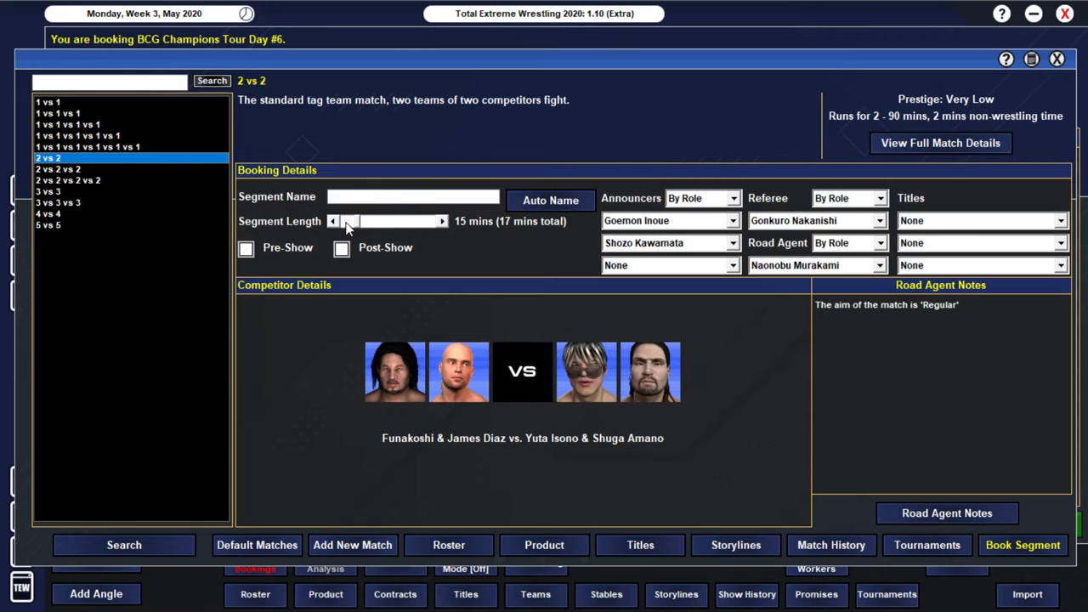
pyautogui.click(945, 514)
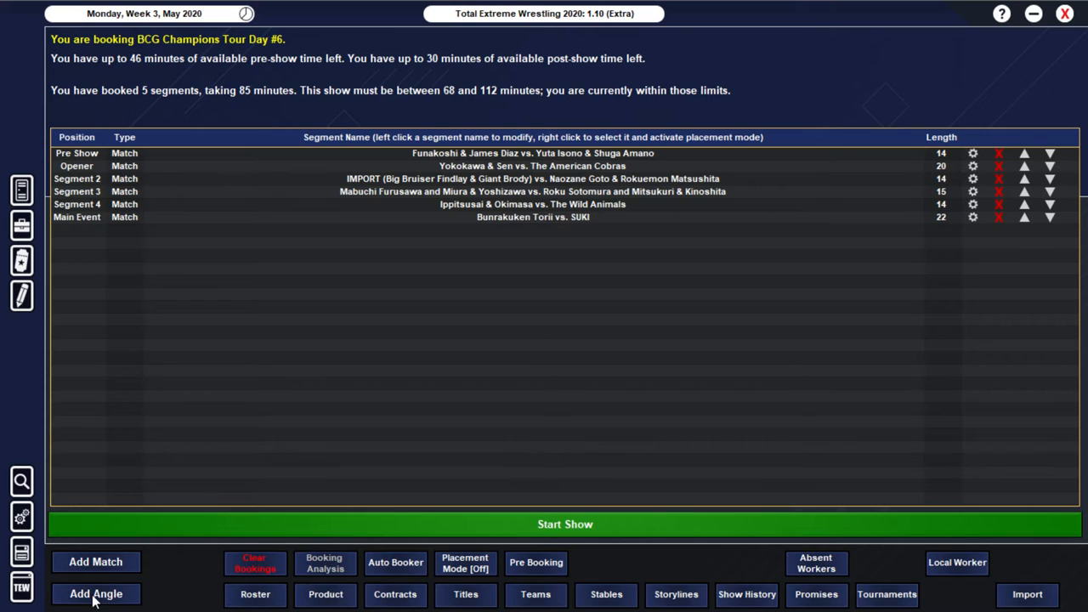
# Step: Book an entertainment-rated angle with Findlay and Rokuemon Matsushita, the second participant getting a minor success
pyautogui.click(95, 594)
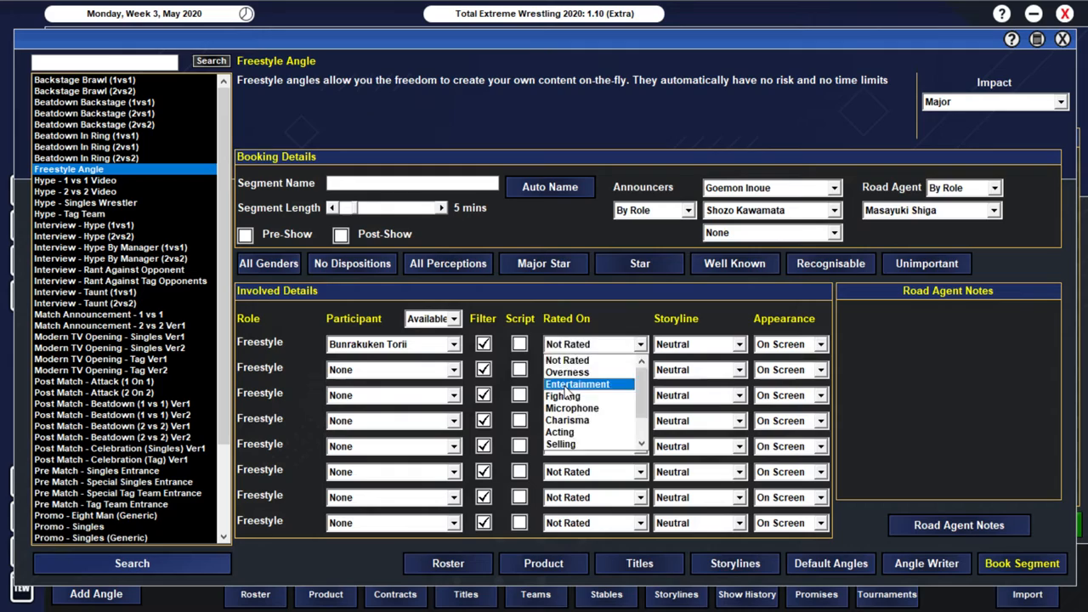
pyautogui.click(578, 384)
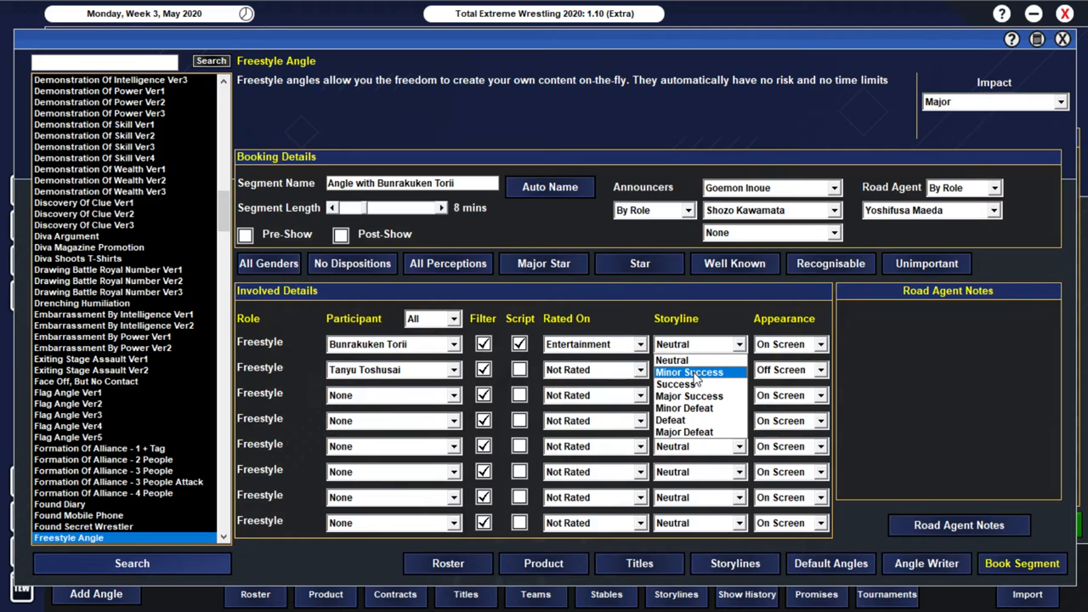
pyautogui.click(1020, 562)
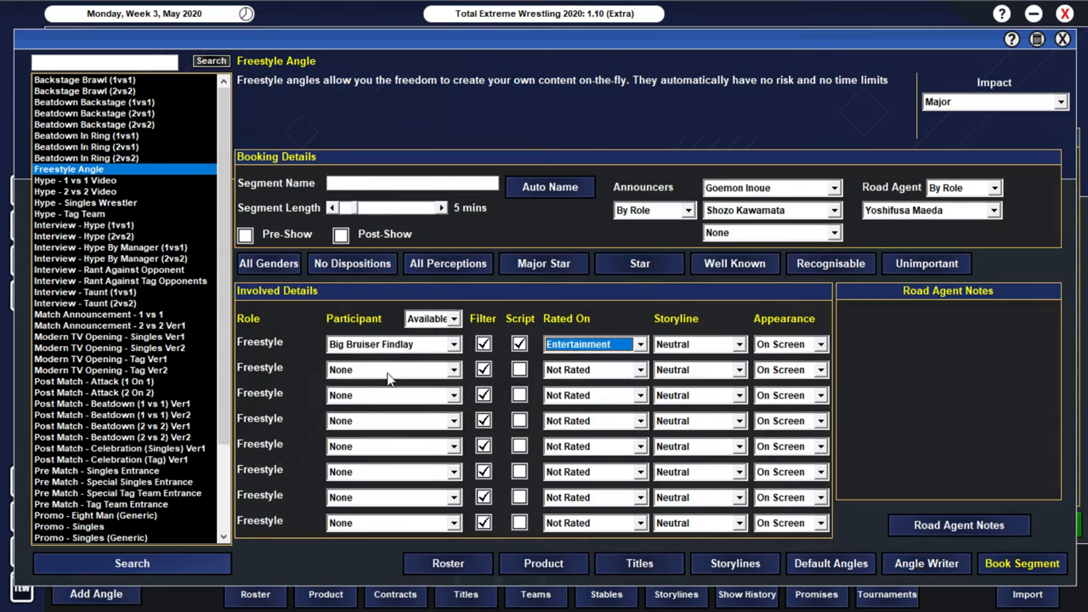
pyautogui.click(391, 368)
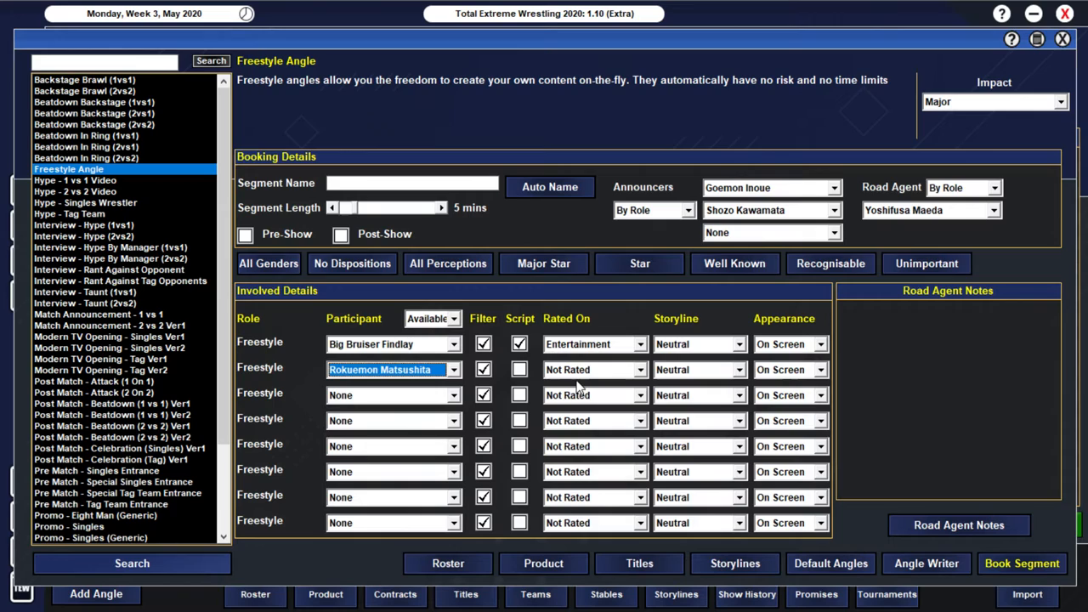
pyautogui.click(1020, 564)
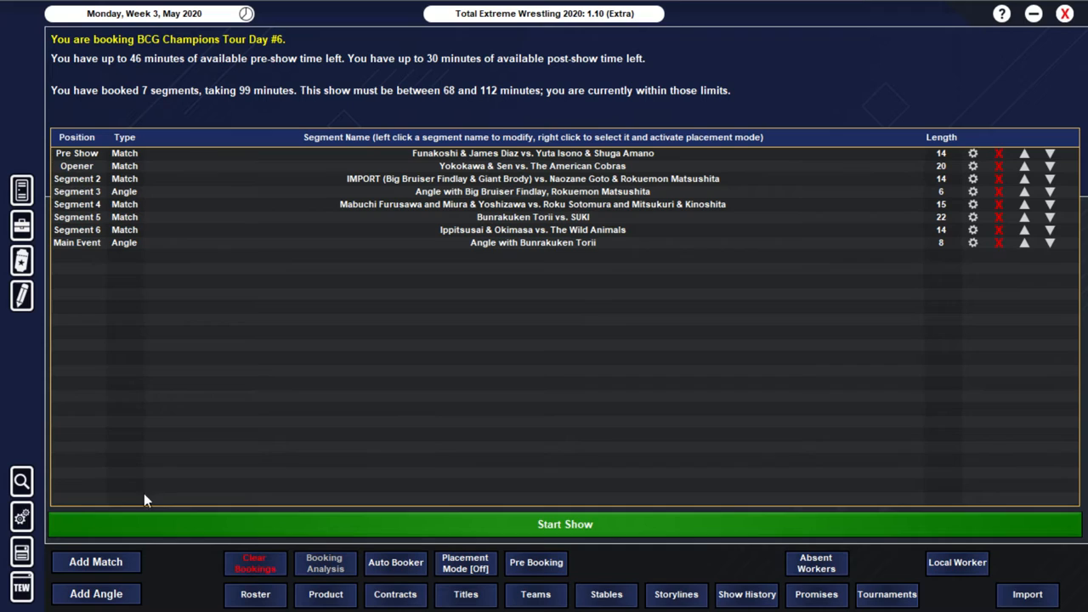
pyautogui.click(564, 524)
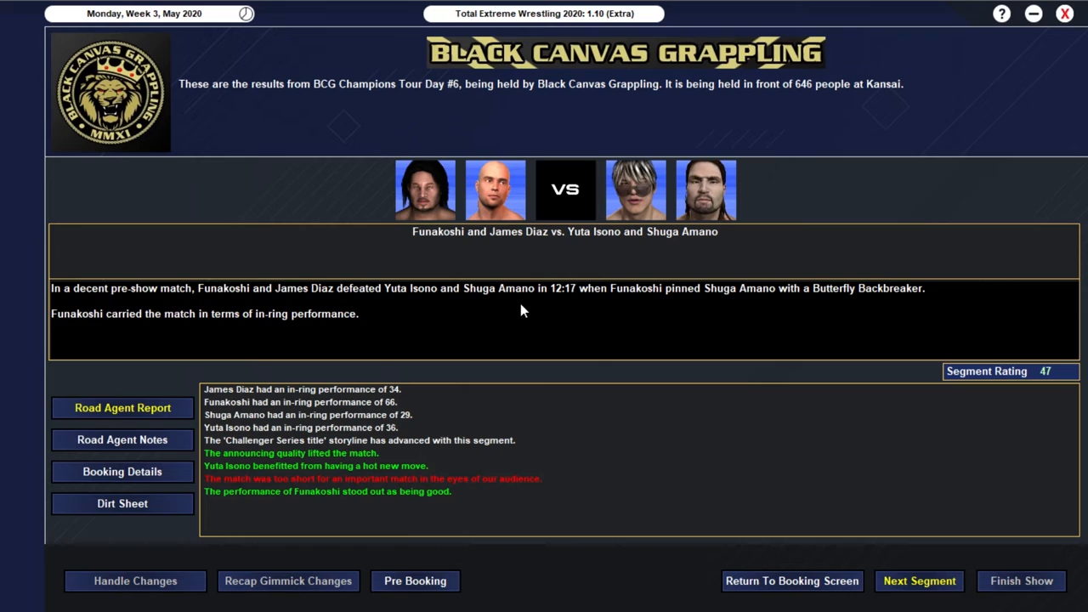
pyautogui.moveTo(663, 347)
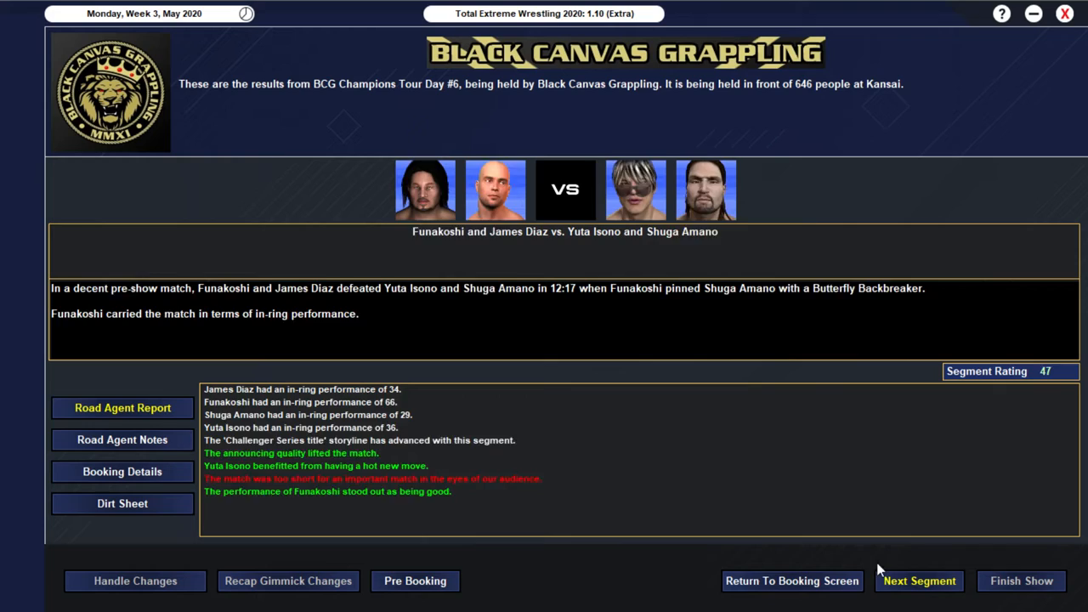
# Step: Advance to the Yokokawa & Sen vs. The American Cobras result
pyautogui.click(917, 582)
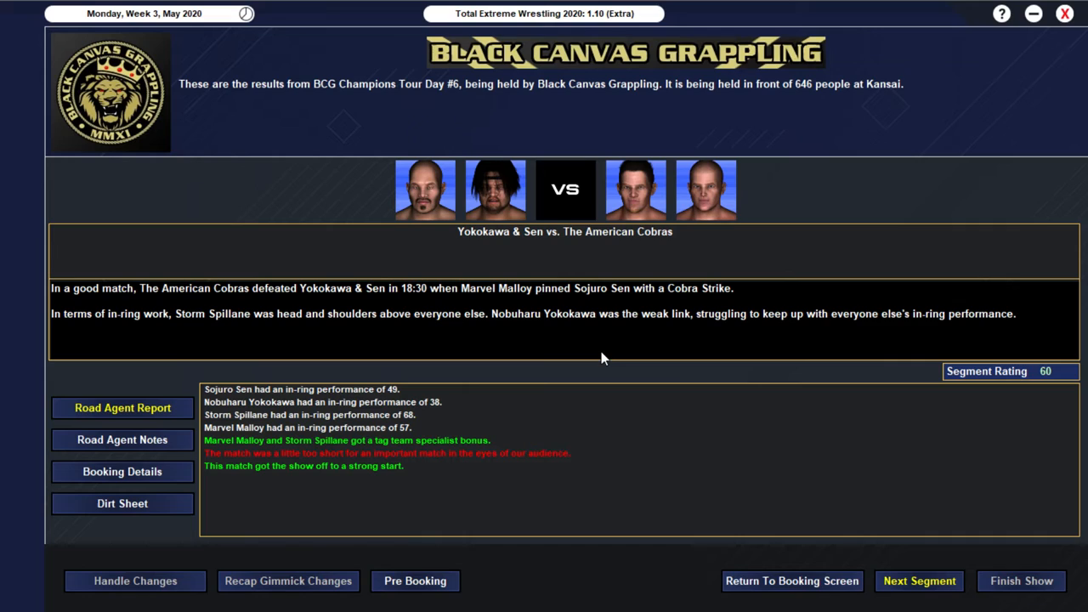
pyautogui.moveTo(367, 381)
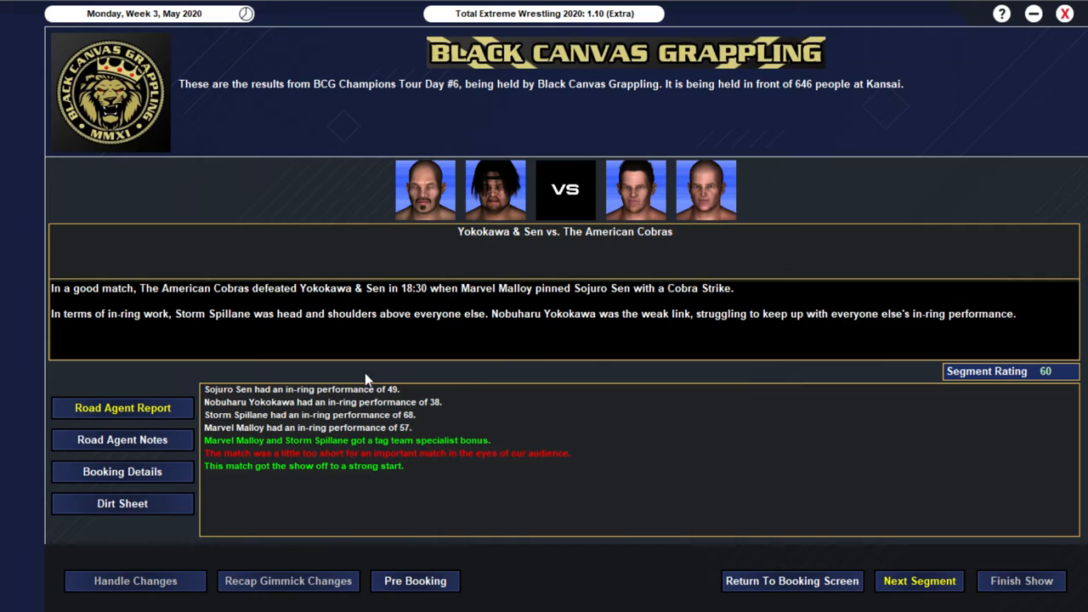
pyautogui.moveTo(567, 428)
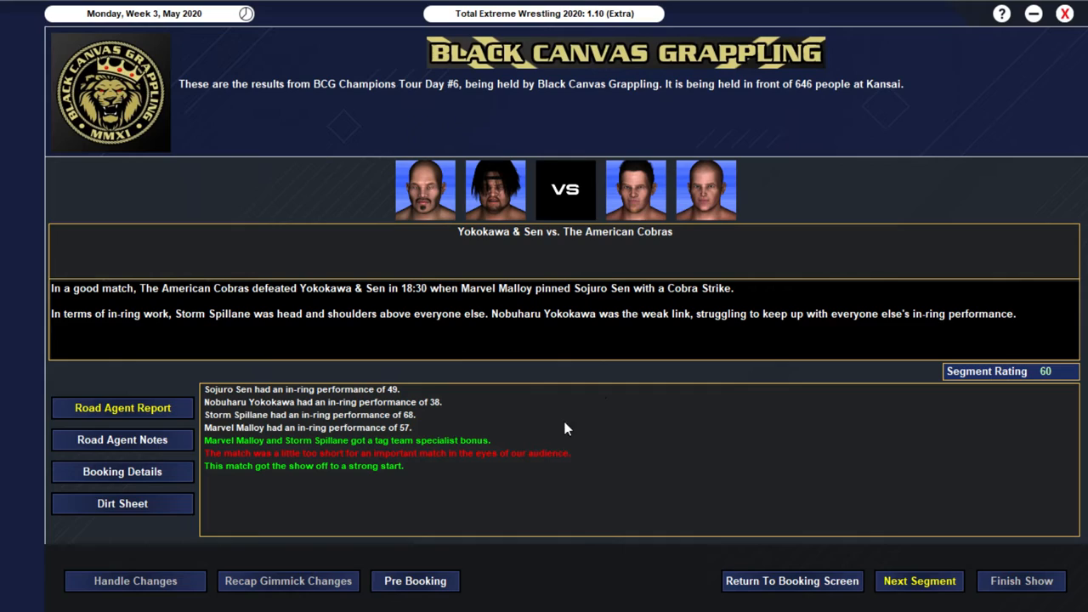
pyautogui.moveTo(506, 423)
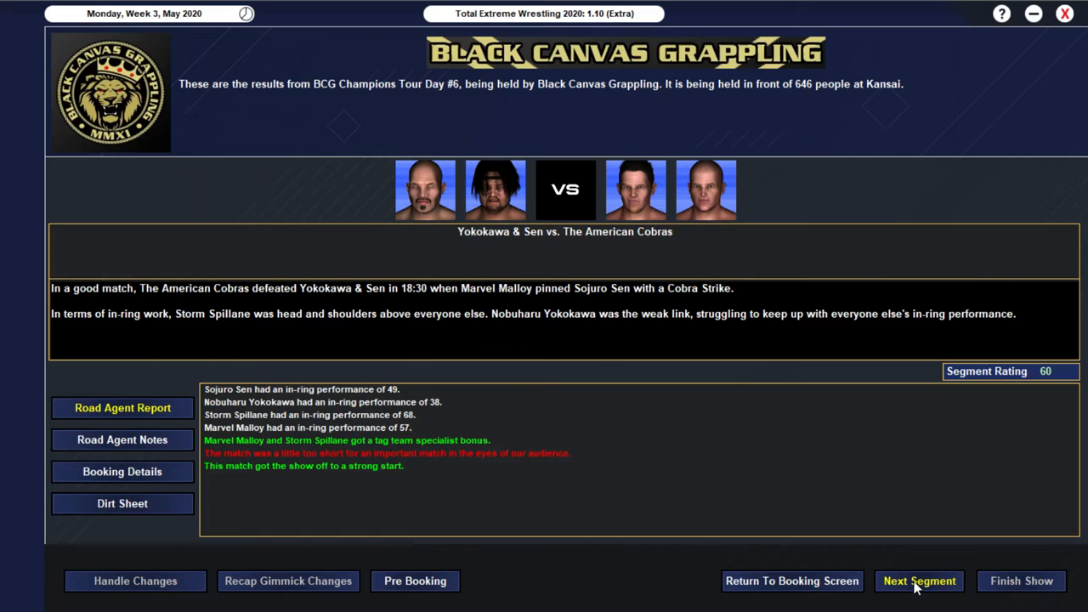
# Step: Step through the IMPORT tag match and Findlay–Matsushita angle results, then start pre-booking a future match
pyautogui.click(917, 582)
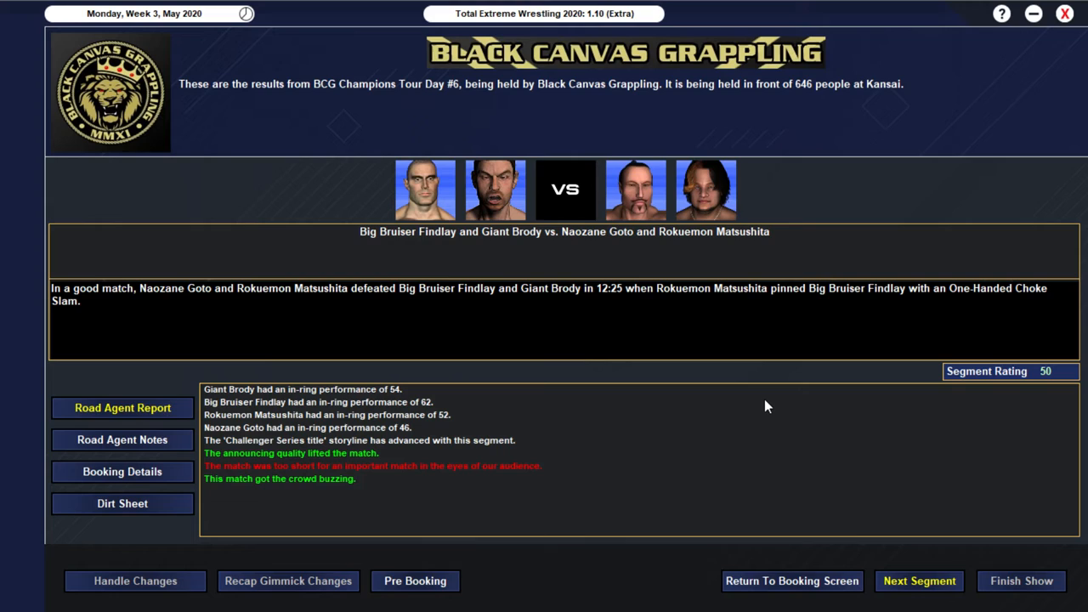
pyautogui.click(918, 581)
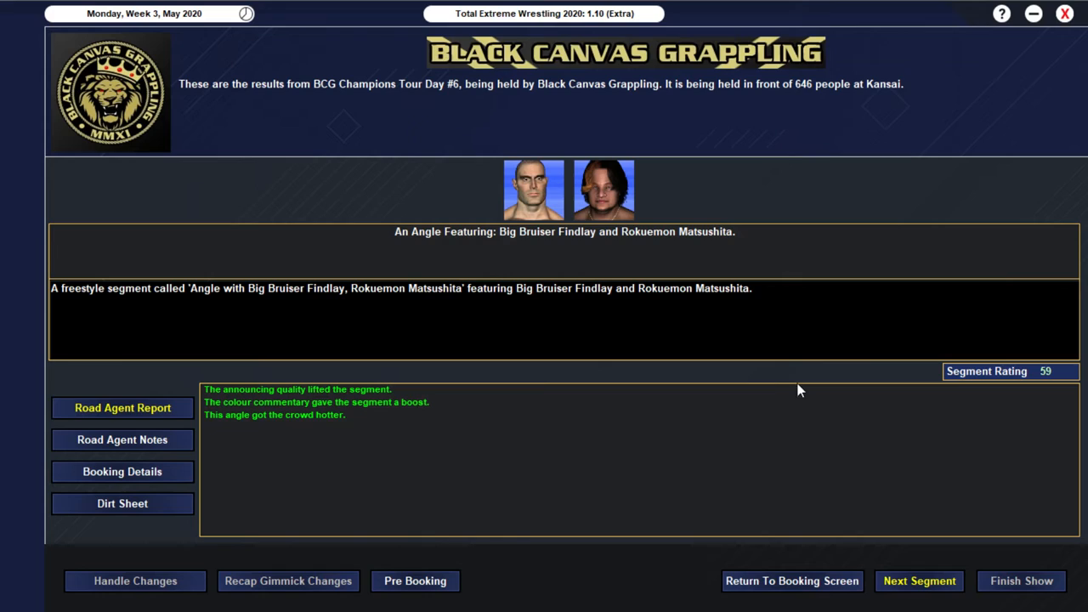
pyautogui.moveTo(644, 278)
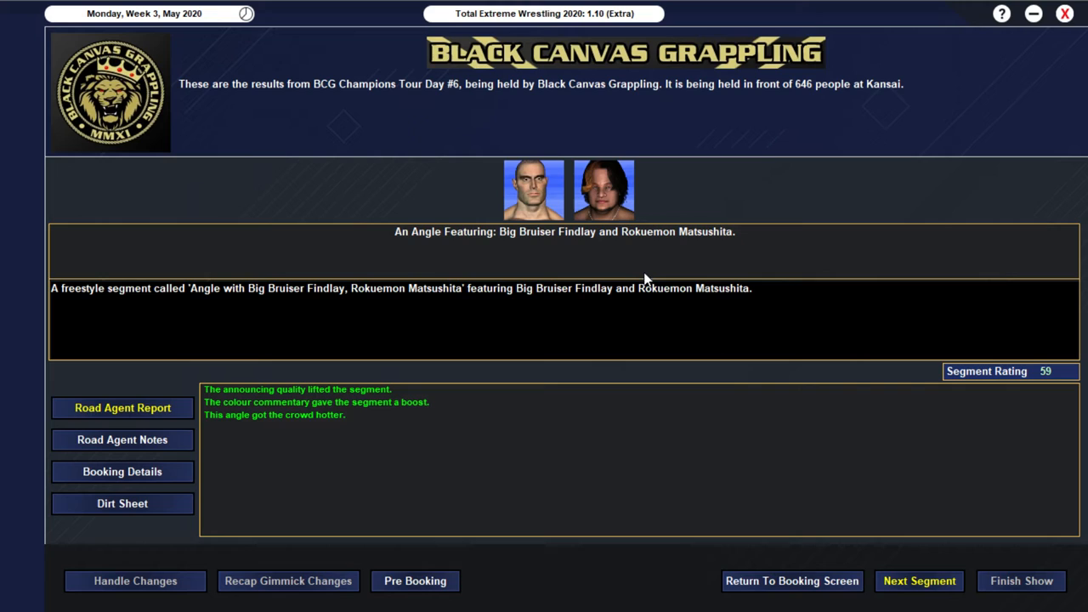
pyautogui.click(414, 582)
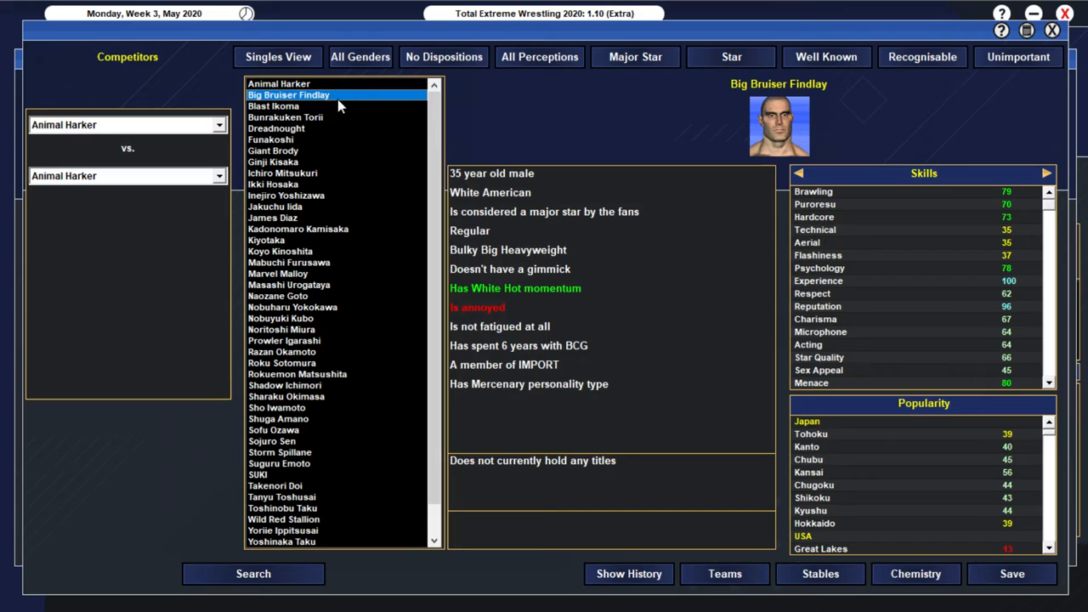
# Step: Pre-book Big Bruiser Findlay vs. Rokuemon Matsushita and dismiss the road agent's warning
pyautogui.click(289, 95)
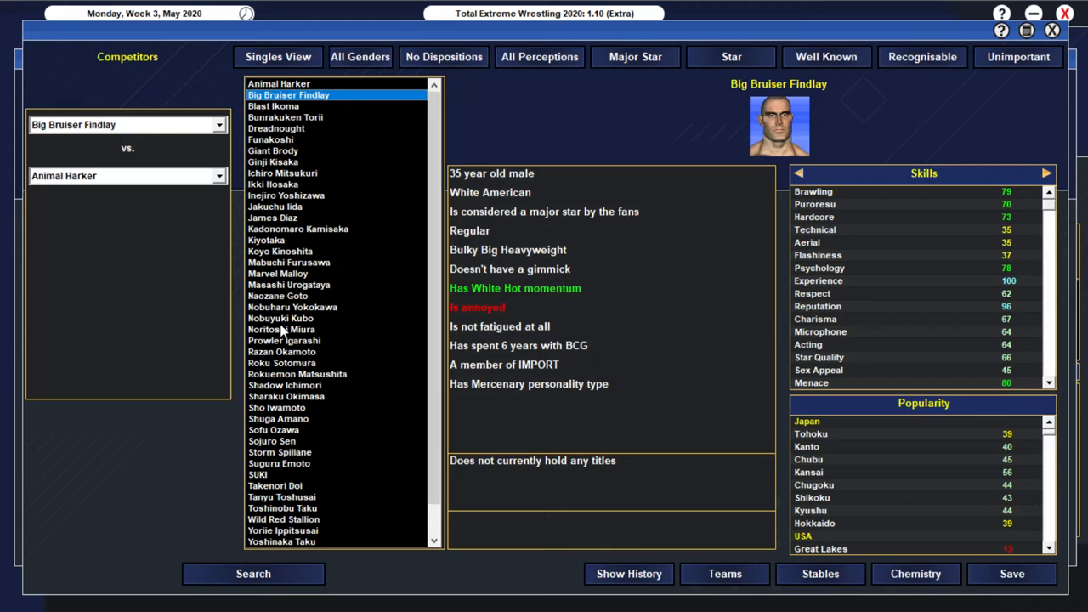
pyautogui.click(298, 374)
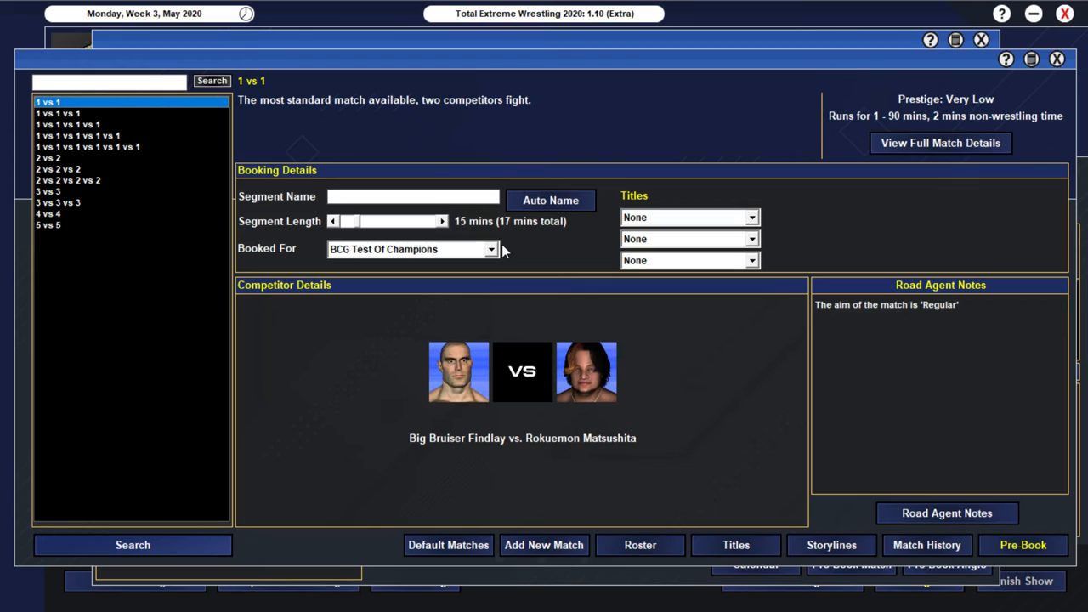
pyautogui.click(945, 513)
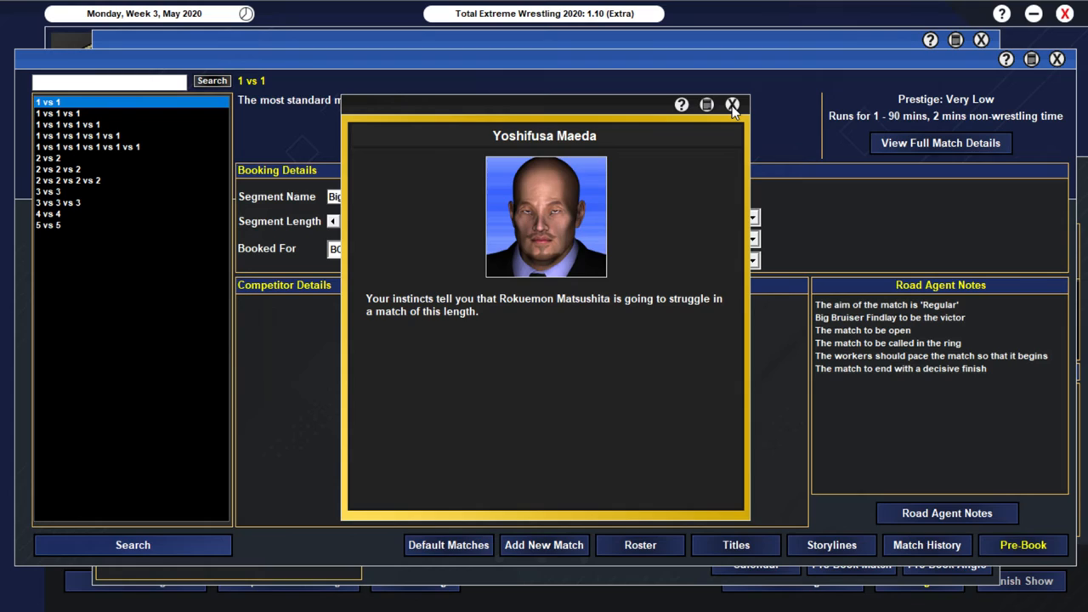
pyautogui.click(731, 104)
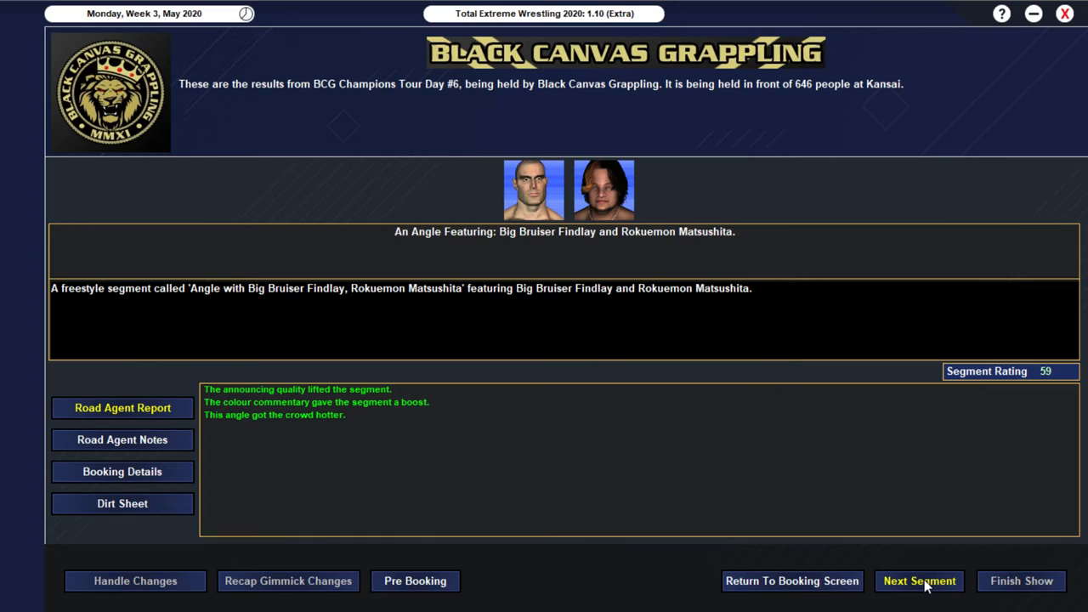
# Step: Step through results past Torii vs. SUKI to Ippitsusai & Okimasa beating The Wild Animals
pyautogui.click(918, 582)
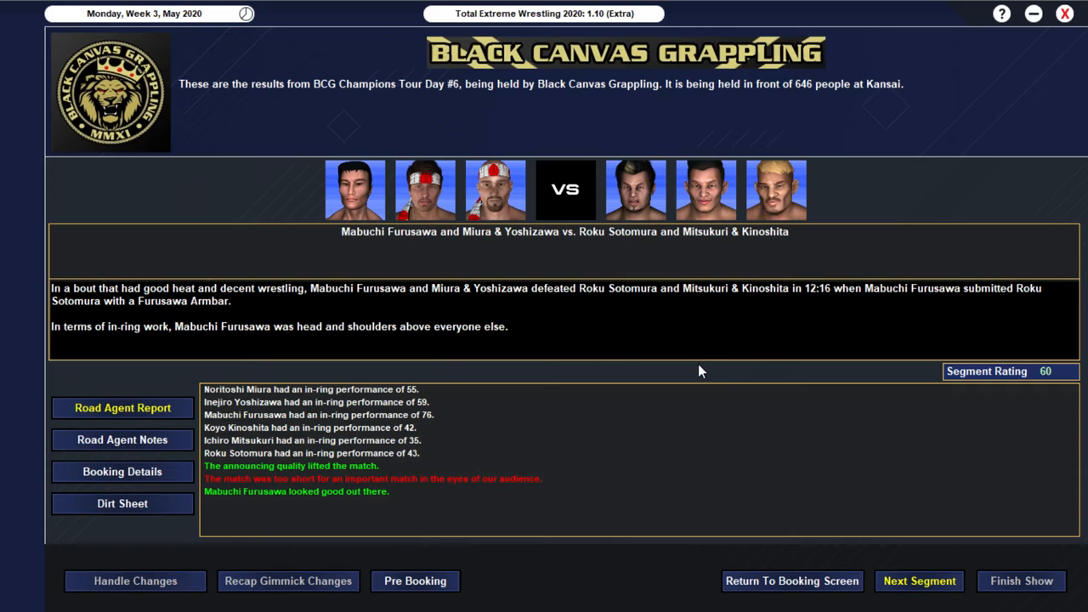
pyautogui.click(918, 581)
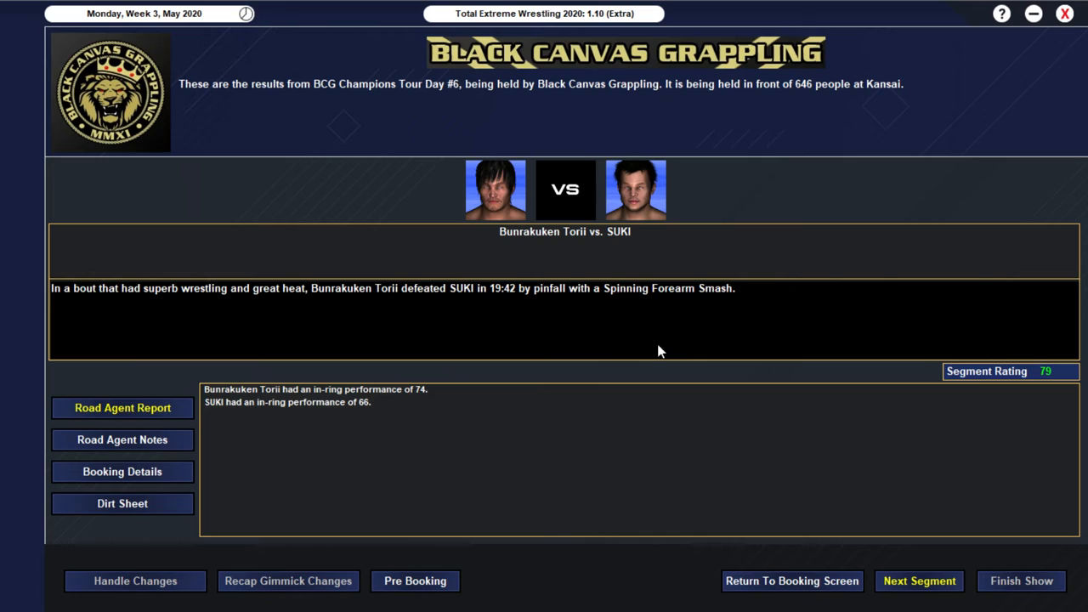
pyautogui.moveTo(563, 206)
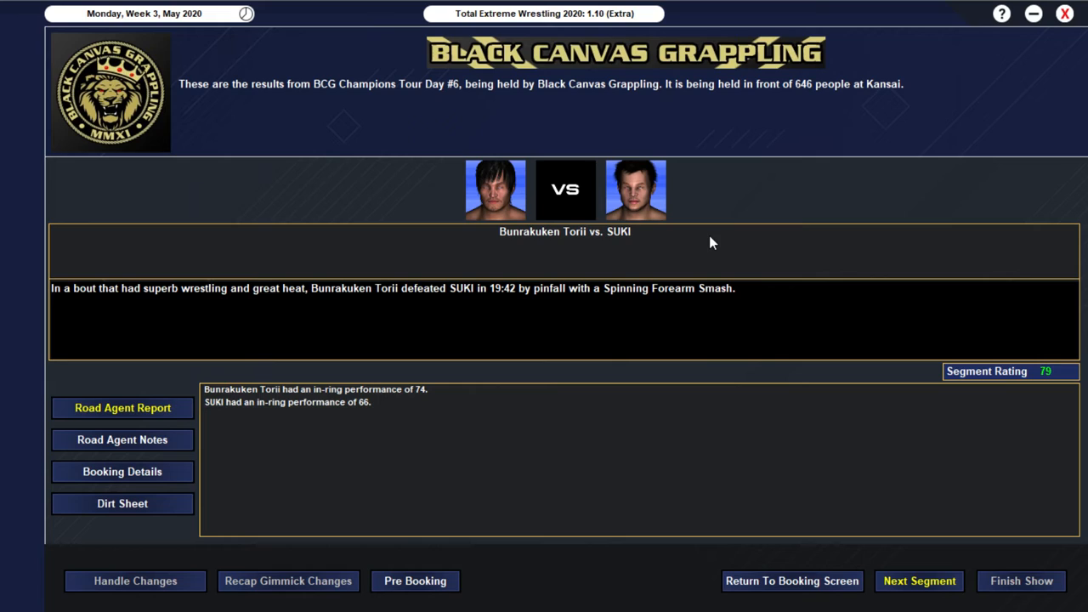
pyautogui.moveTo(621, 364)
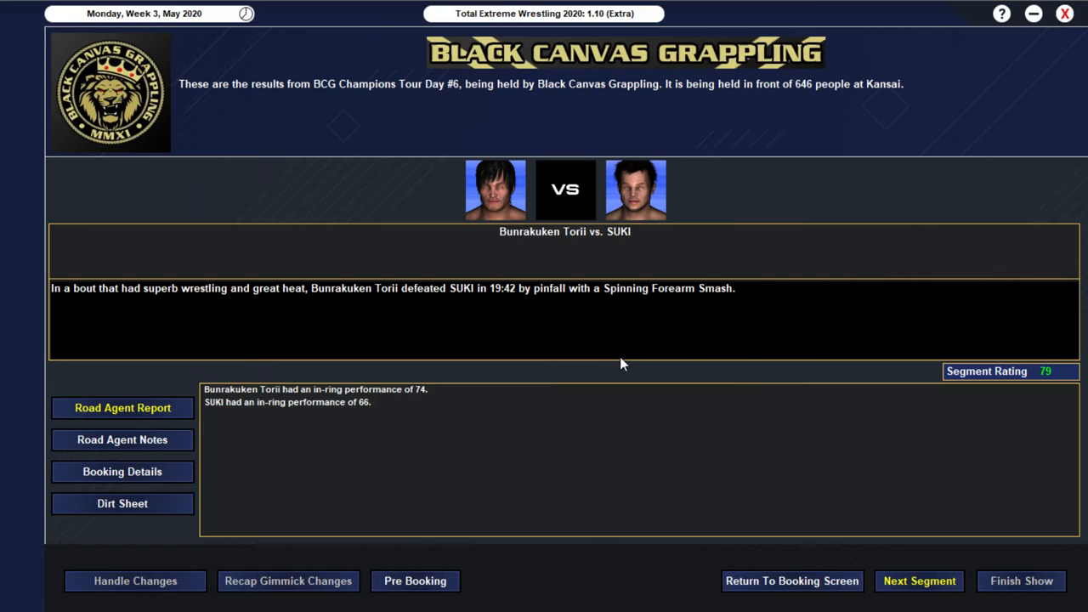
pyautogui.moveTo(414, 419)
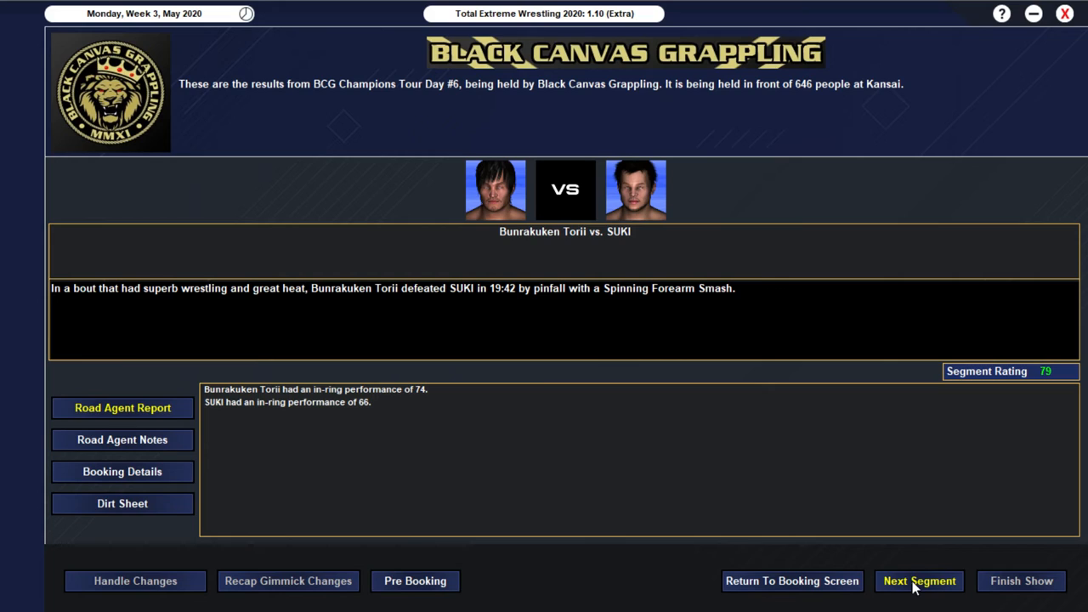
pyautogui.click(917, 581)
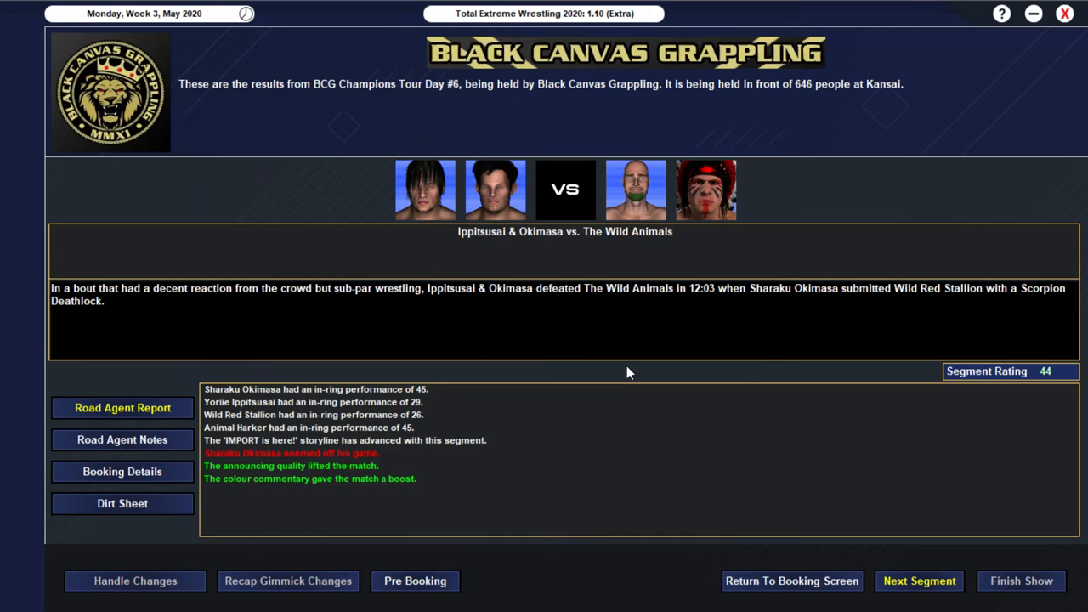
pyautogui.moveTo(626, 371)
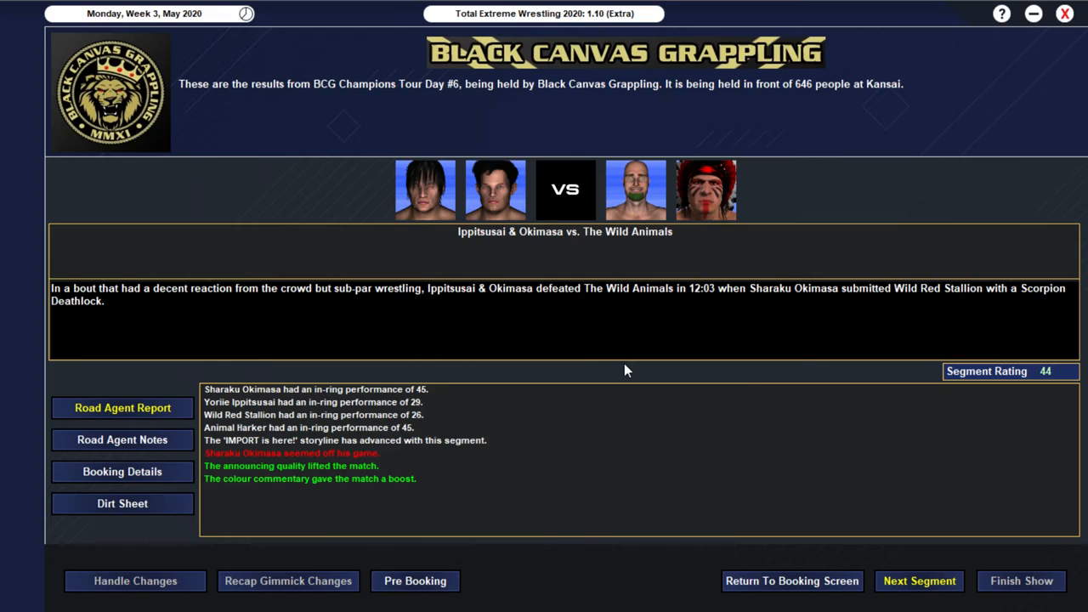
pyautogui.moveTo(625, 367)
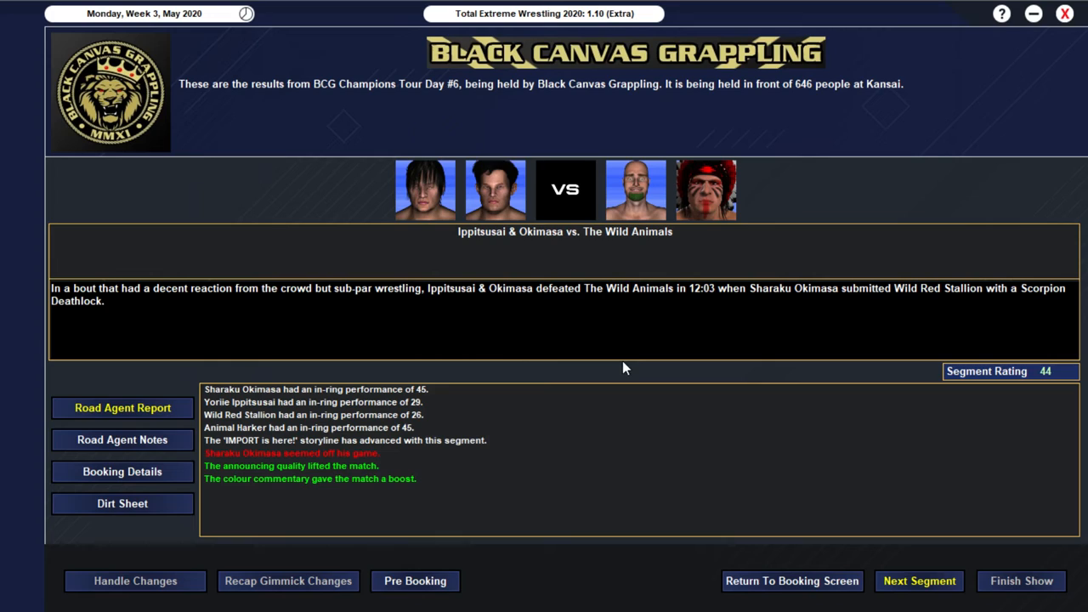
pyautogui.moveTo(619, 360)
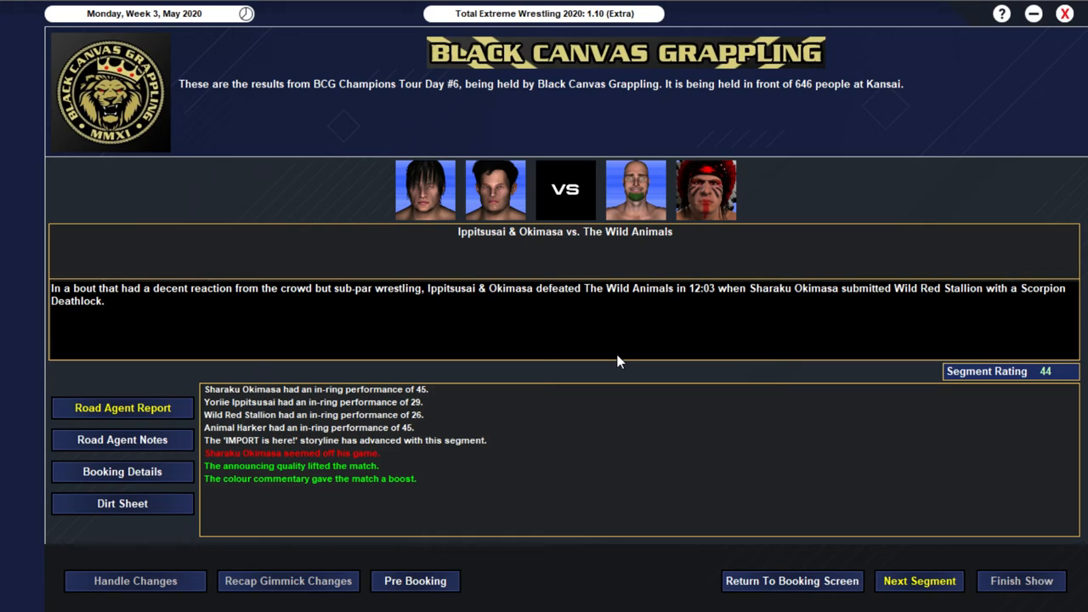
pyautogui.moveTo(892, 544)
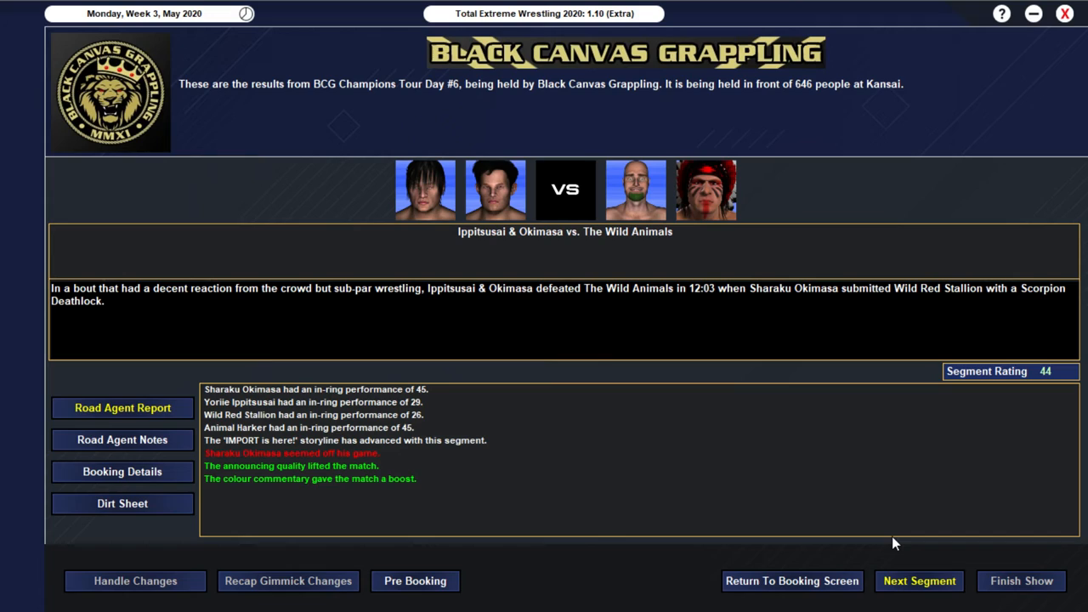
pyautogui.moveTo(870, 508)
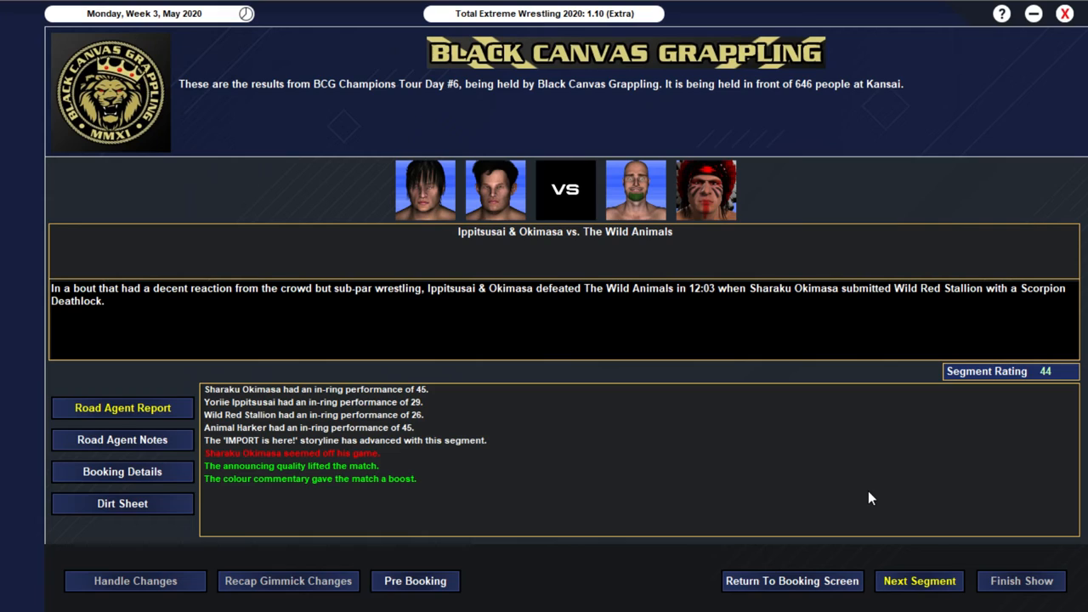
pyautogui.moveTo(994, 495)
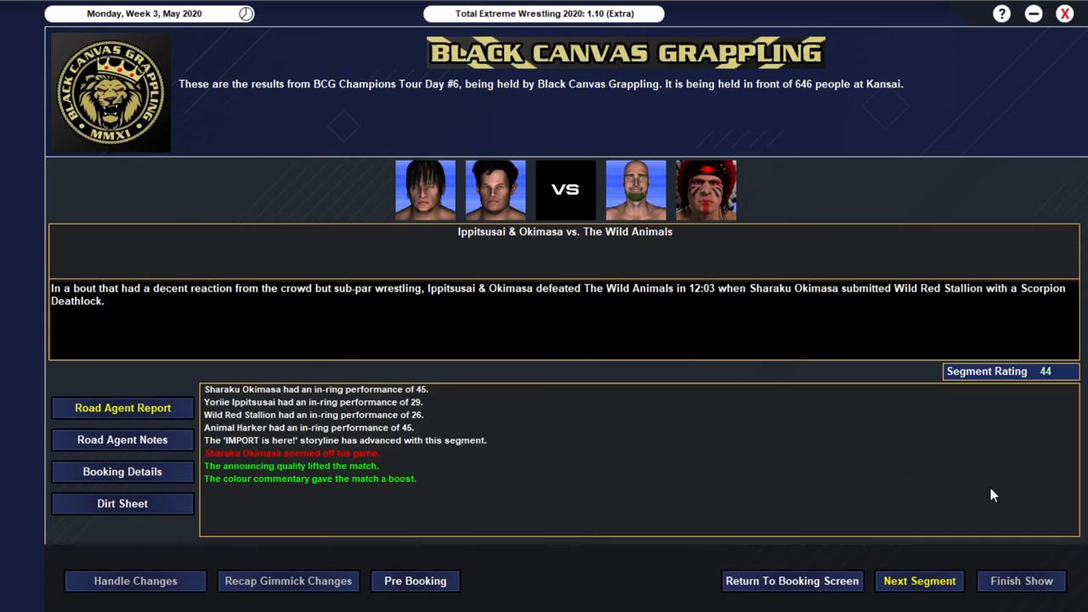
# Step: Advance to the closing Bunrakuken Torii angle result, rated 69
pyautogui.click(917, 581)
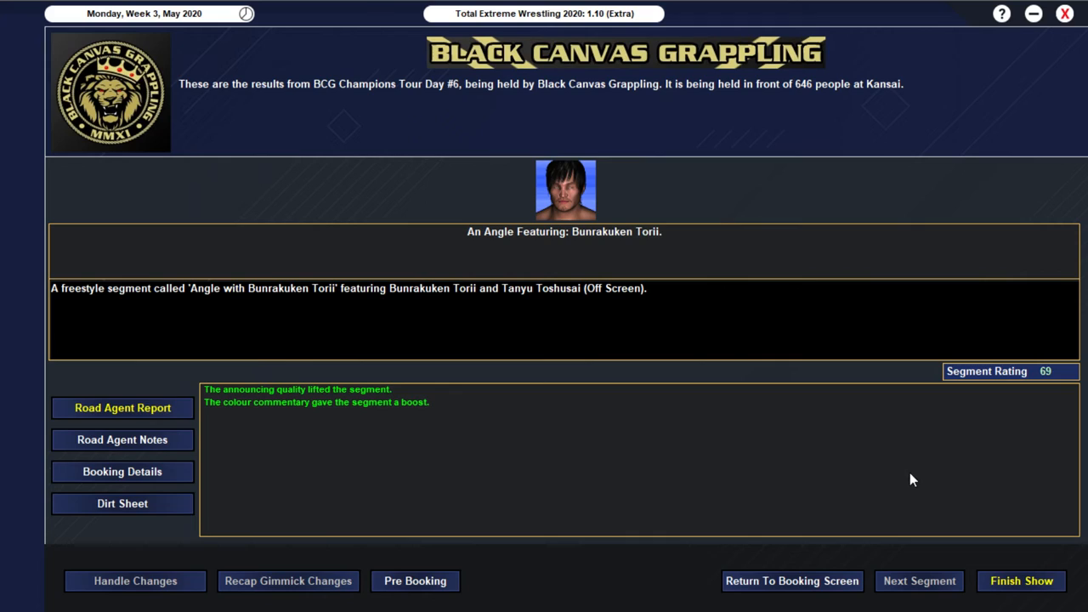
pyautogui.moveTo(836, 466)
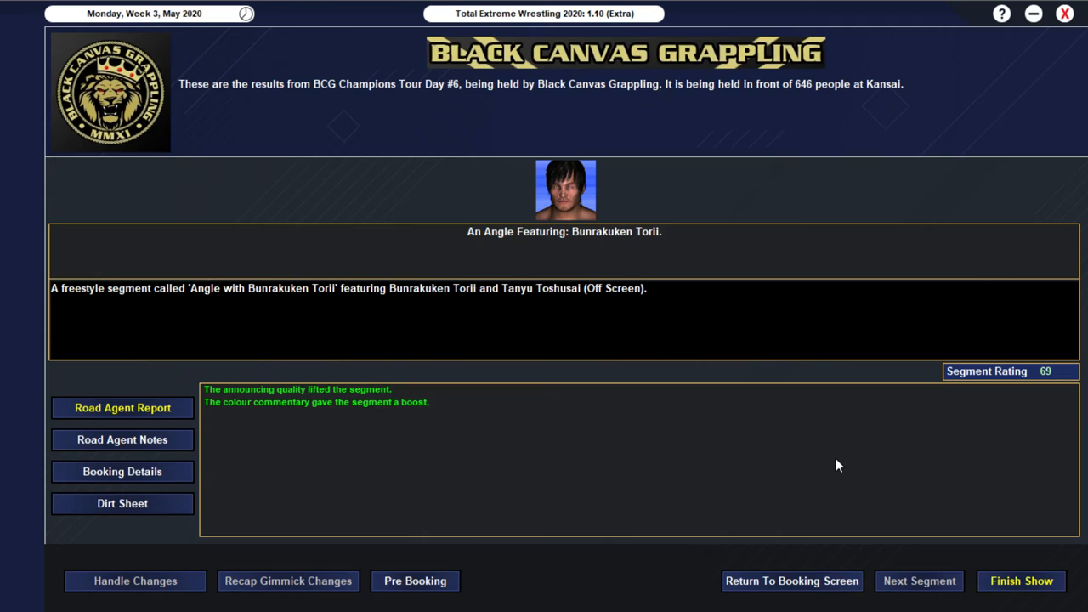
pyautogui.moveTo(654, 368)
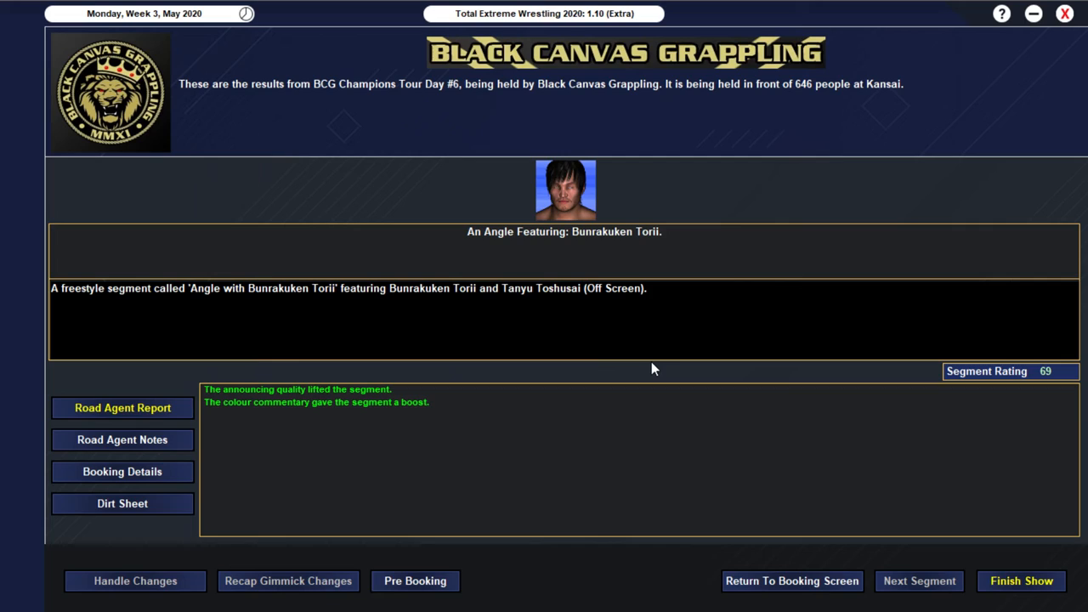
pyautogui.moveTo(629, 359)
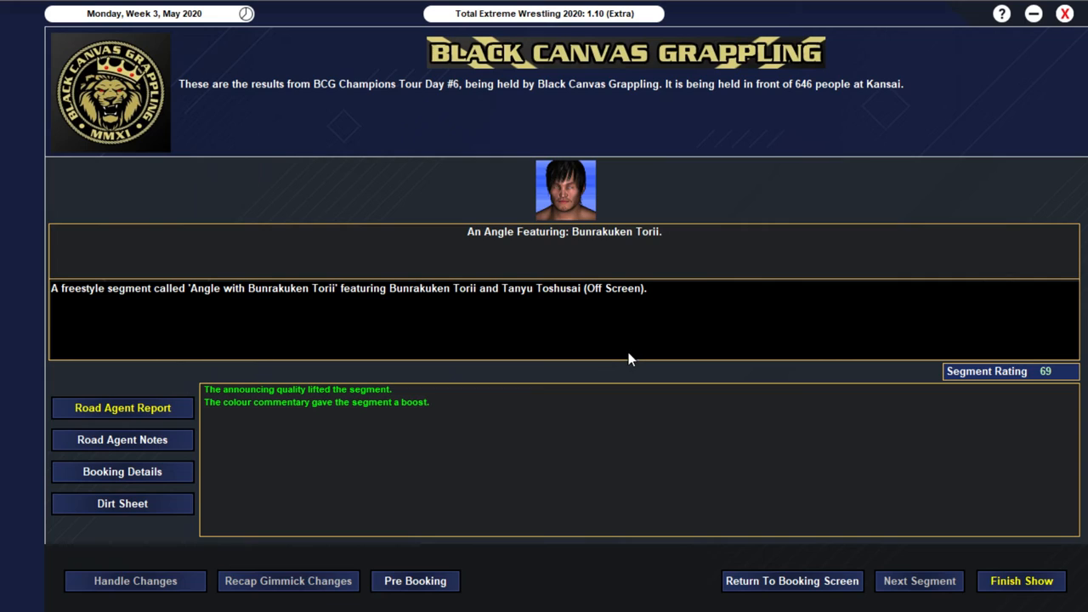
pyautogui.moveTo(680, 355)
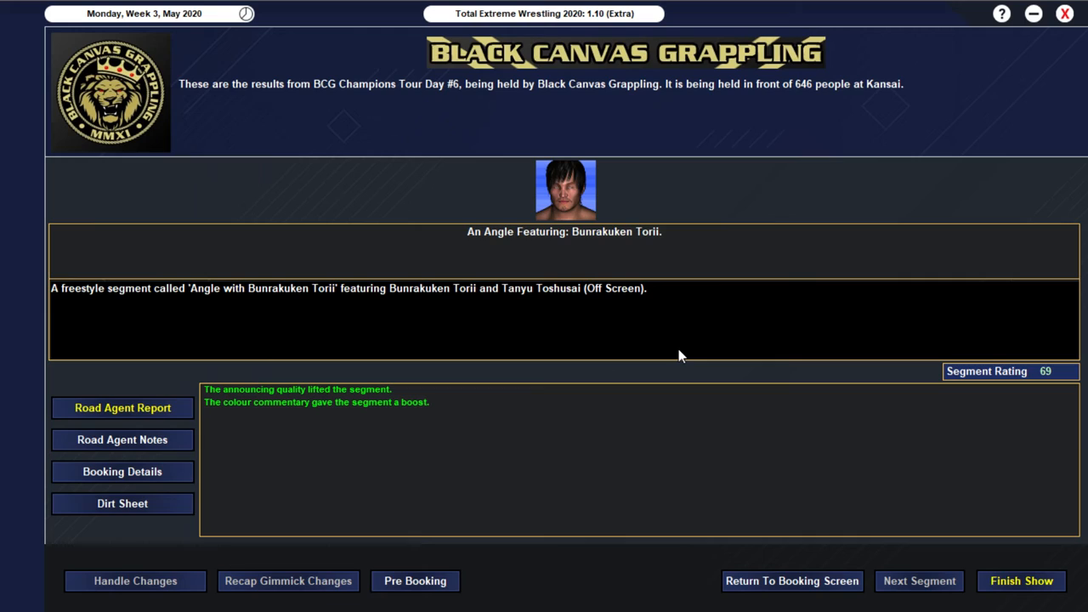
pyautogui.moveTo(849, 360)
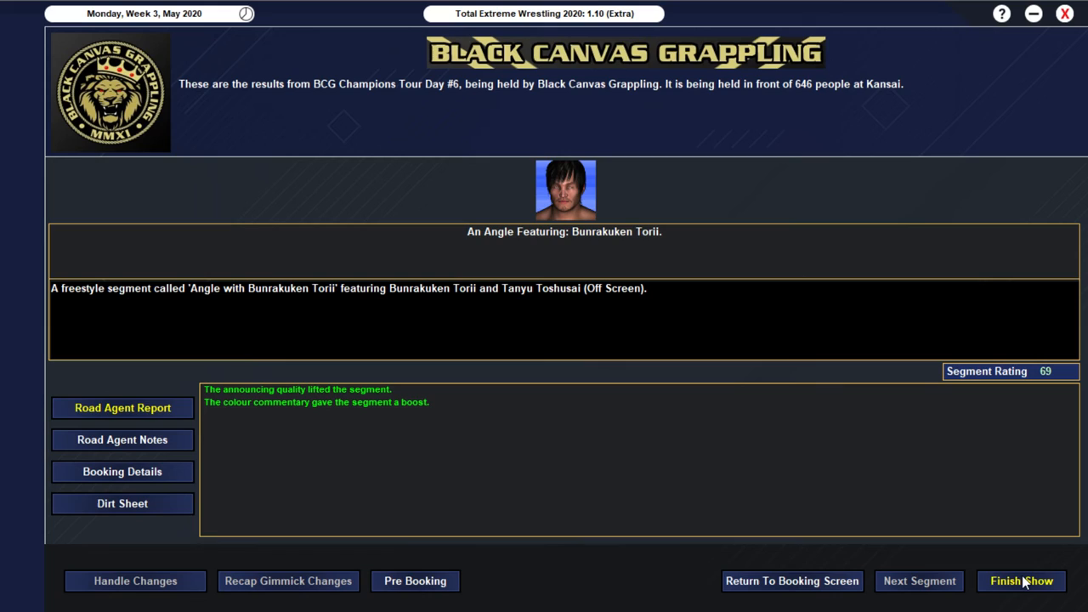
# Step: Finish the show to view Day #6's summary: 55 overall rating, popularity up in 3 regions
pyautogui.click(1019, 582)
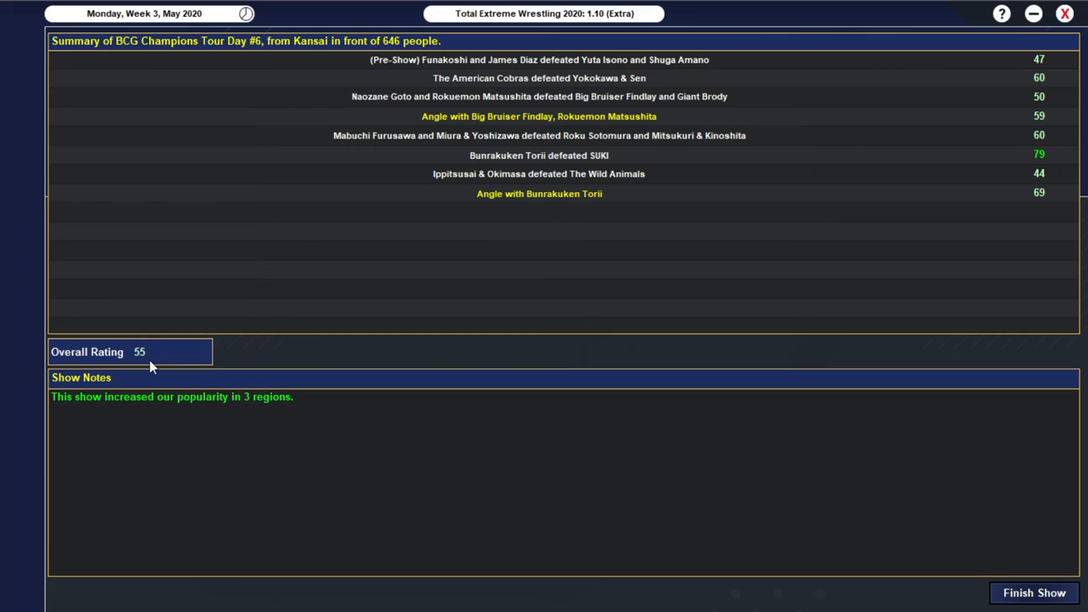
pyautogui.moveTo(982, 252)
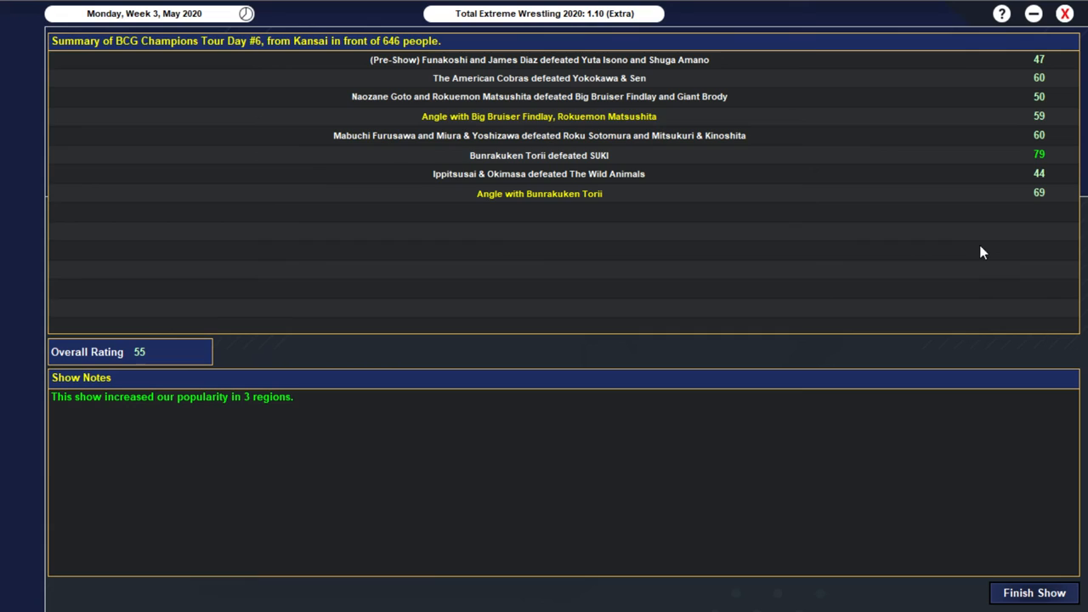
pyautogui.moveTo(1045, 161)
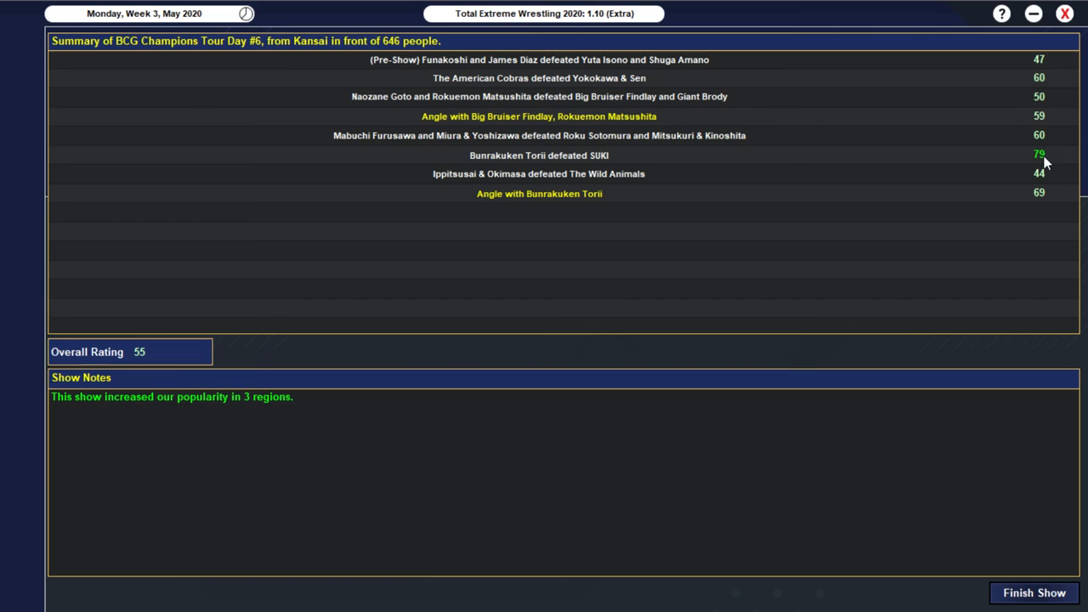
pyautogui.moveTo(425, 349)
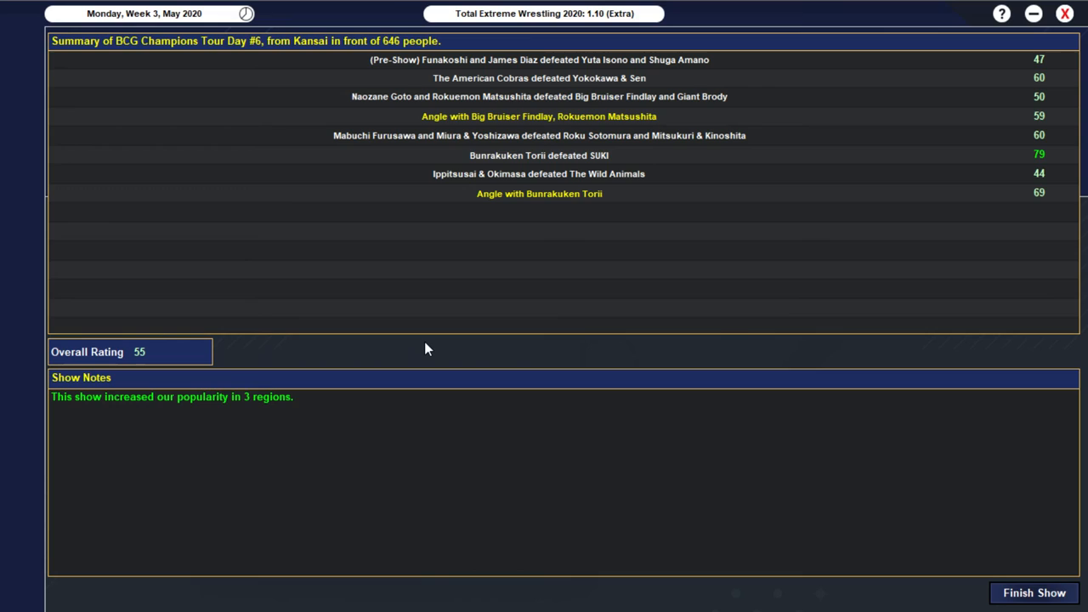
pyautogui.moveTo(718, 394)
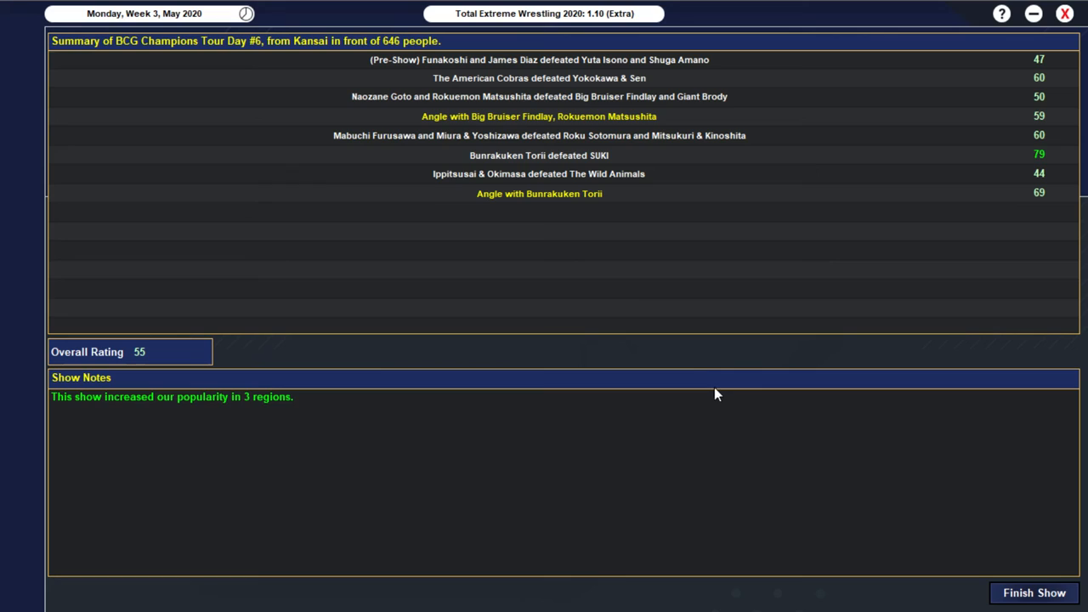
pyautogui.moveTo(595, 340)
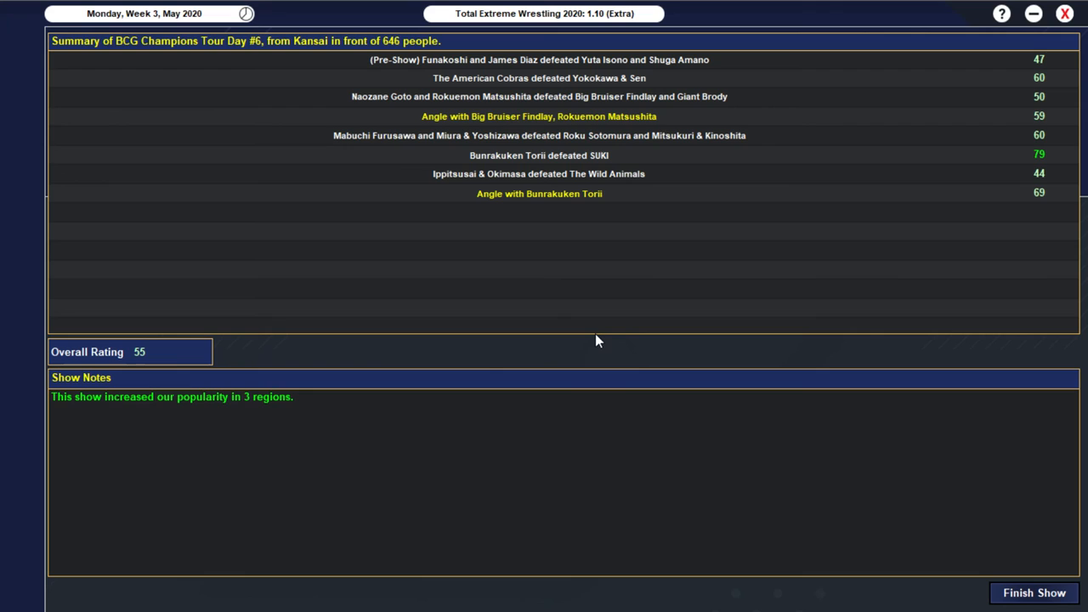
# Step: Close the summary, finishing Day #6 and receiving Mabuchi Furusawa's comment praising Shuga Amano
pyautogui.click(1033, 592)
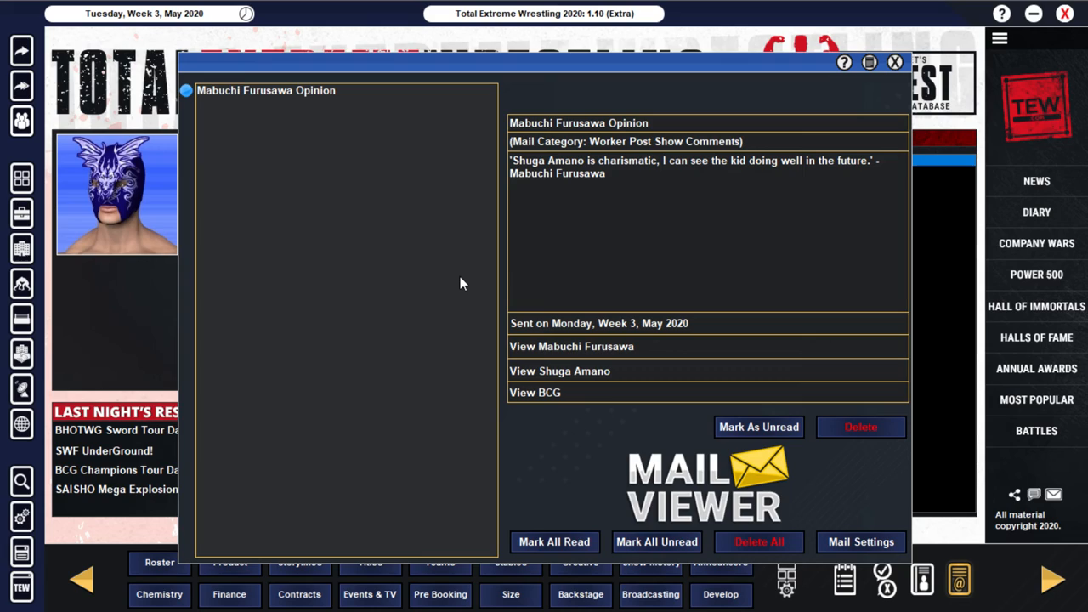
pyautogui.moveTo(518, 234)
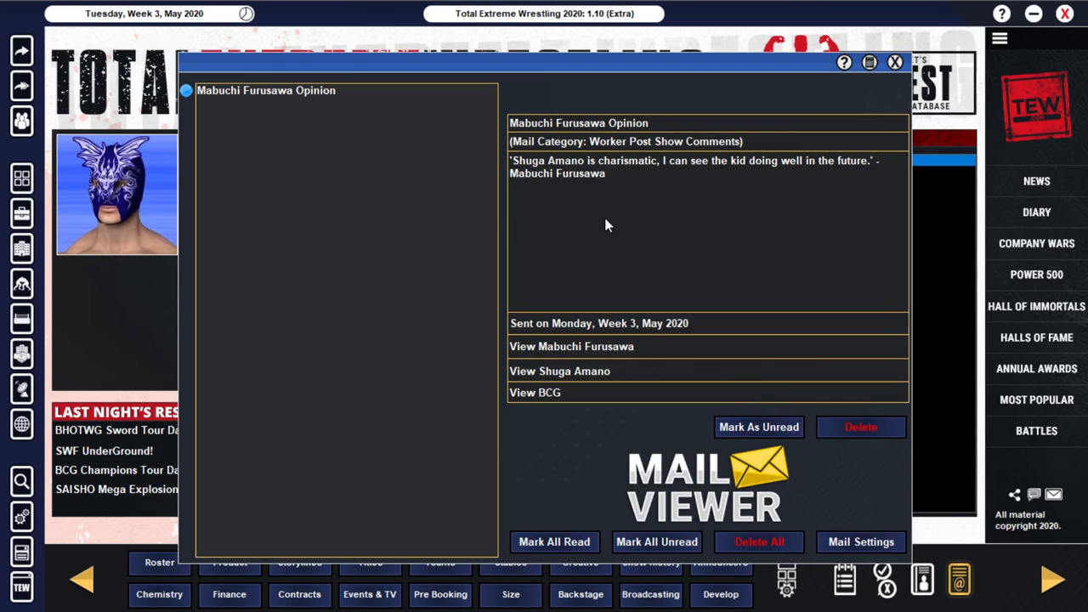
# Step: Close the worker comment mail and return to the Black Canvas Grappling office
pyautogui.click(894, 62)
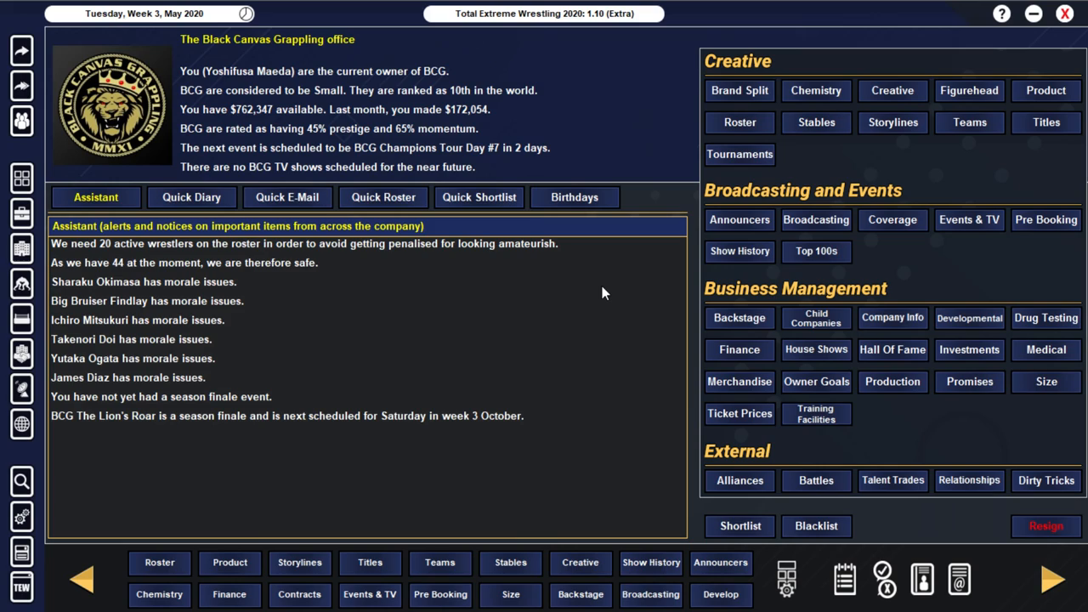
pyautogui.moveTo(666, 196)
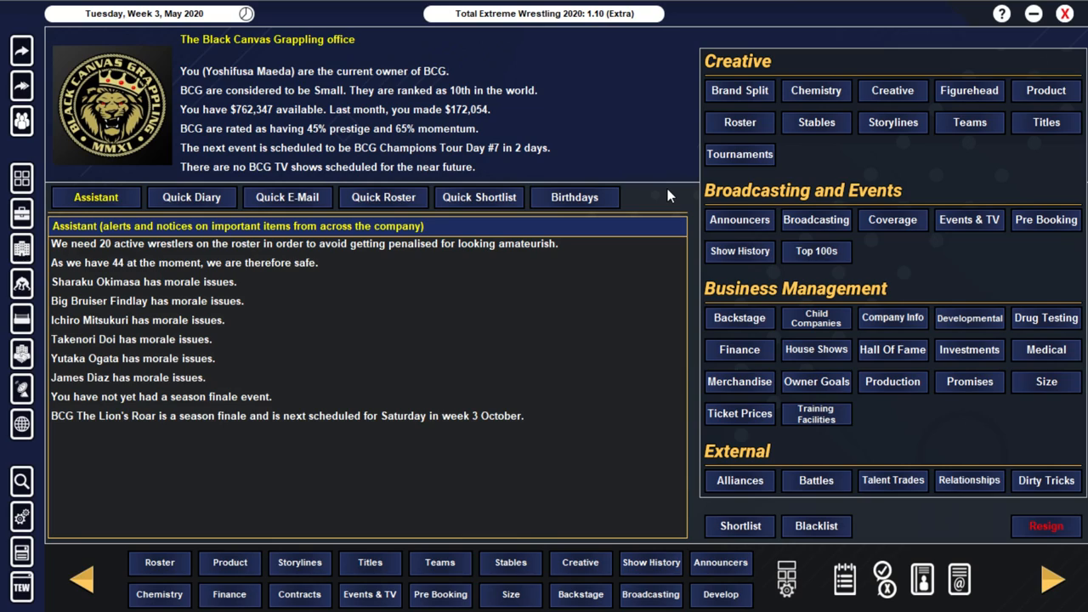
pyautogui.moveTo(360, 367)
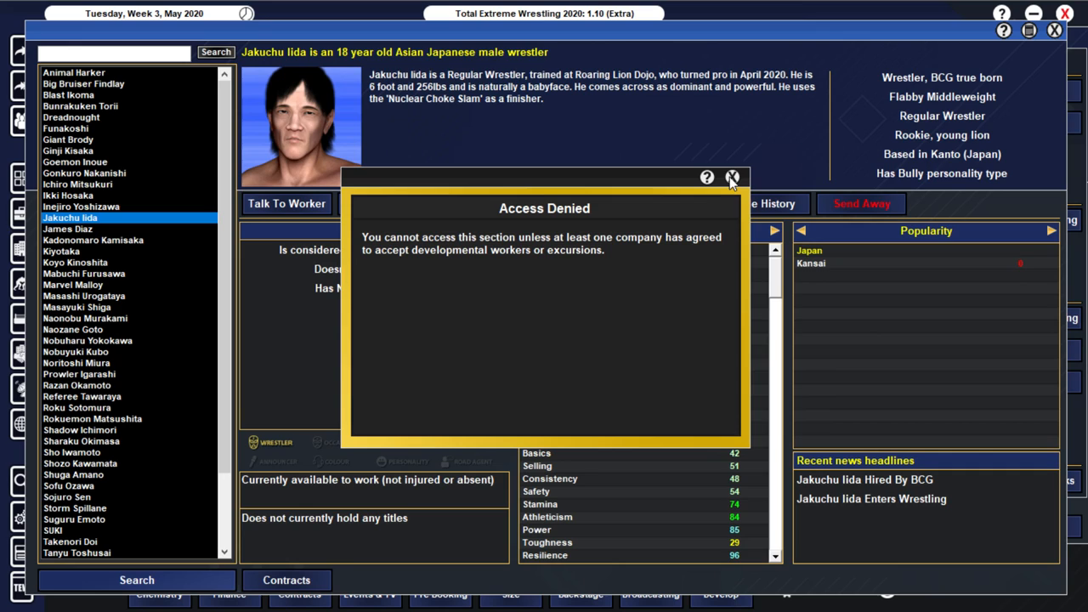
# Step: Dismiss the Access Denied warning, decline the contract offer and leave the career conversation with Jakuchu Iida
pyautogui.click(731, 177)
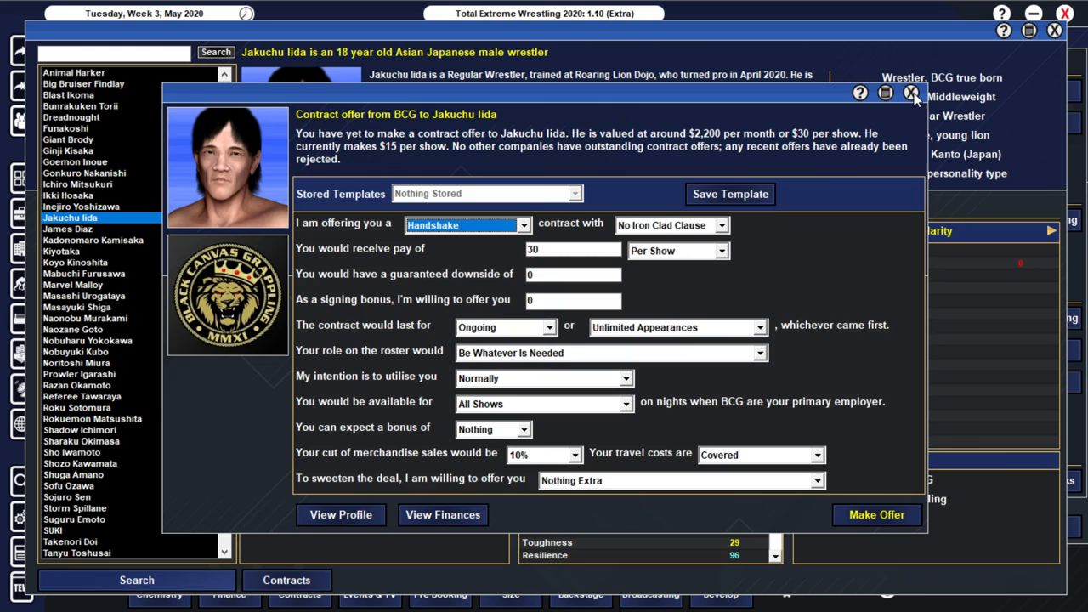
pyautogui.click(911, 92)
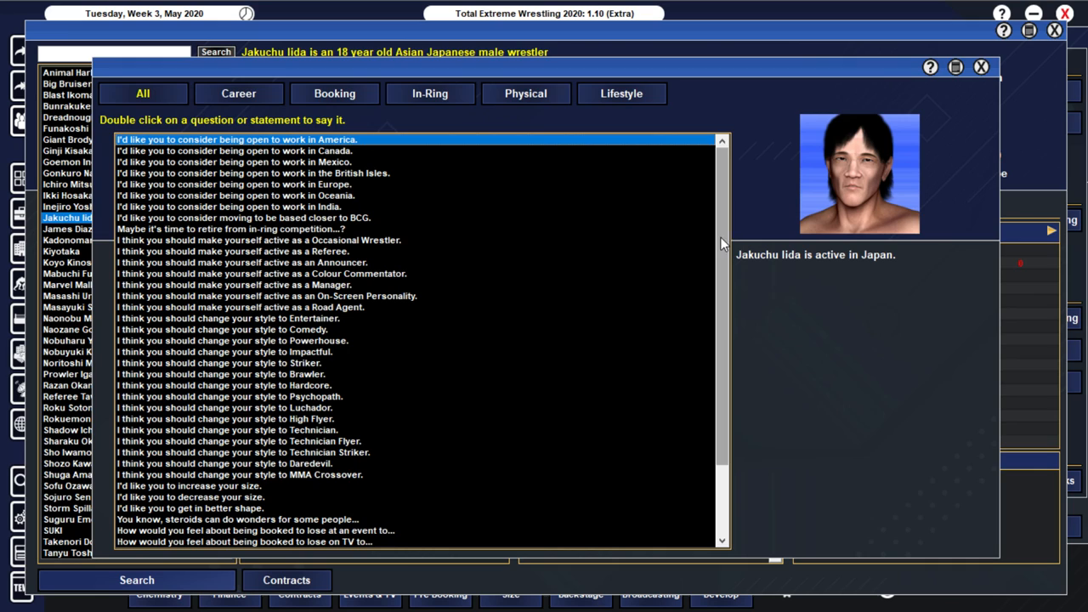
pyautogui.click(238, 93)
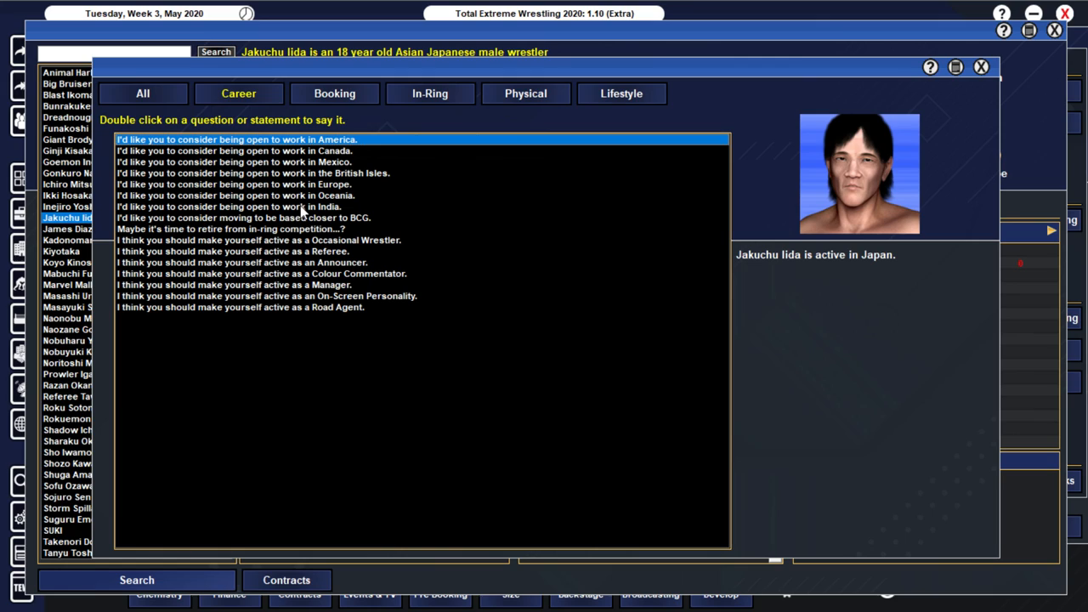
pyautogui.moveTo(340, 167)
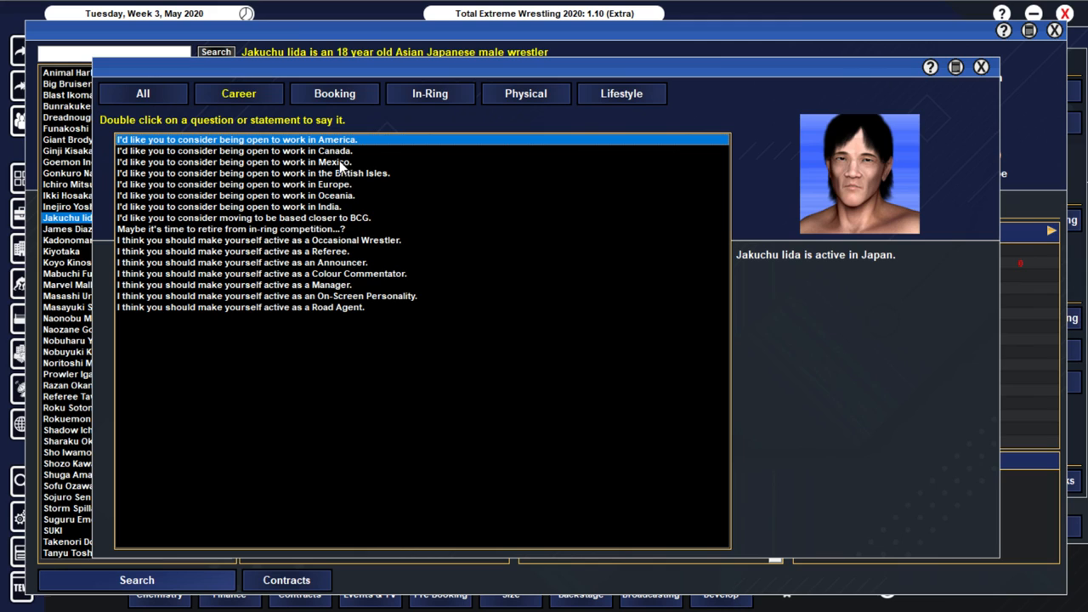
pyautogui.click(981, 66)
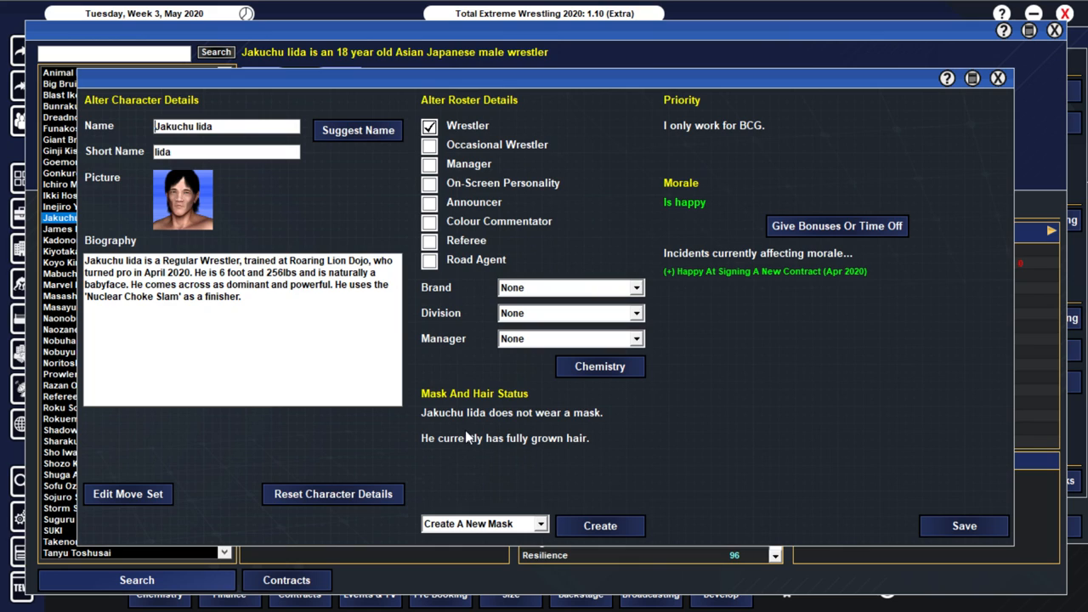
pyautogui.click(998, 79)
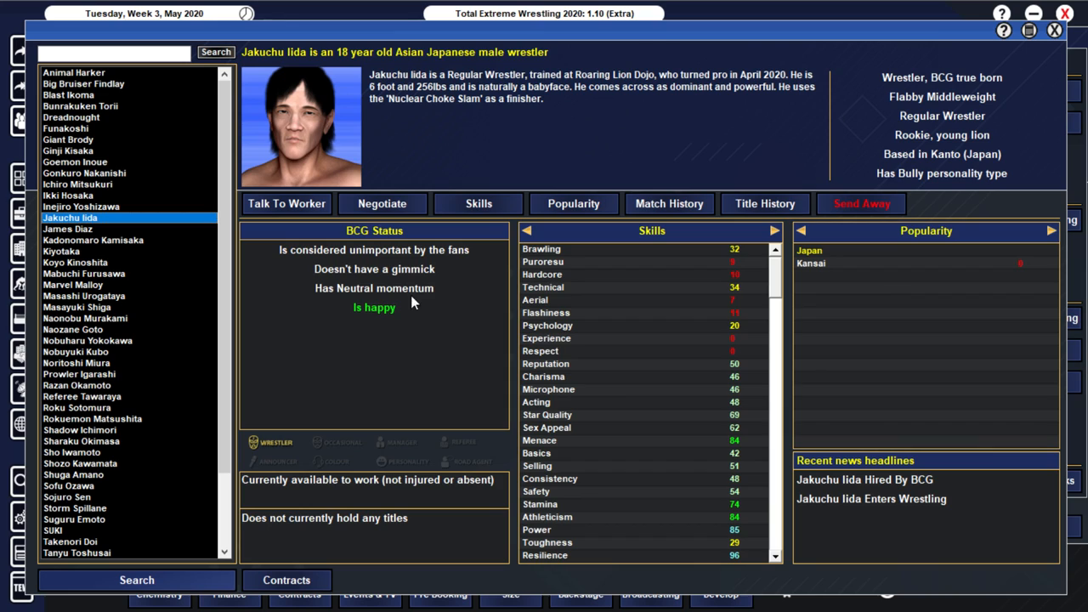